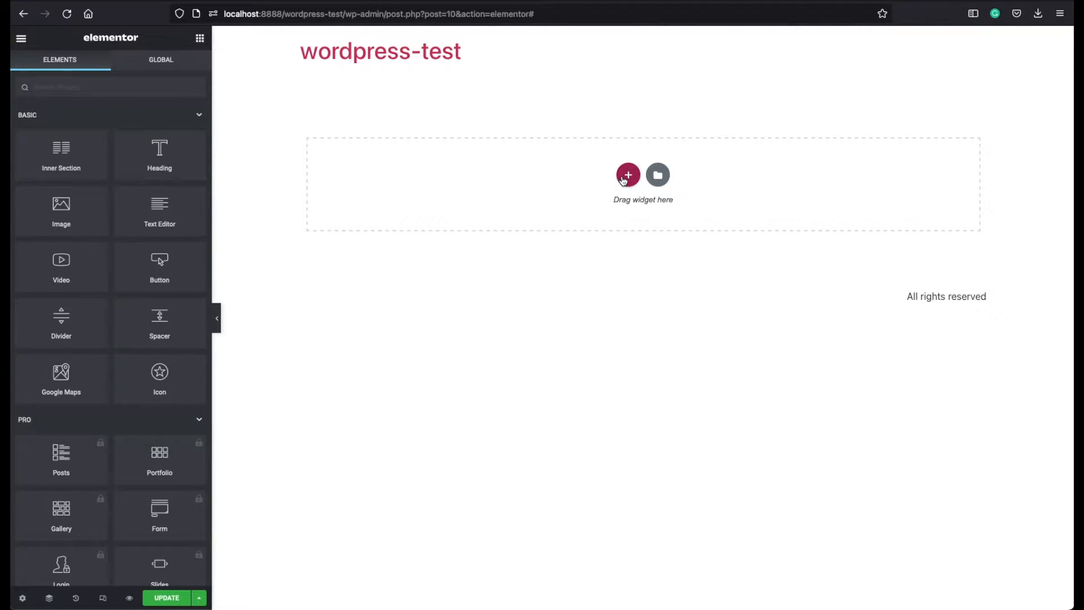
Step: Add a new section with a two-column structure
left_click(628, 174)
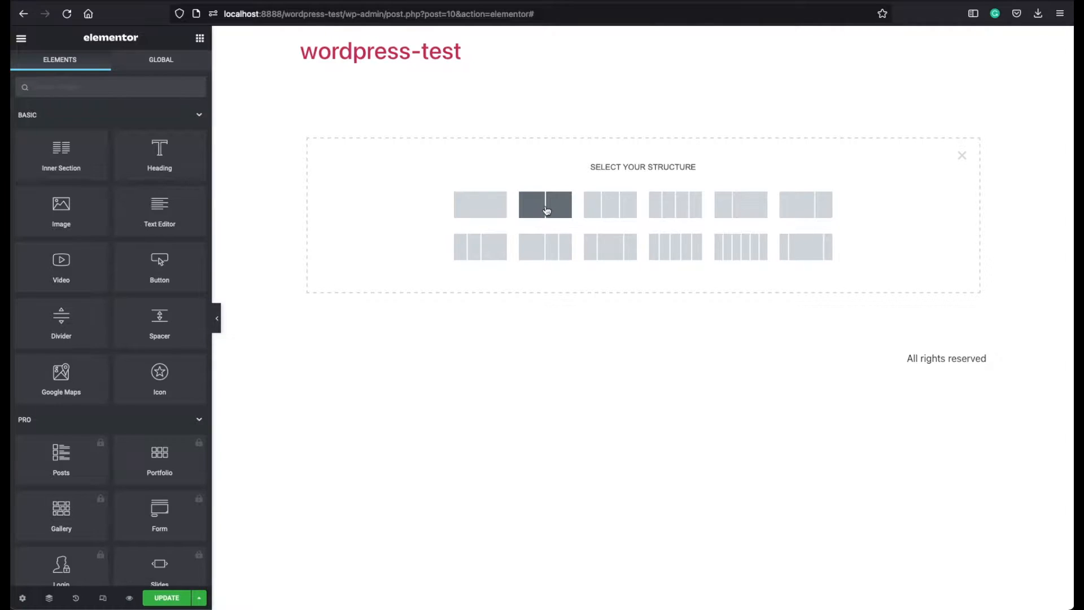
left_click(544, 205)
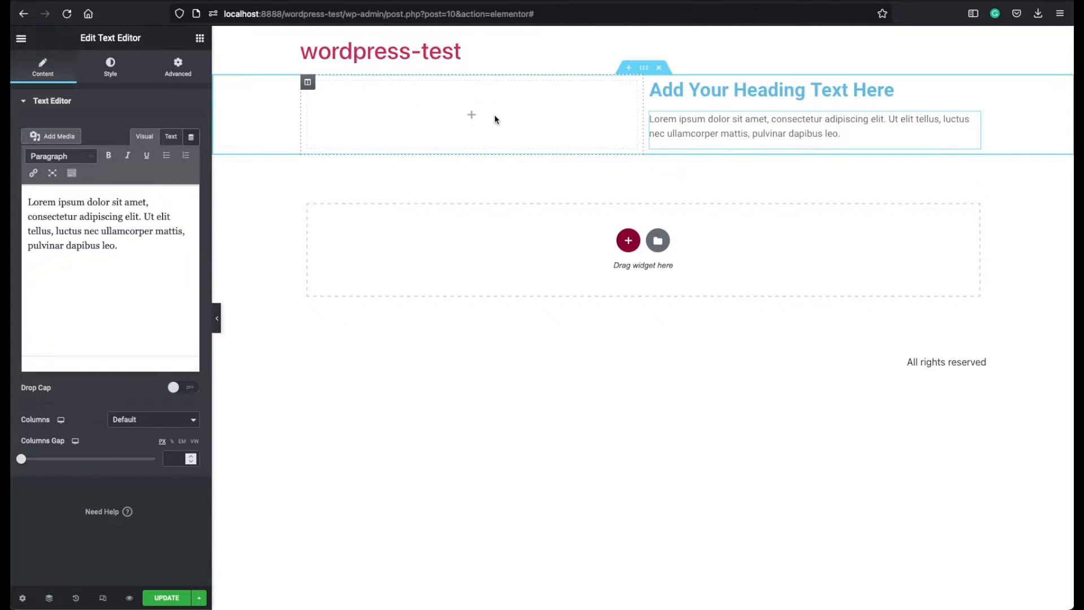
mouse_move(442, 104)
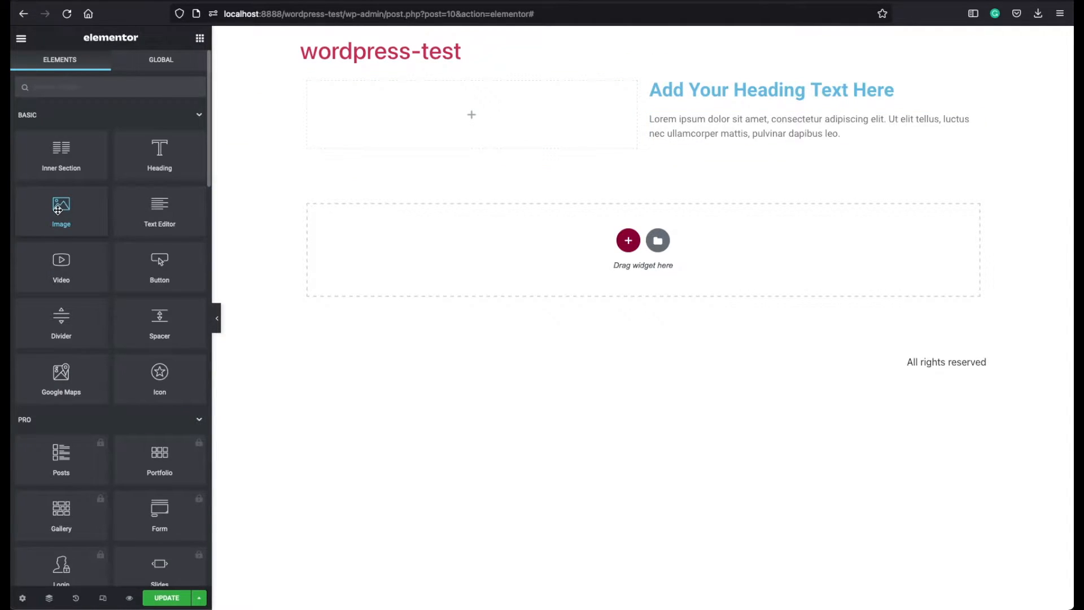
Step: Drop an Image widget into the left column and give the section a classic grey background
left_click_drag(61, 207, 432, 114)
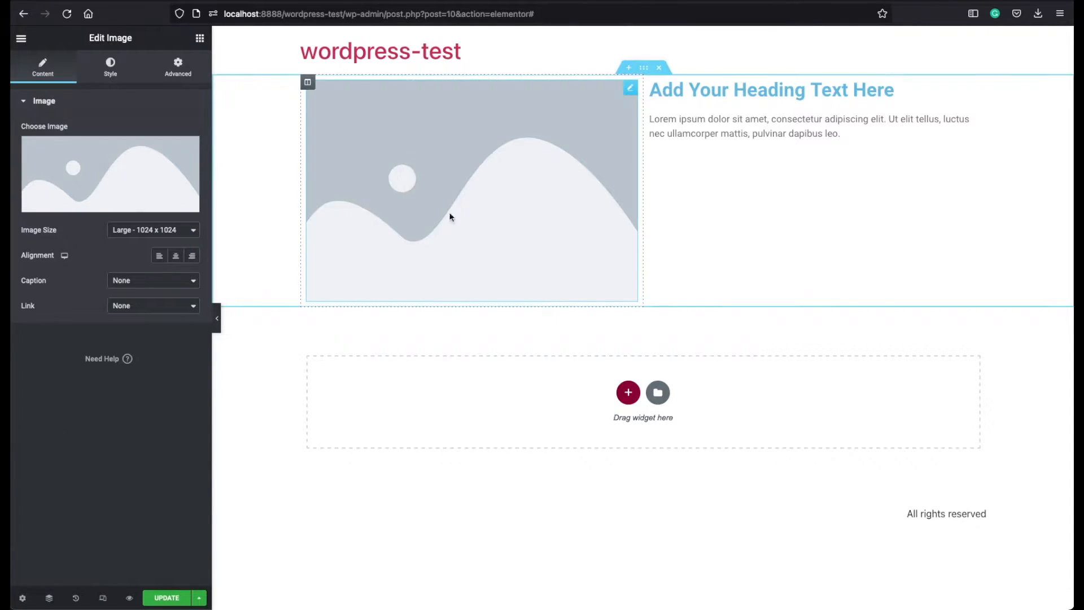
mouse_move(642, 68)
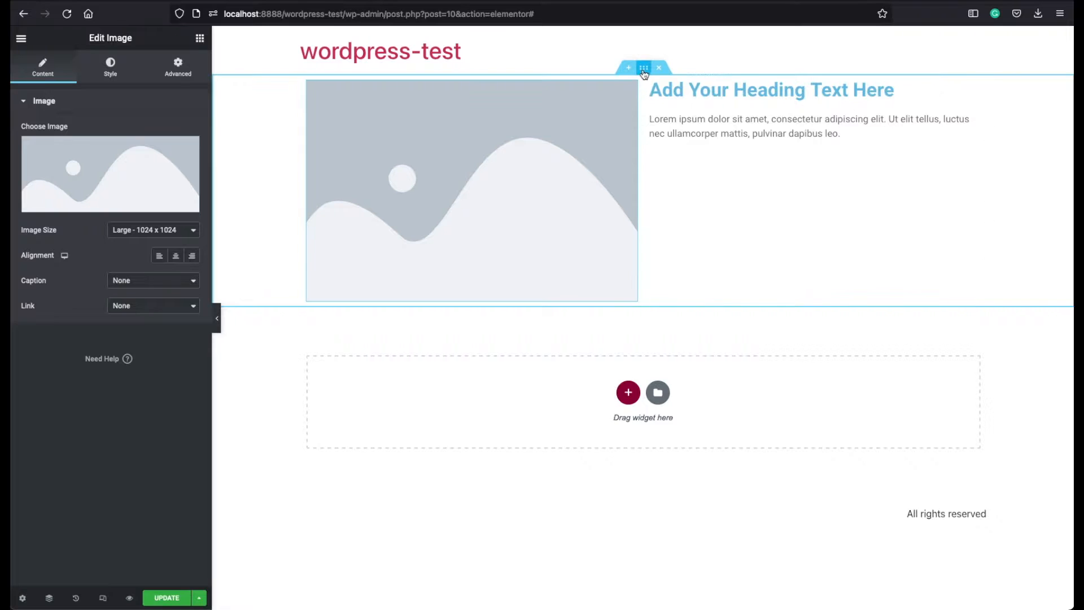
left_click(642, 68)
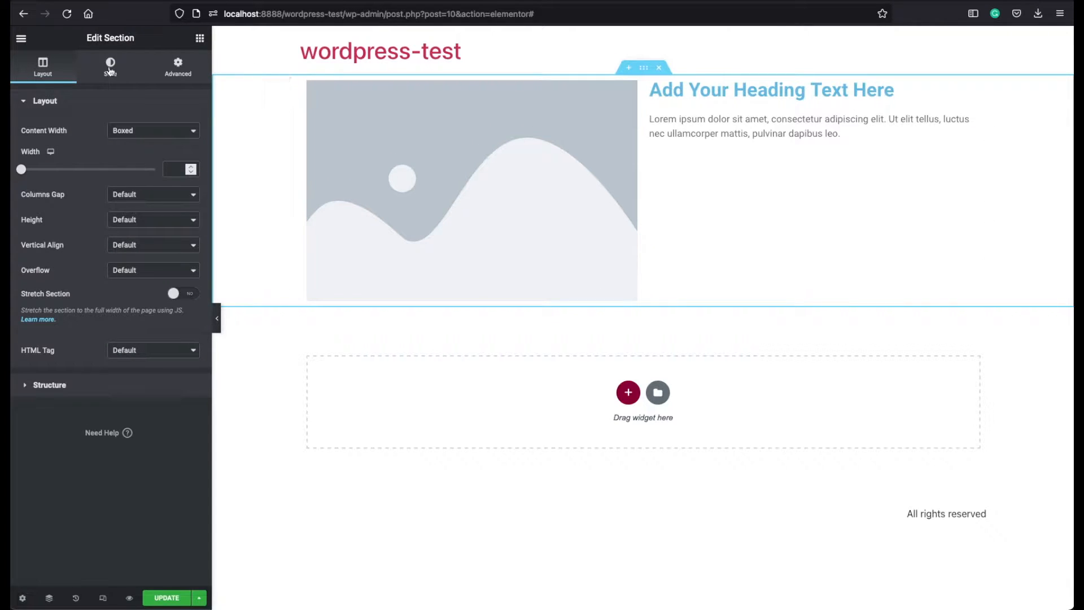
left_click(110, 67)
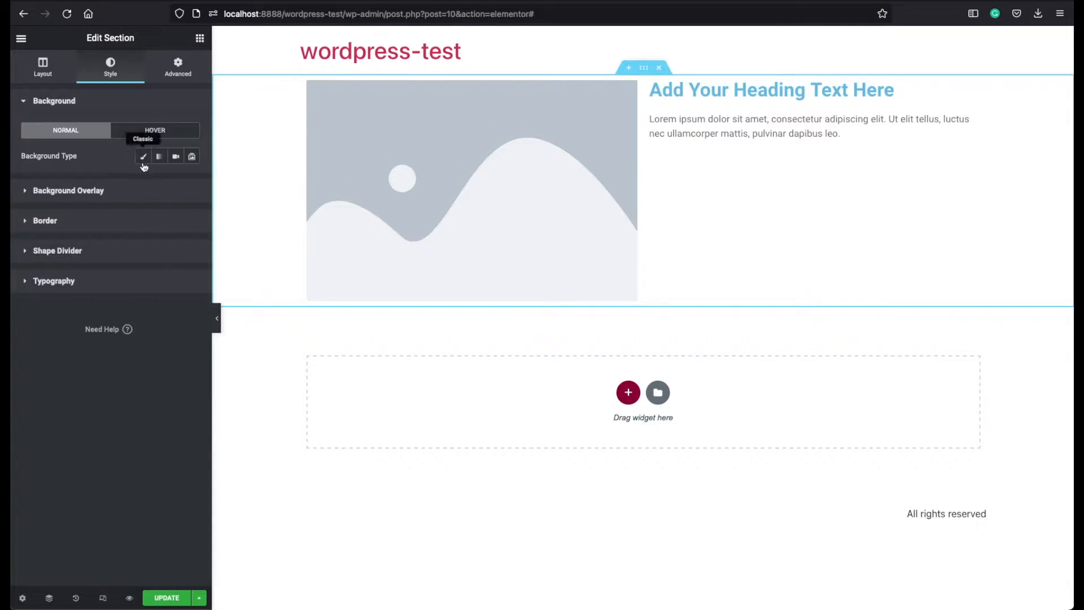
left_click(192, 180)
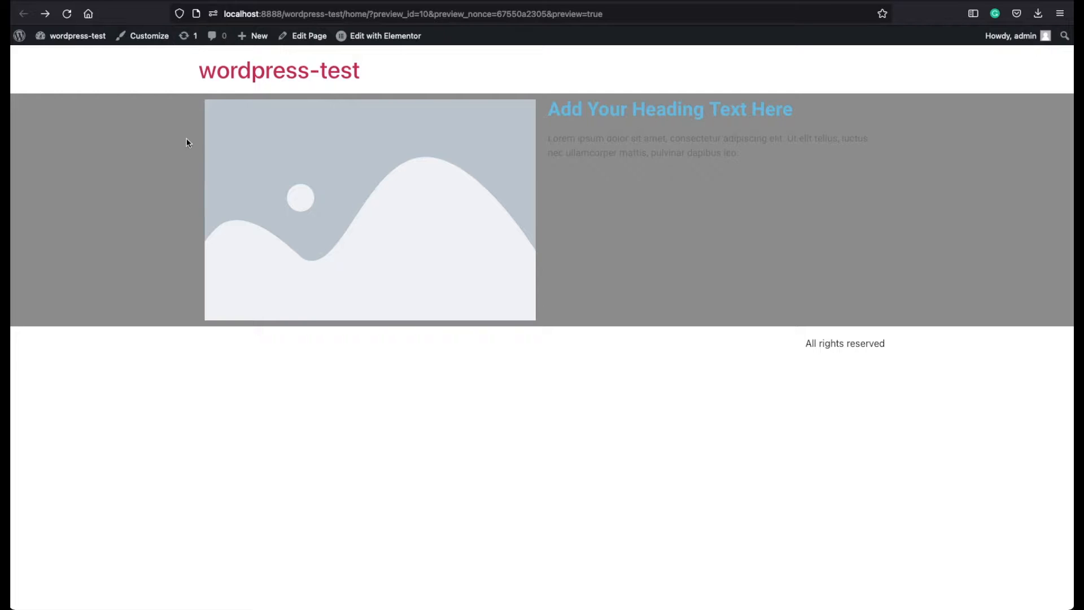
mouse_move(353, 177)
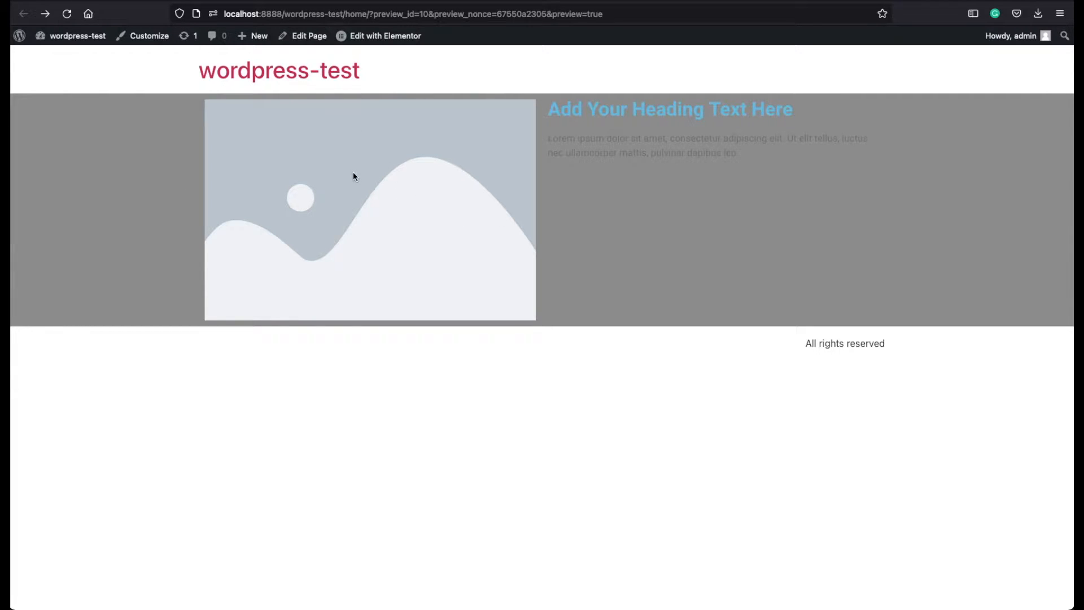
mouse_move(268, 173)
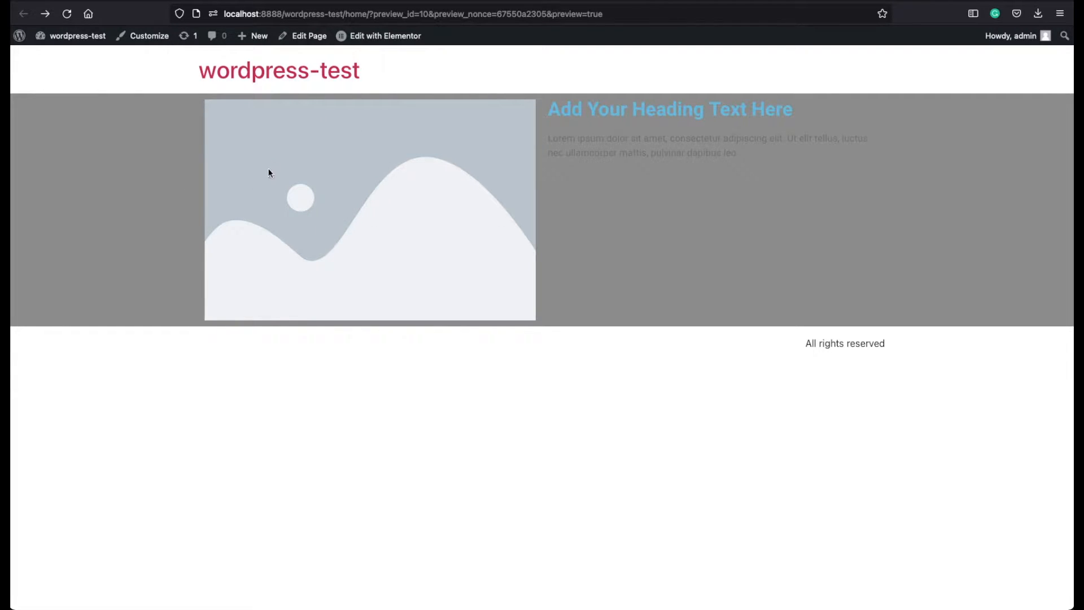
Step: Bring up the image's media picker, check Upload Files, and return to the Media Library
left_click(379, 35)
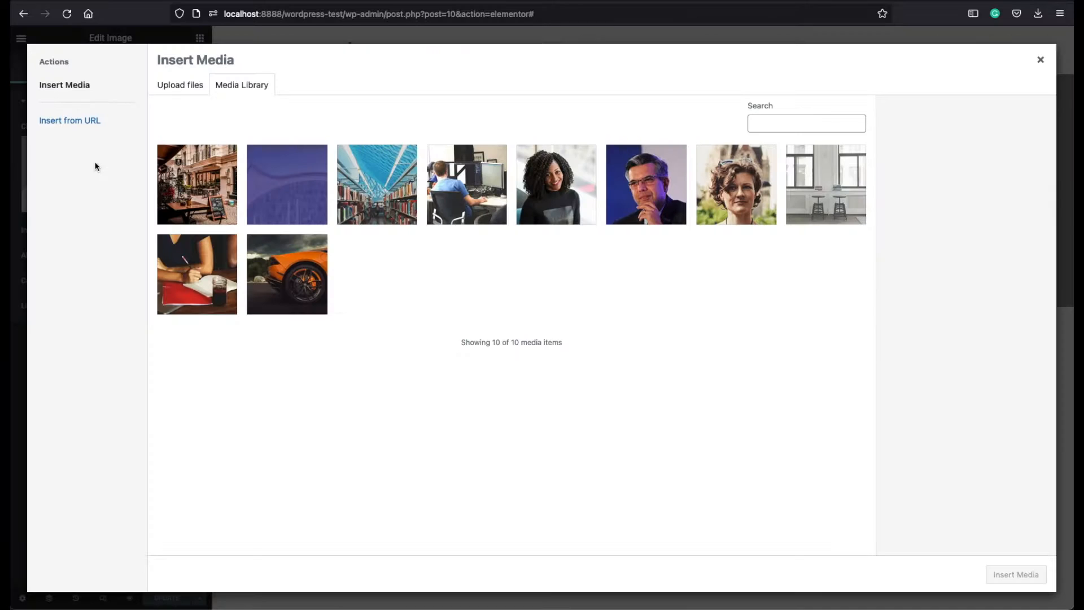
mouse_move(210, 126)
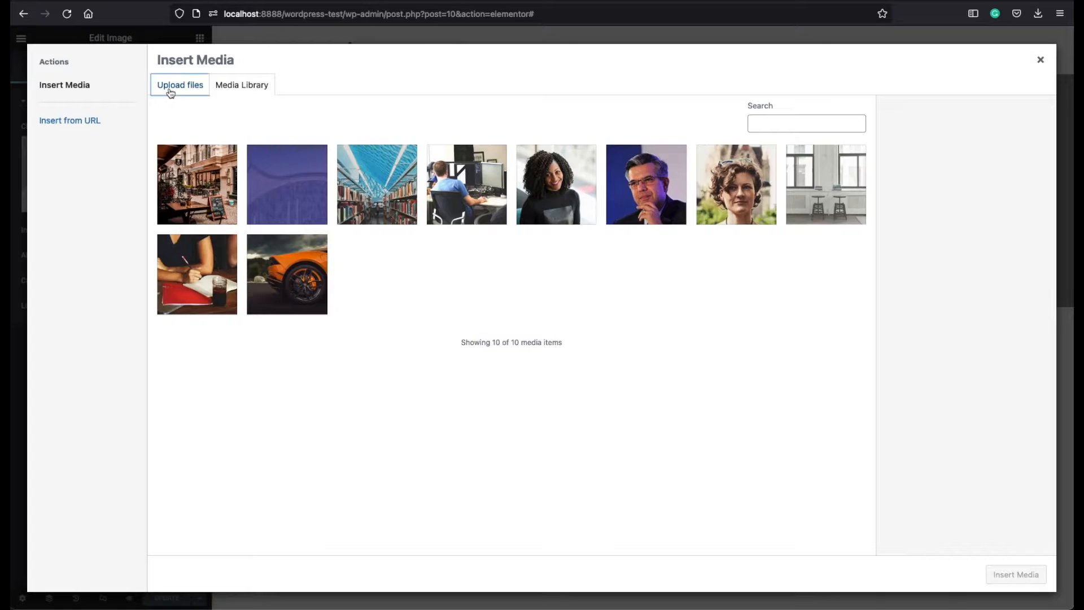
left_click(180, 85)
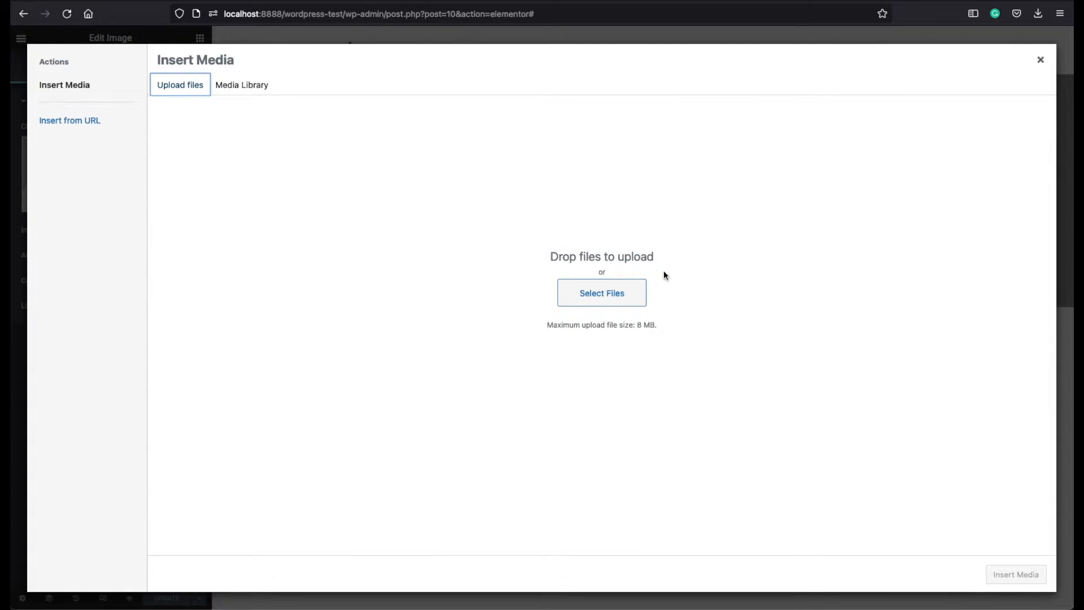
mouse_move(601, 292)
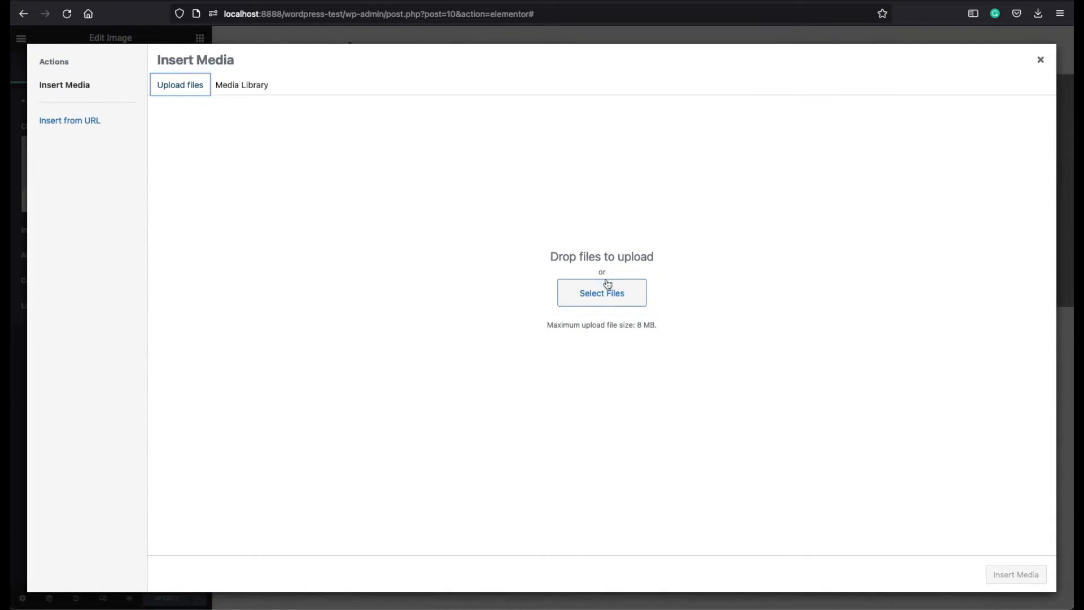
left_click(242, 85)
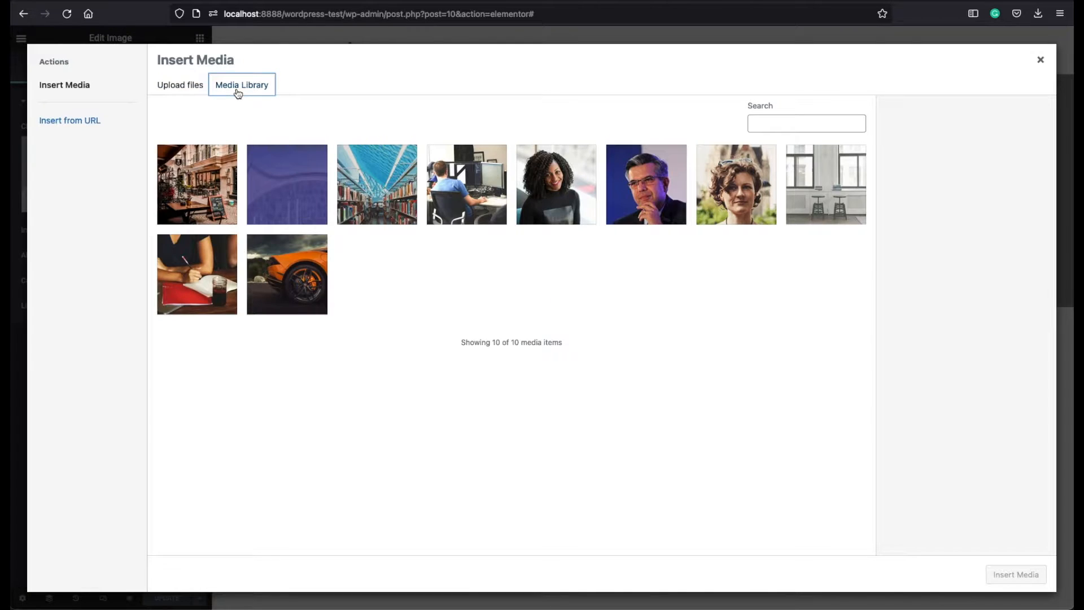
mouse_move(514, 251)
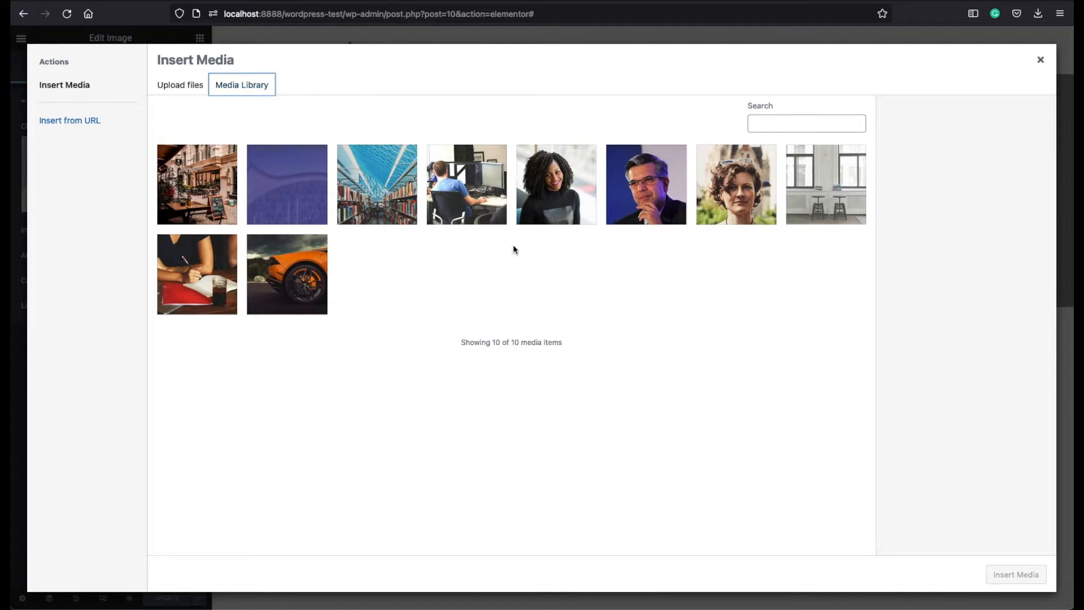
mouse_move(252, 214)
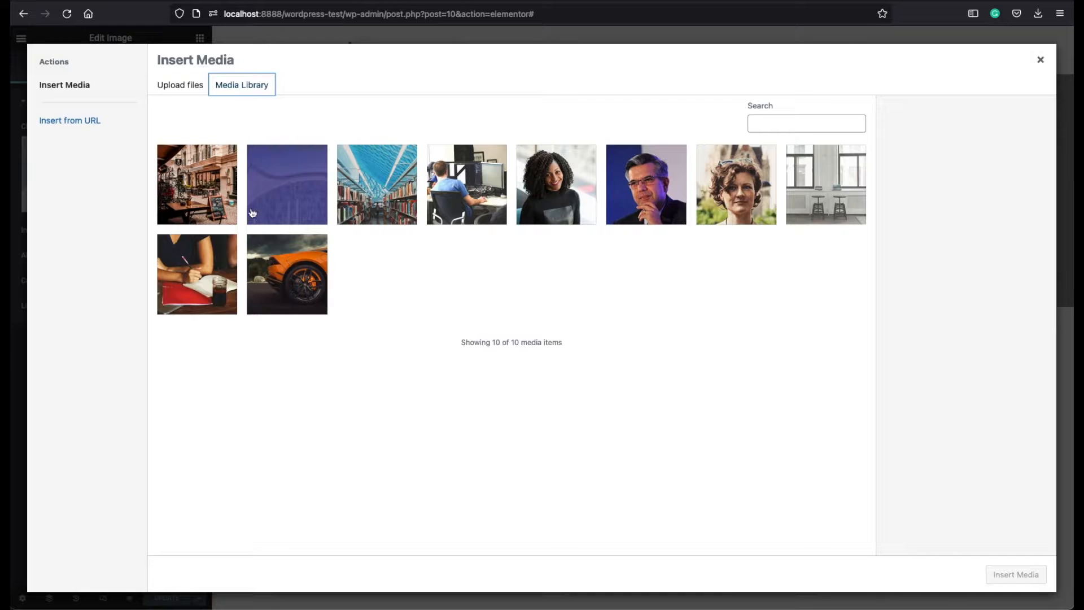
Step: Select cafe-scaled.jpg and fill its alt text Cafe, title Cafe-Sc and caption Test
left_click(196, 184)
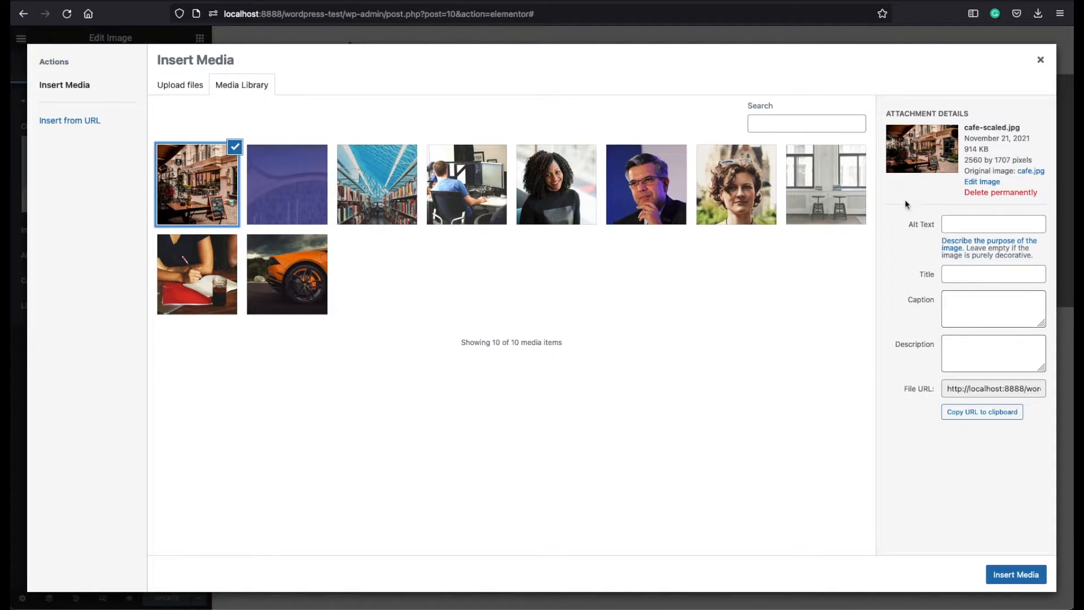
mouse_move(897, 319)
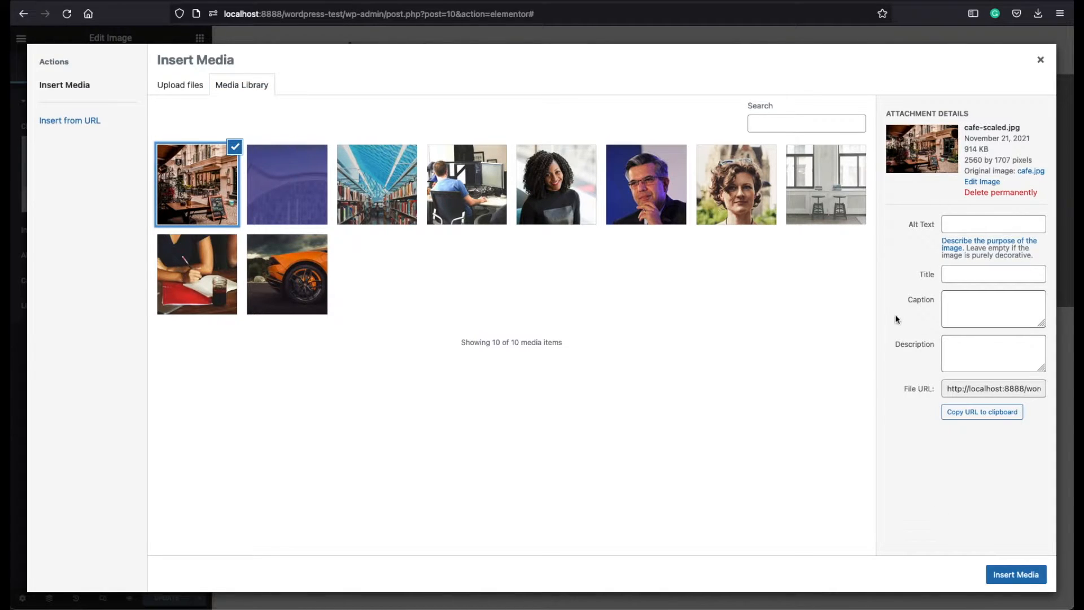
mouse_move(936, 273)
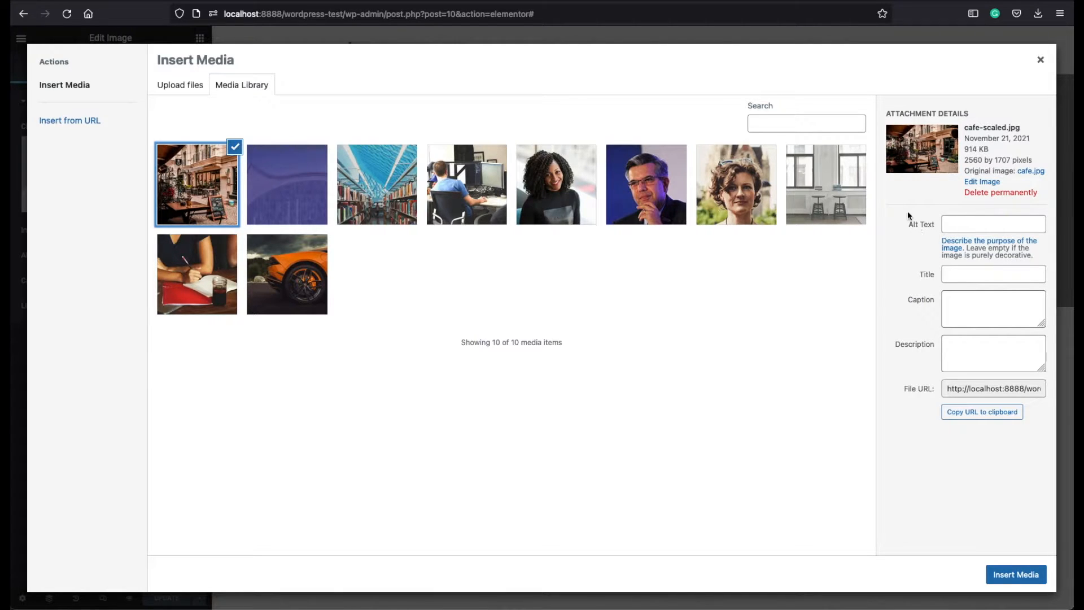
mouse_move(928, 234)
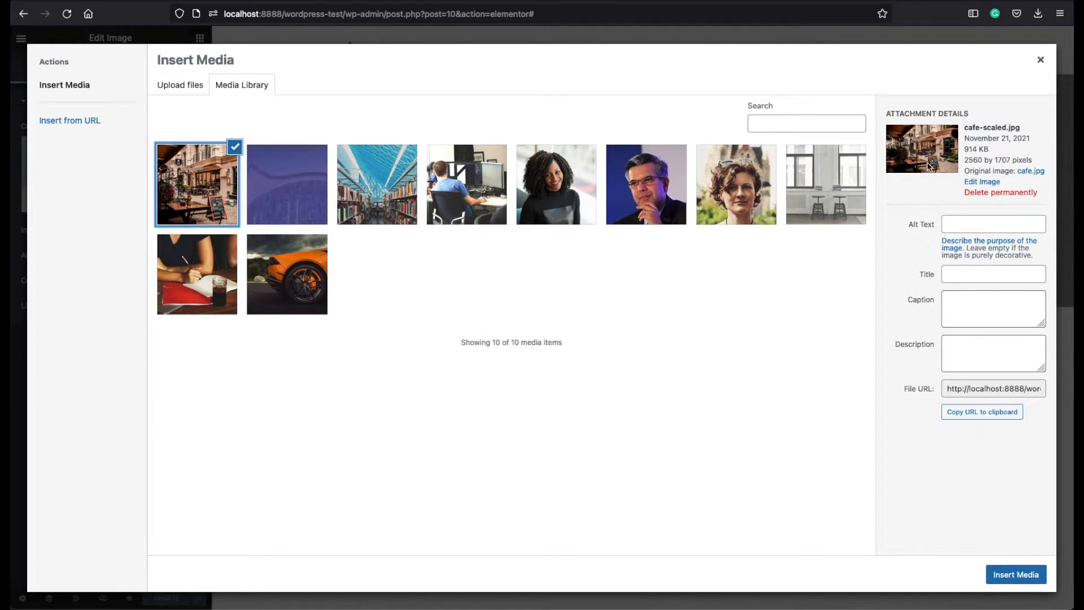
left_click(992, 223)
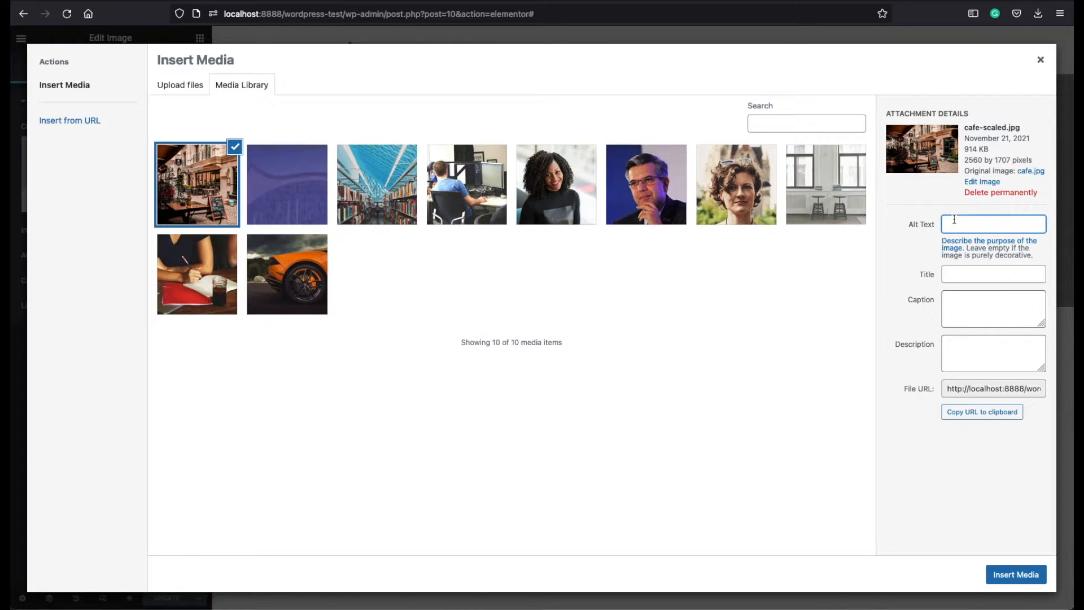
type("Ca")
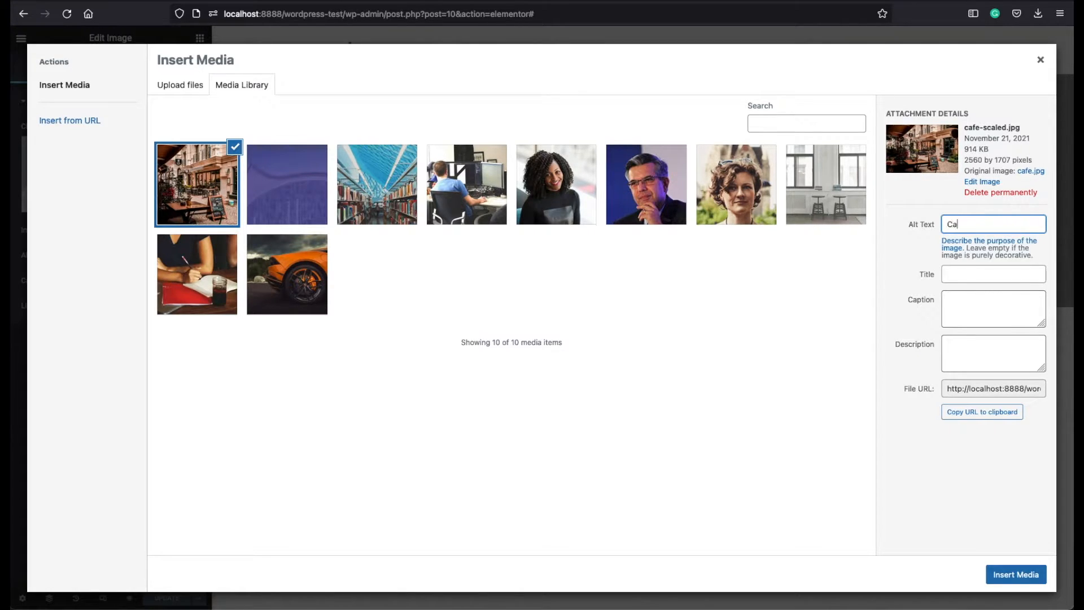
left_click(992, 273)
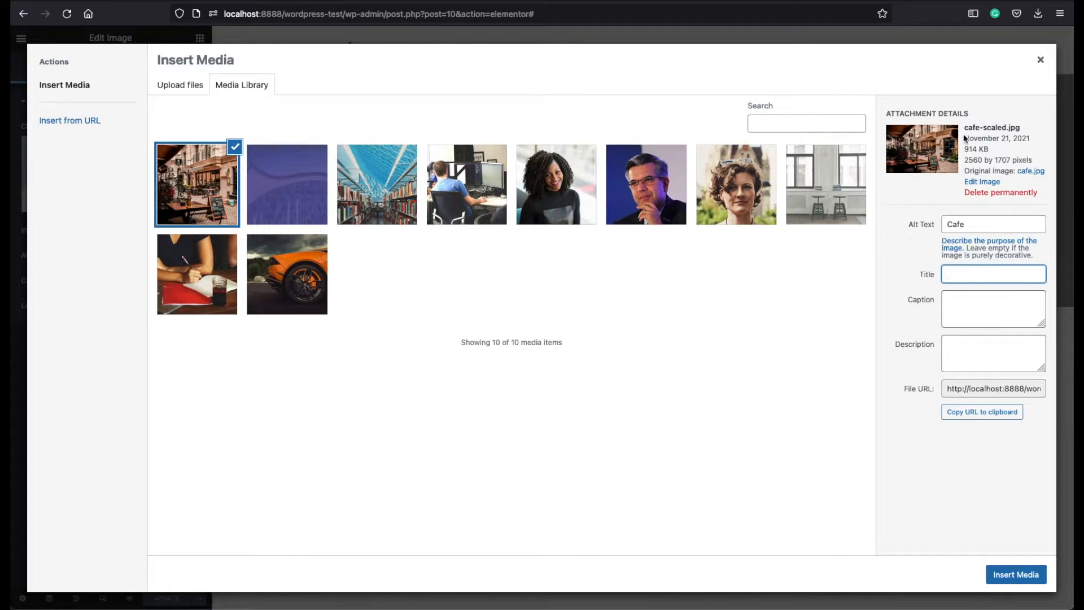
mouse_move(935, 270)
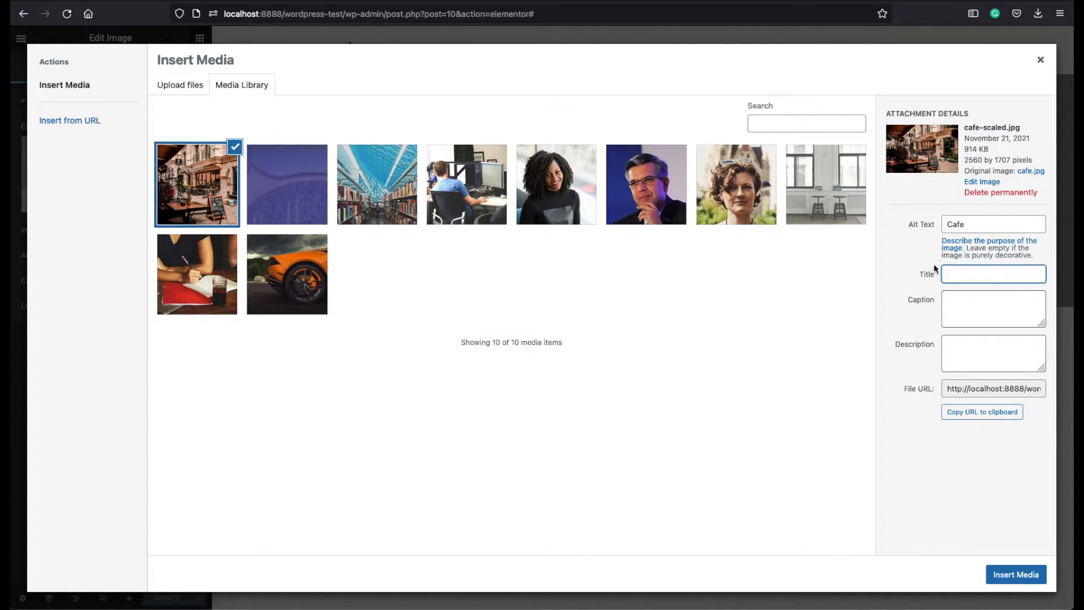
type("C")
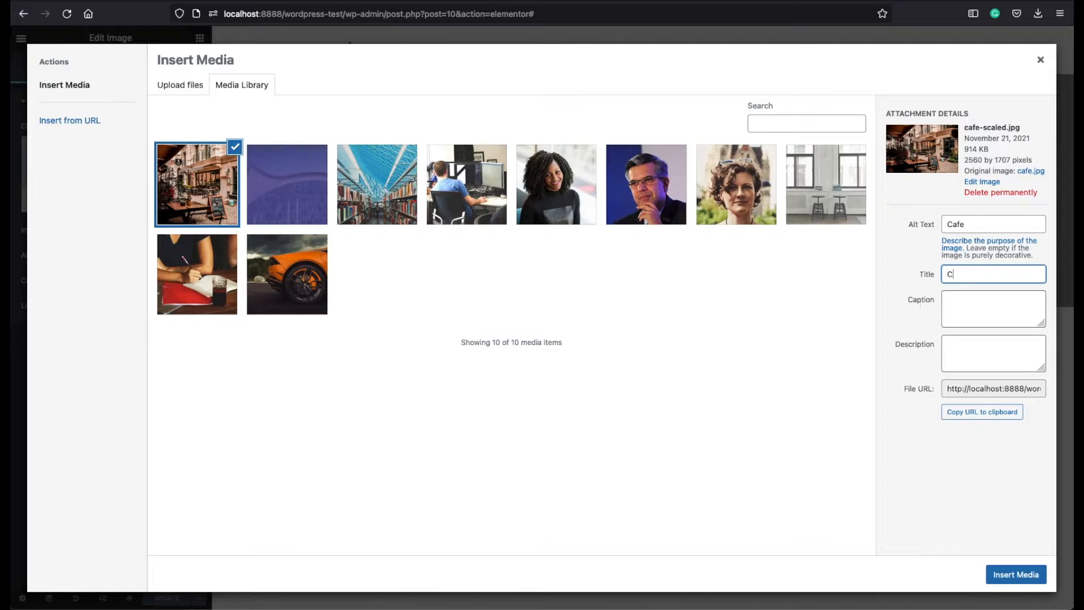
type("afe-Scaled")
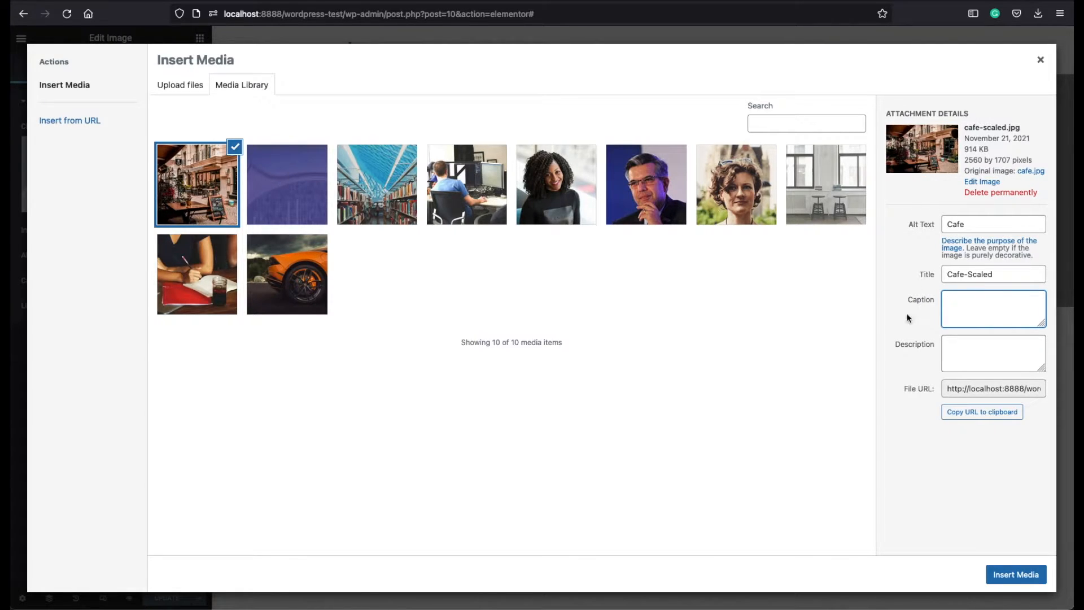
type("Test")
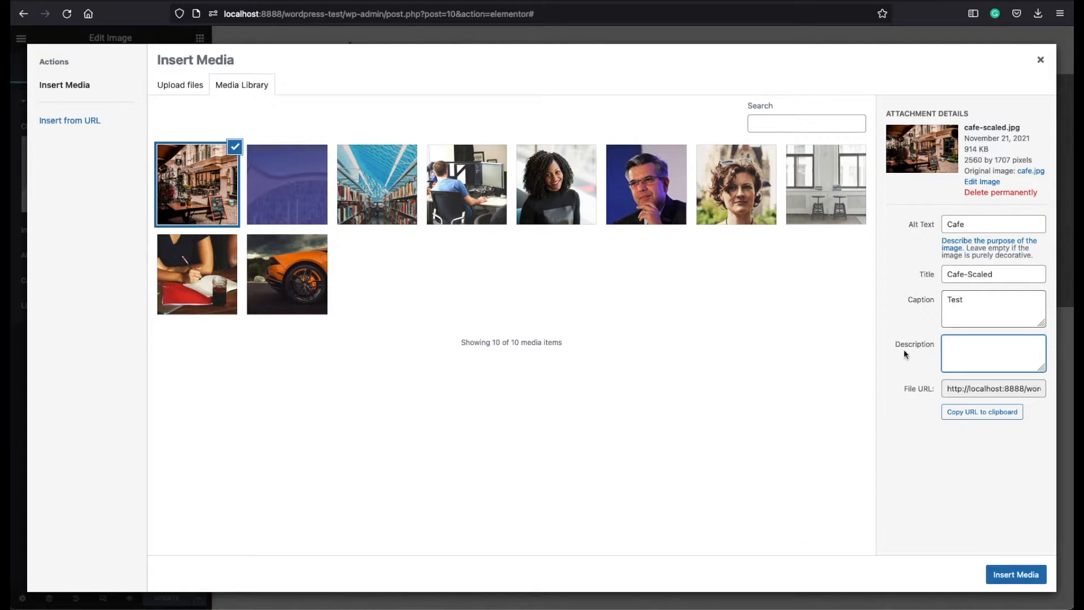
Step: Start the image description 'A view from cafe' in the Description field
left_click(992, 352)
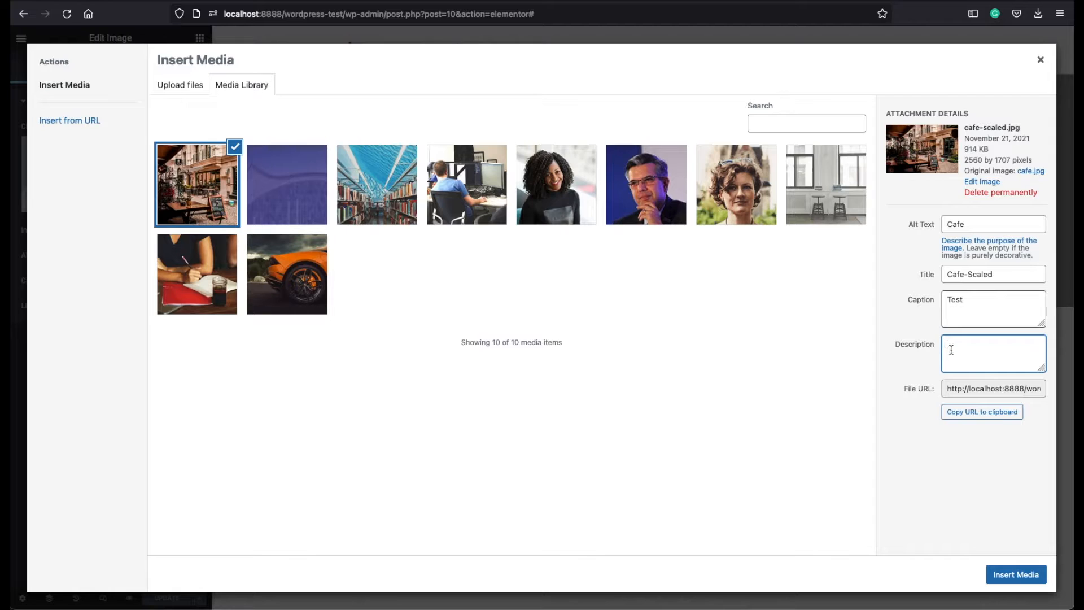
type("c")
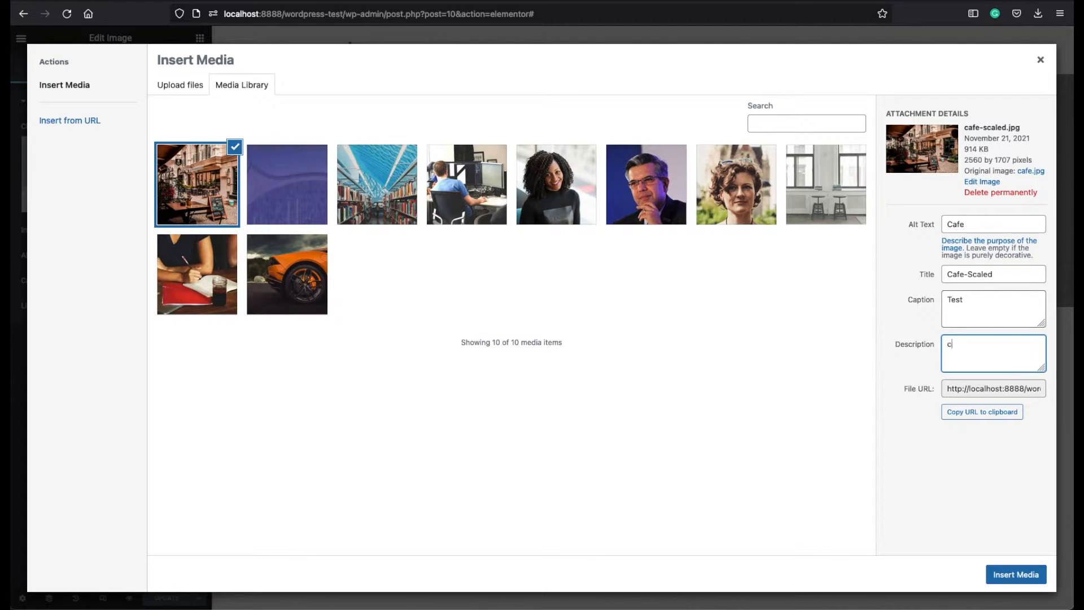
type("A v")
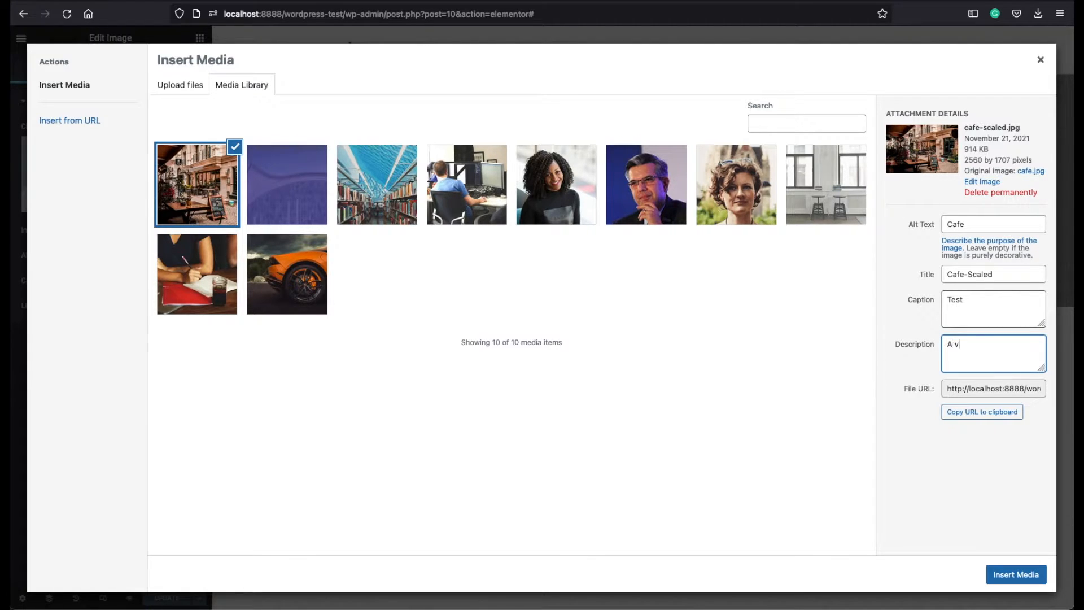
Step: Finish the description 'A view from cafe' and insert the cafe photo into the left column
type("iew from cafe")
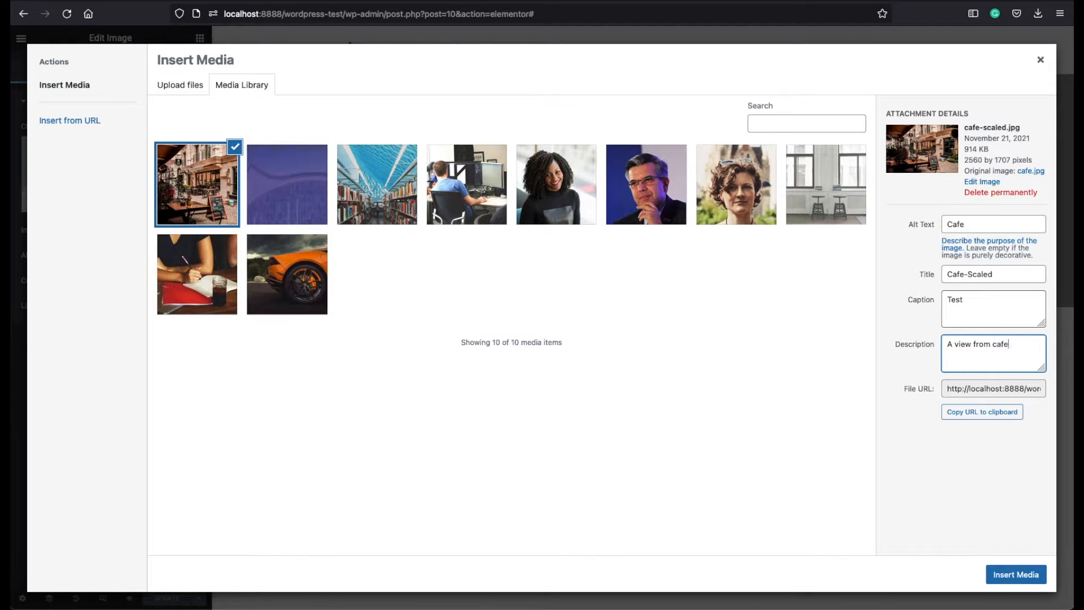
left_click(1015, 578)
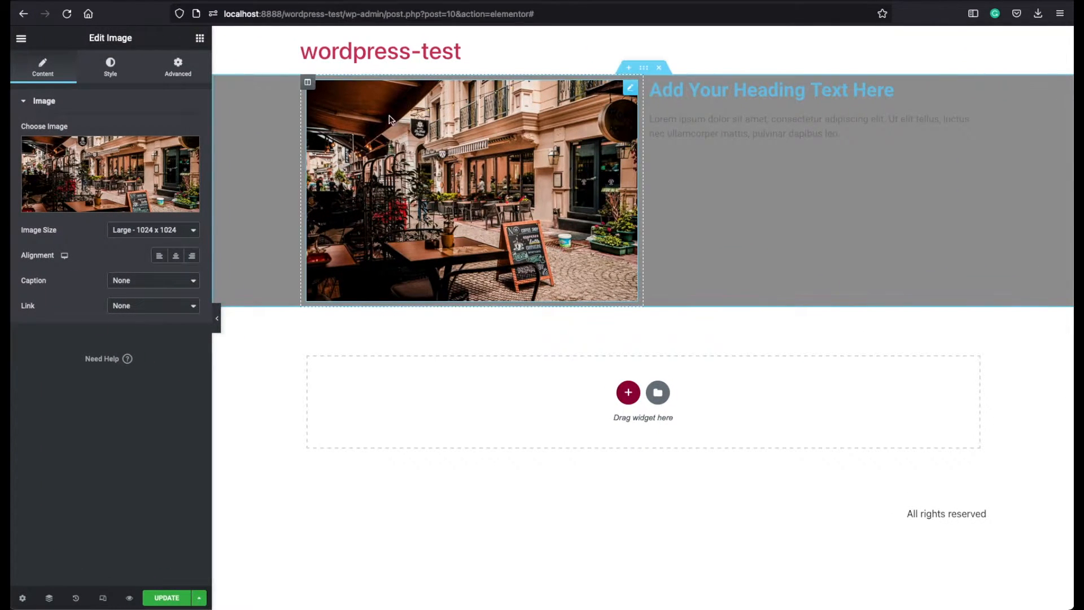
mouse_move(261, 199)
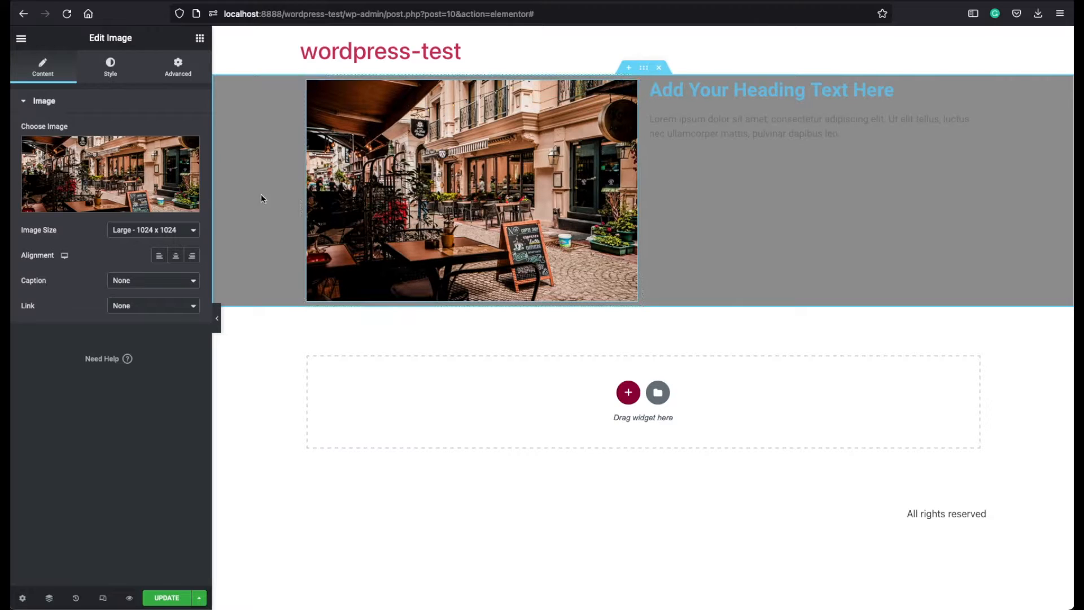
mouse_move(184, 161)
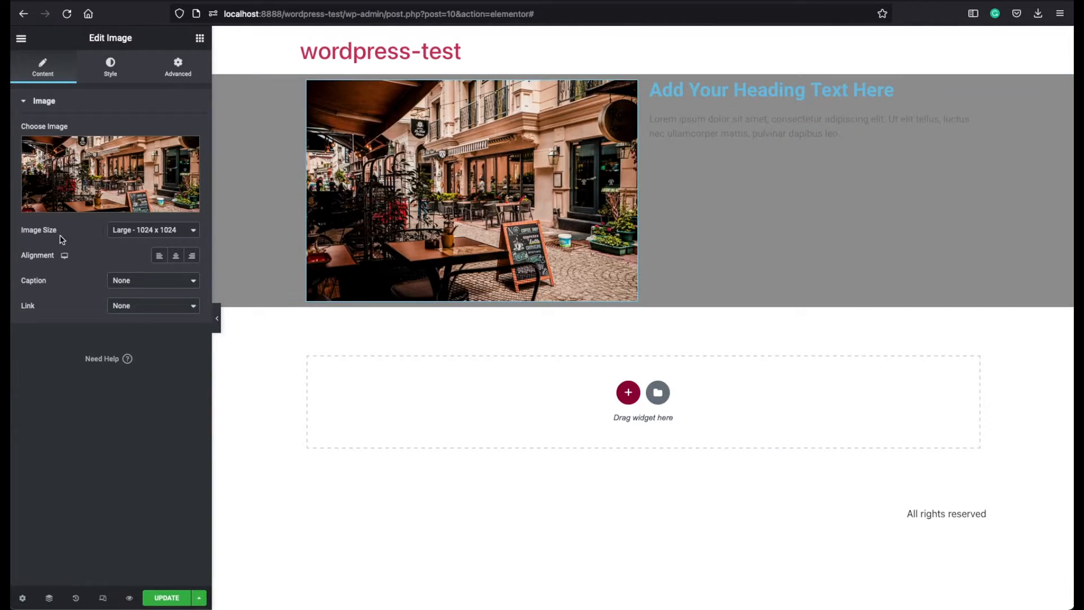
Step: Try the cafe photo at Thumbnail and Medium sizes, then set Image Size back to Full
left_click(472, 192)
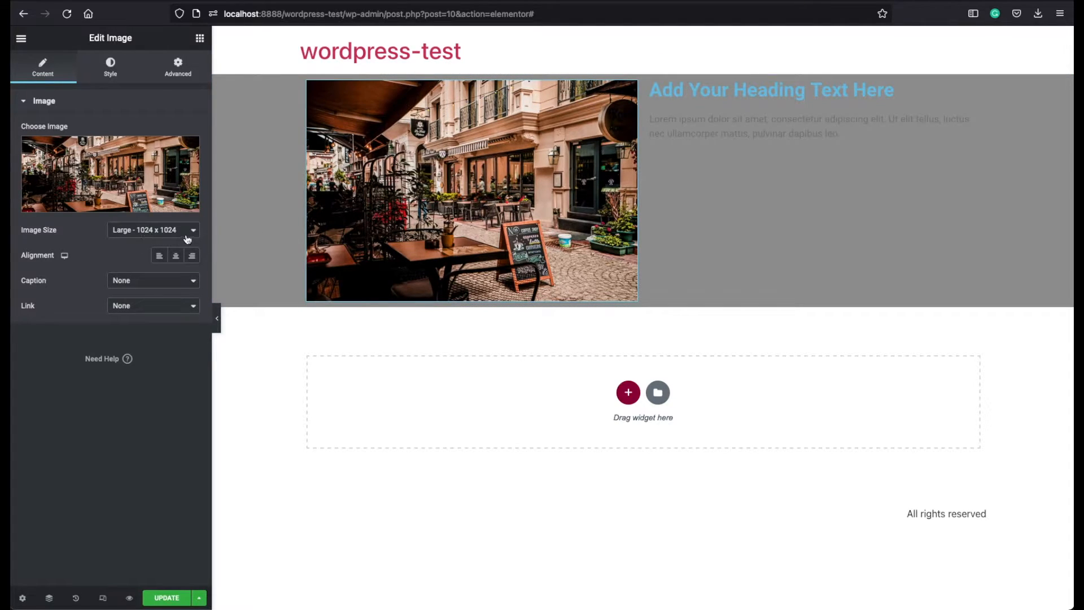
left_click(152, 229)
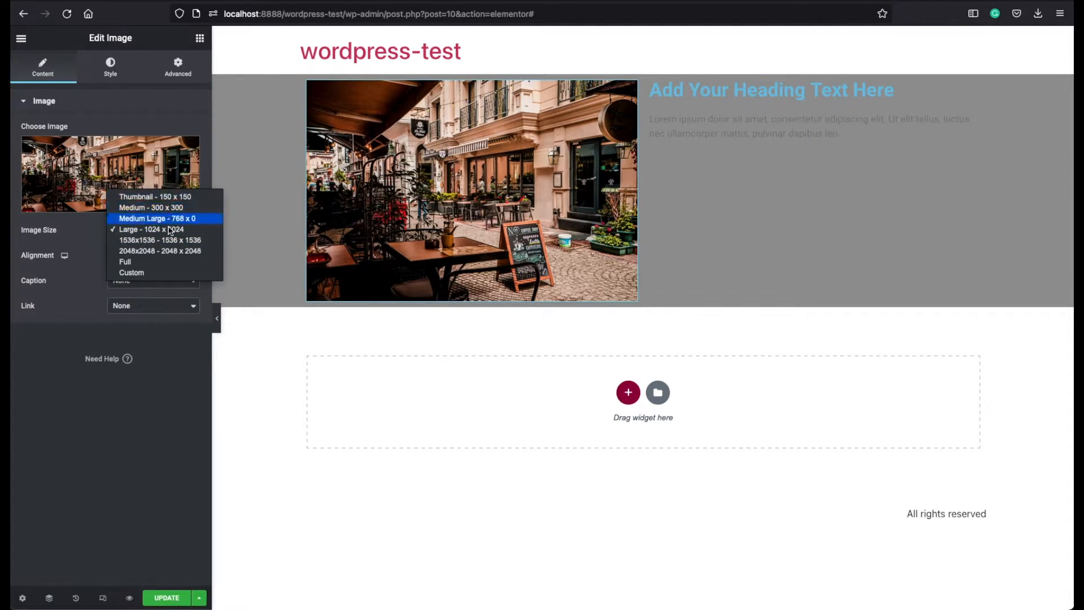
mouse_move(166, 261)
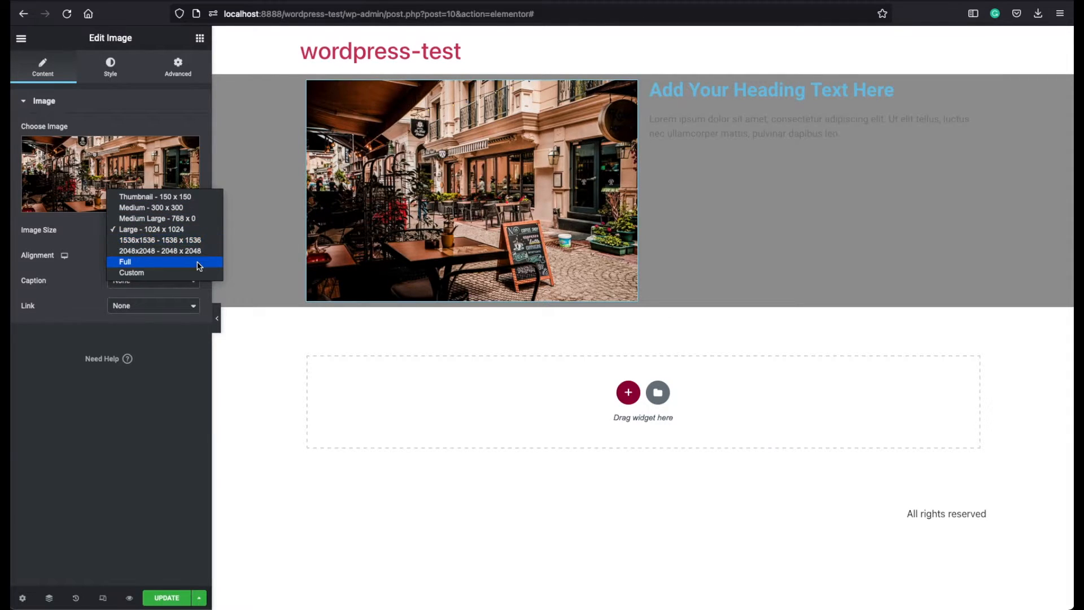
mouse_move(162, 196)
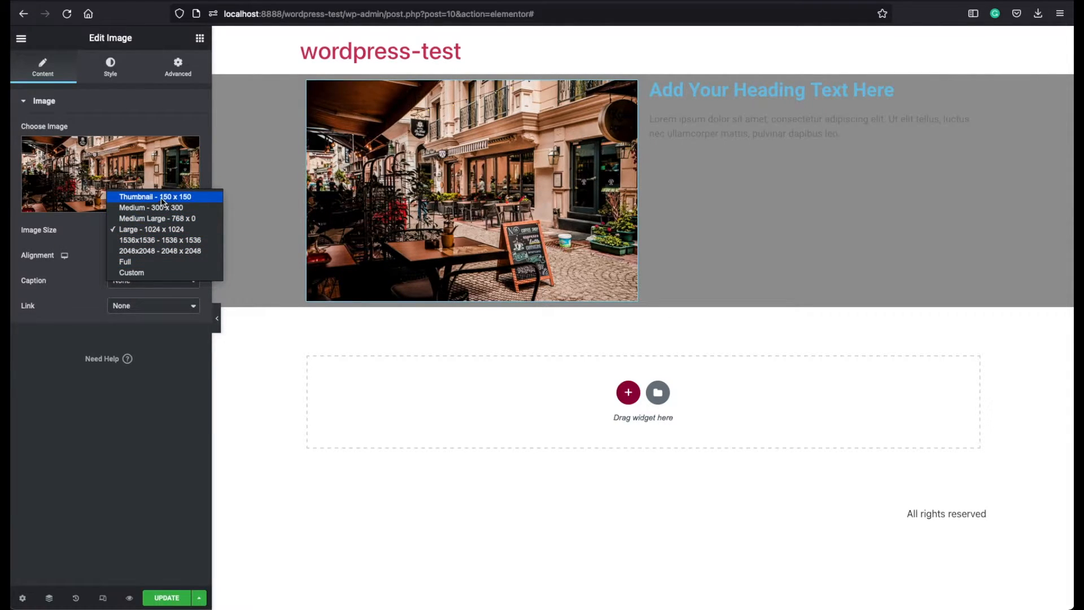
left_click(160, 197)
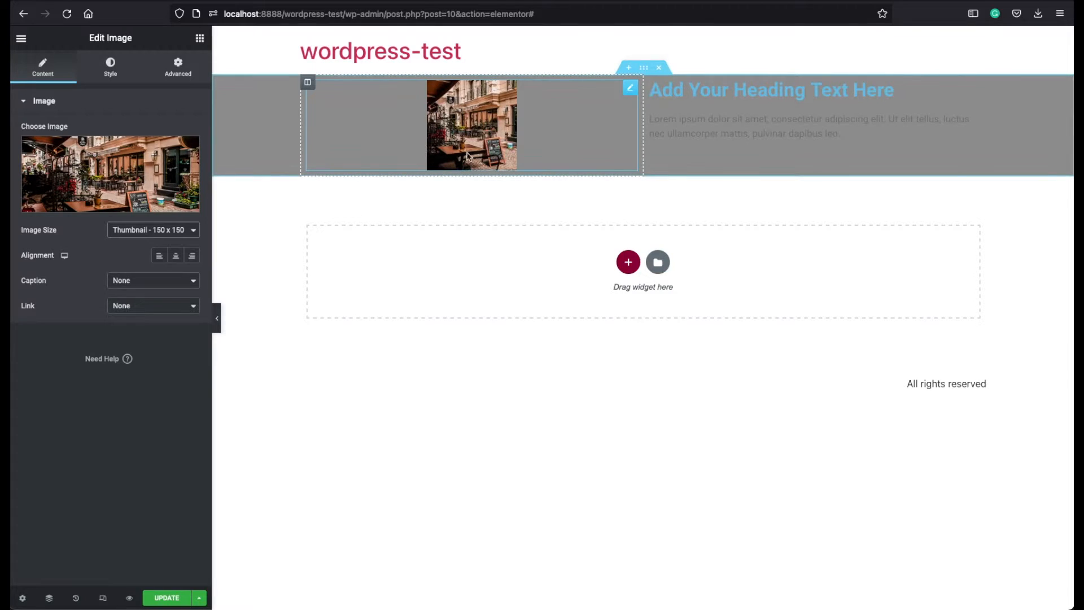
left_click(152, 229)
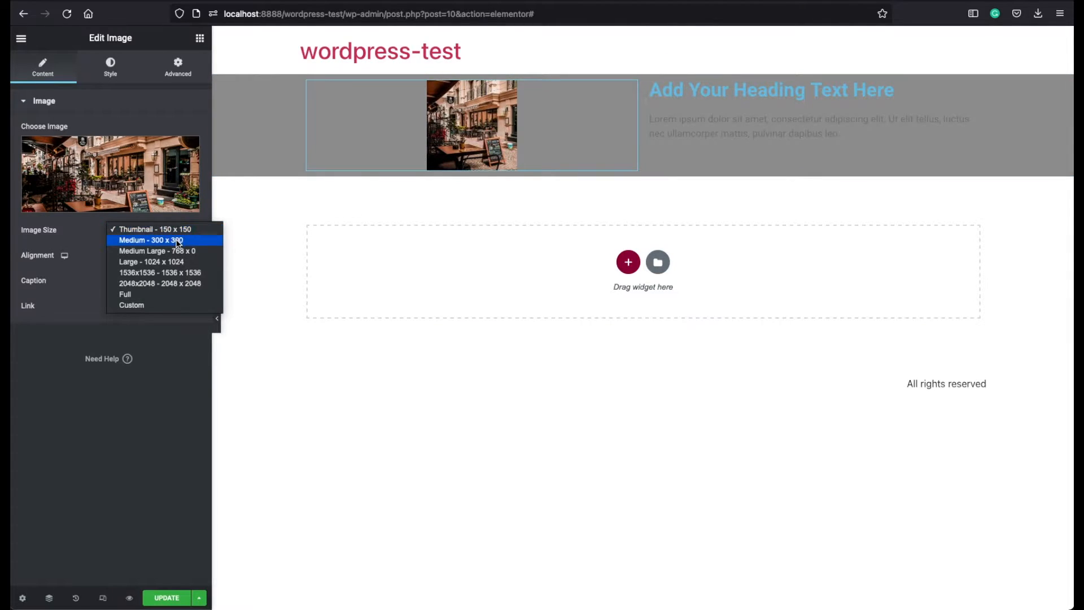
left_click(152, 240)
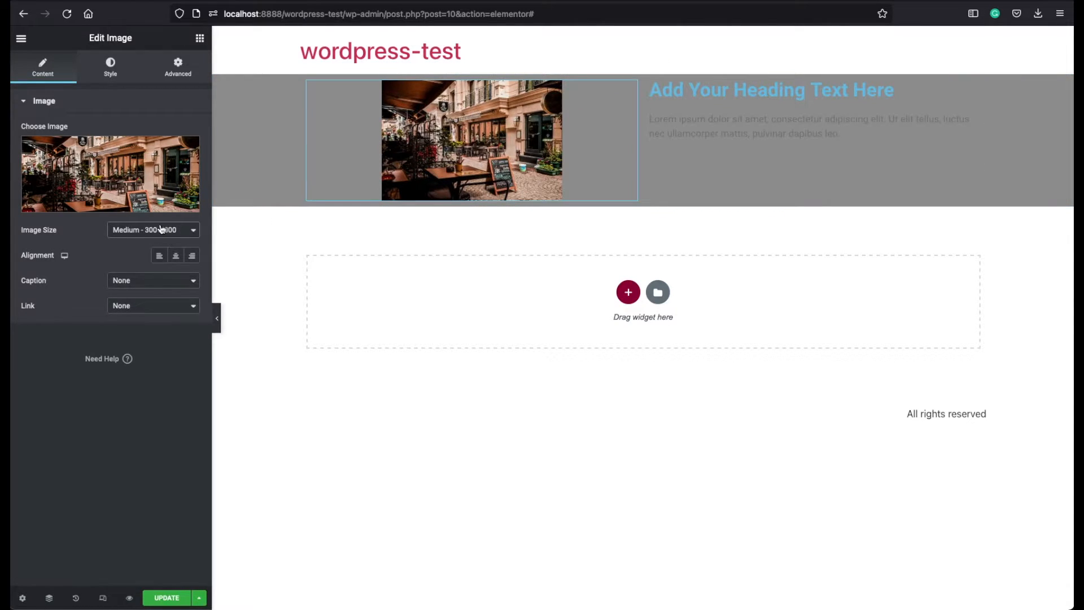
left_click(153, 229)
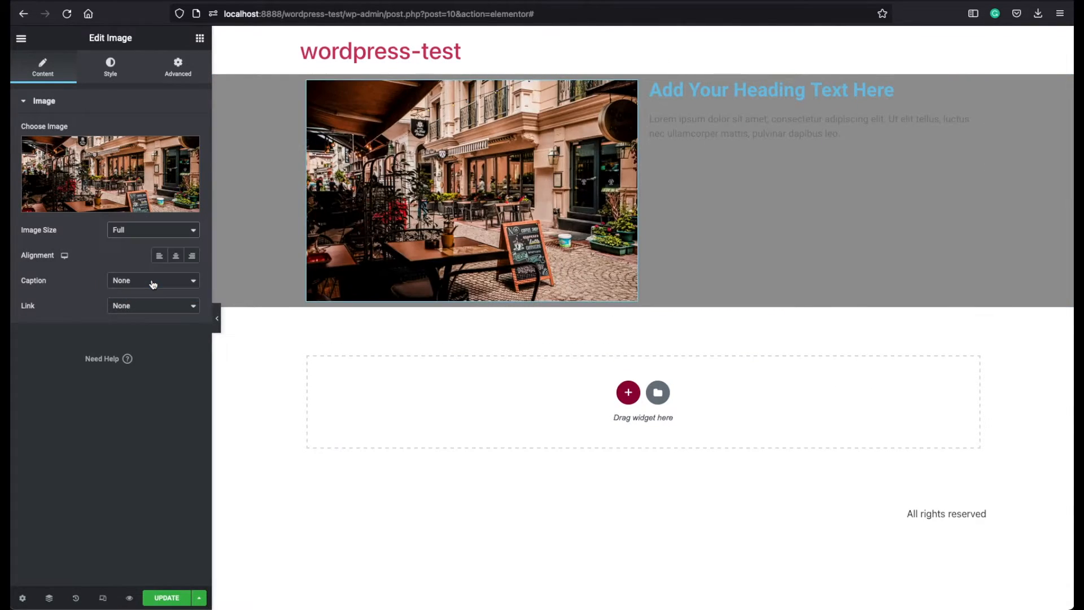
left_click(472, 191)
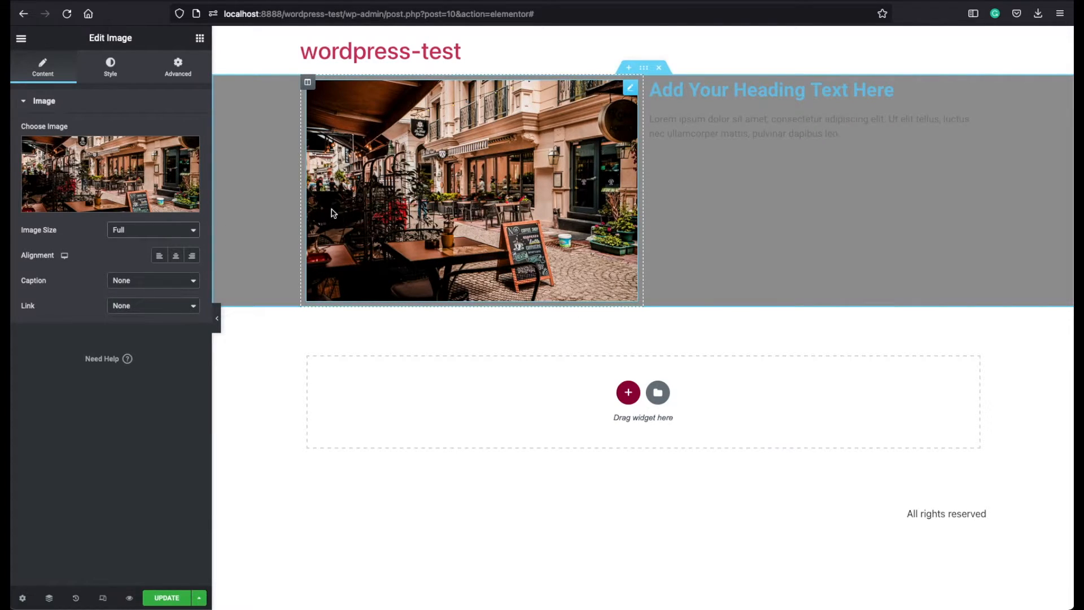
Step: Switch Image Size to Custom and apply a 200 by 200 size
left_click(152, 229)
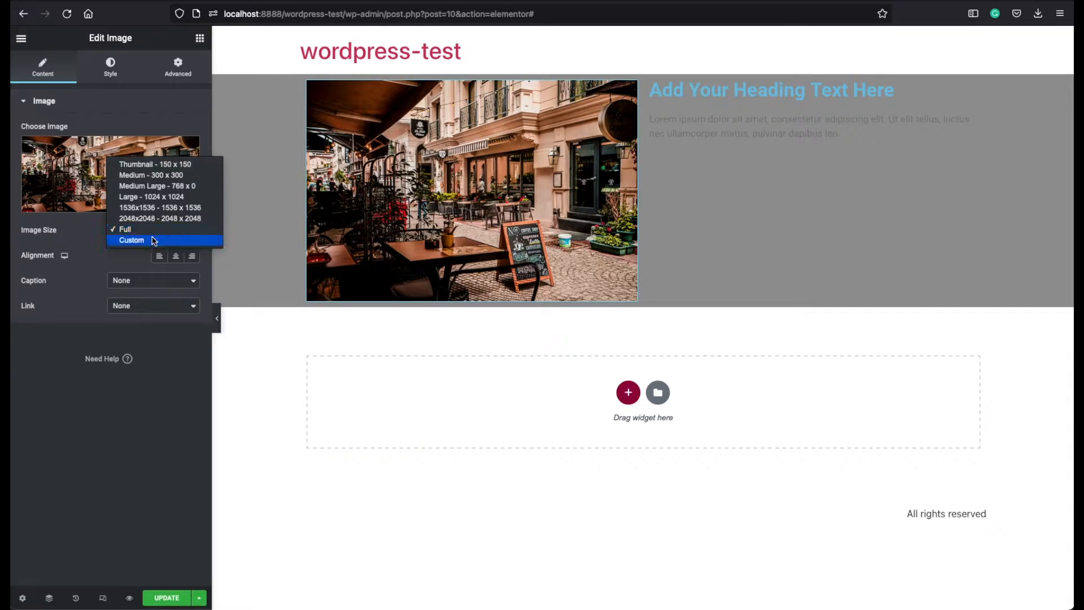
mouse_move(146, 242)
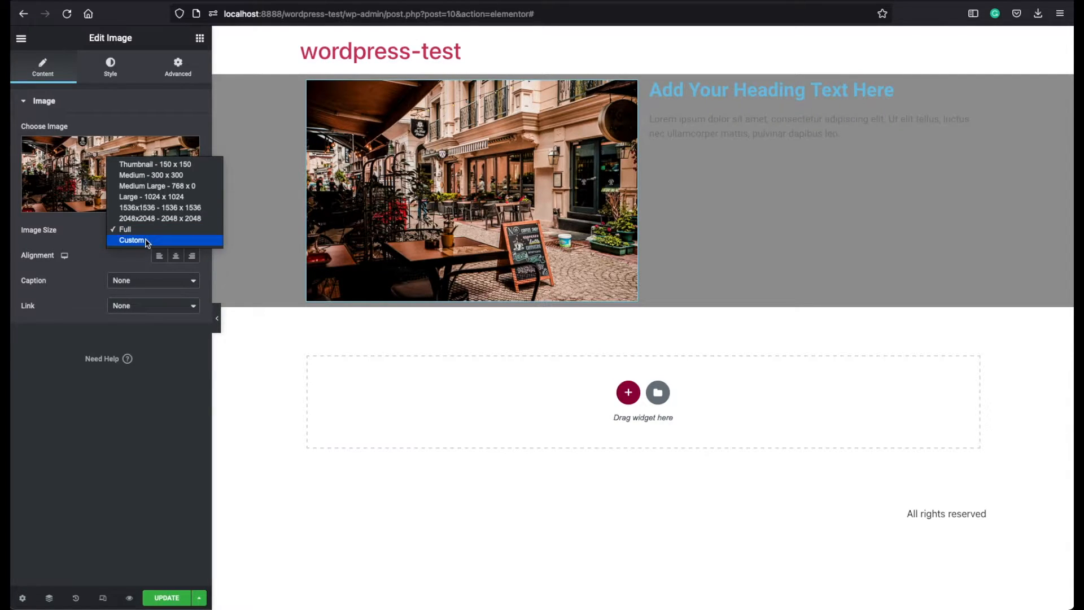
left_click(131, 240)
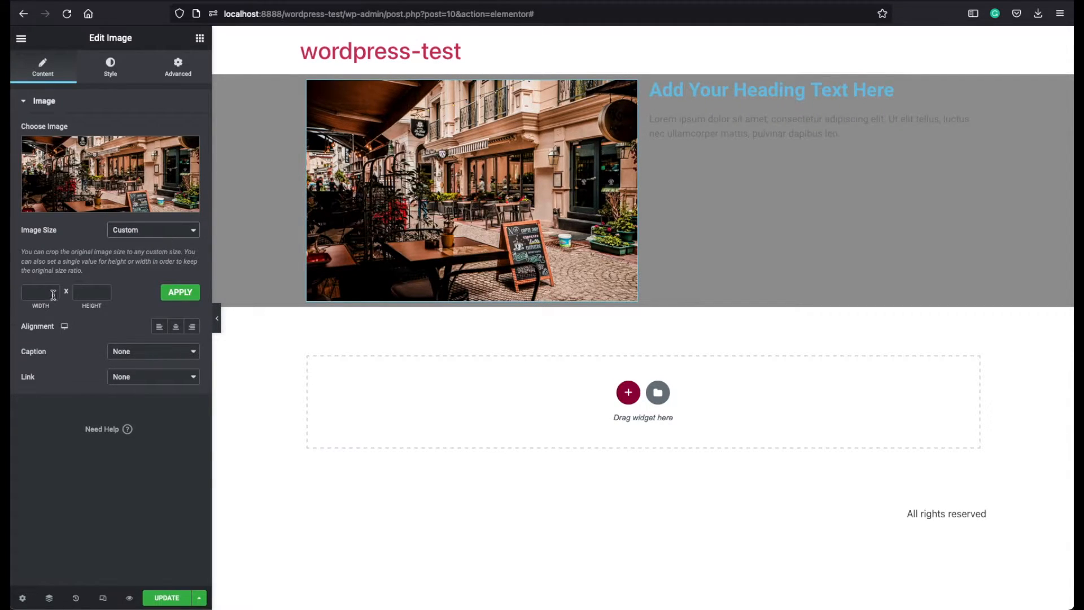
left_click(40, 291)
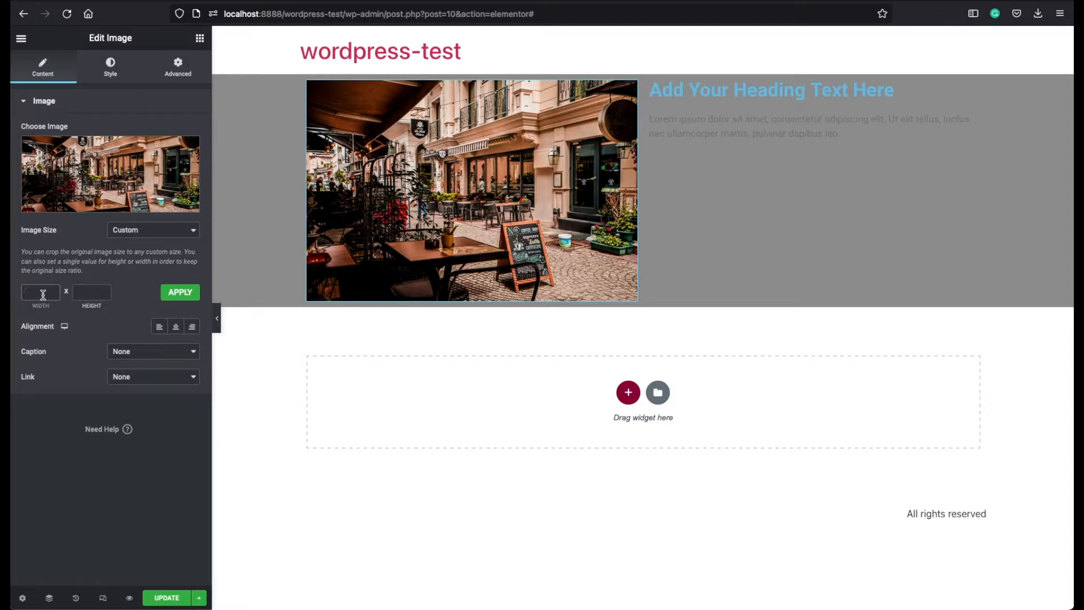
type("200")
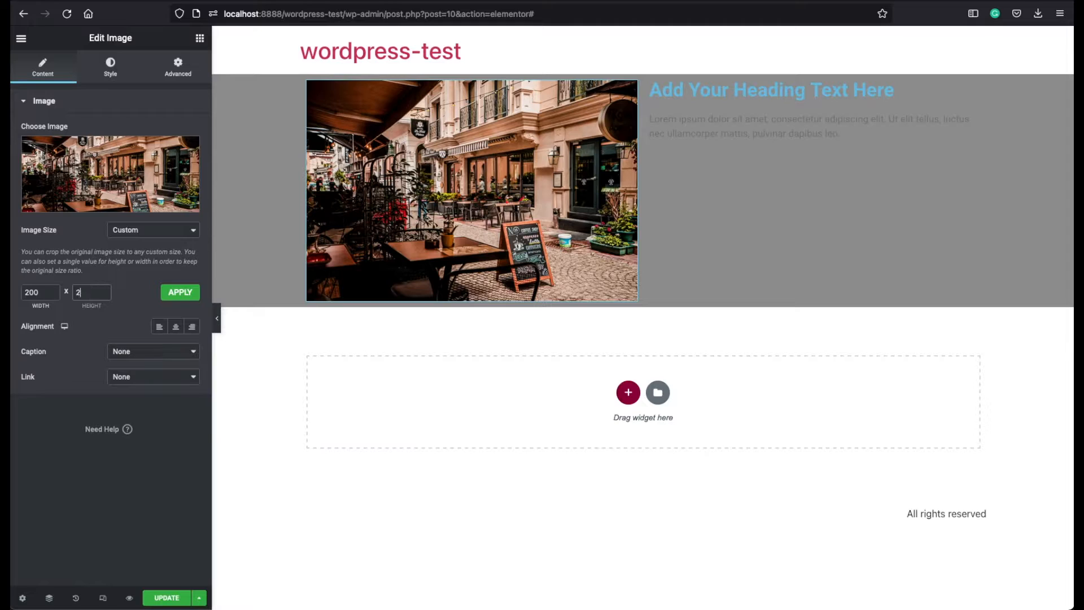
type("00")
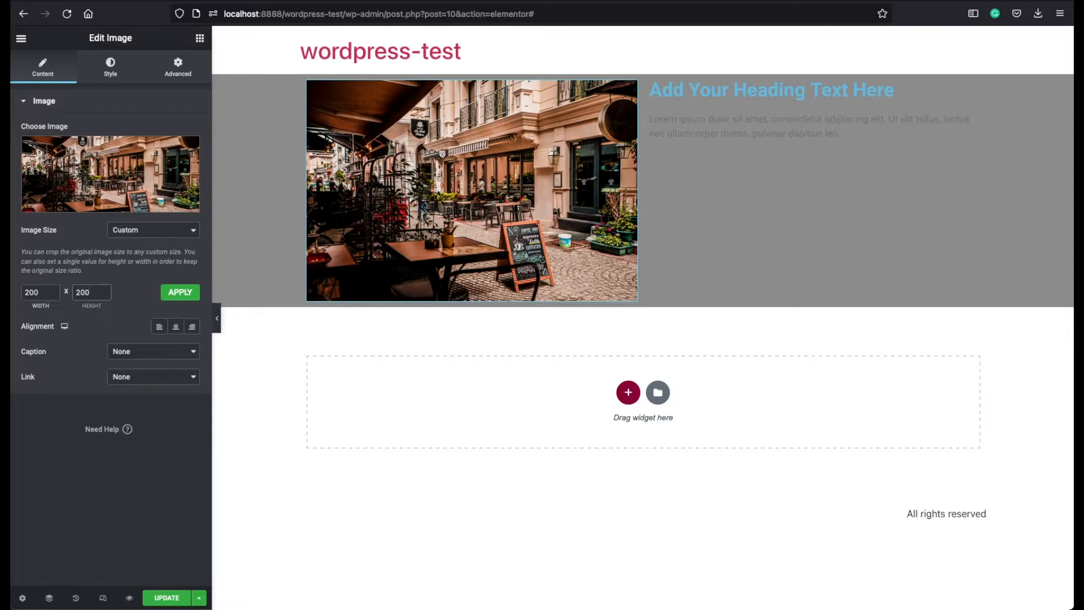
left_click(180, 291)
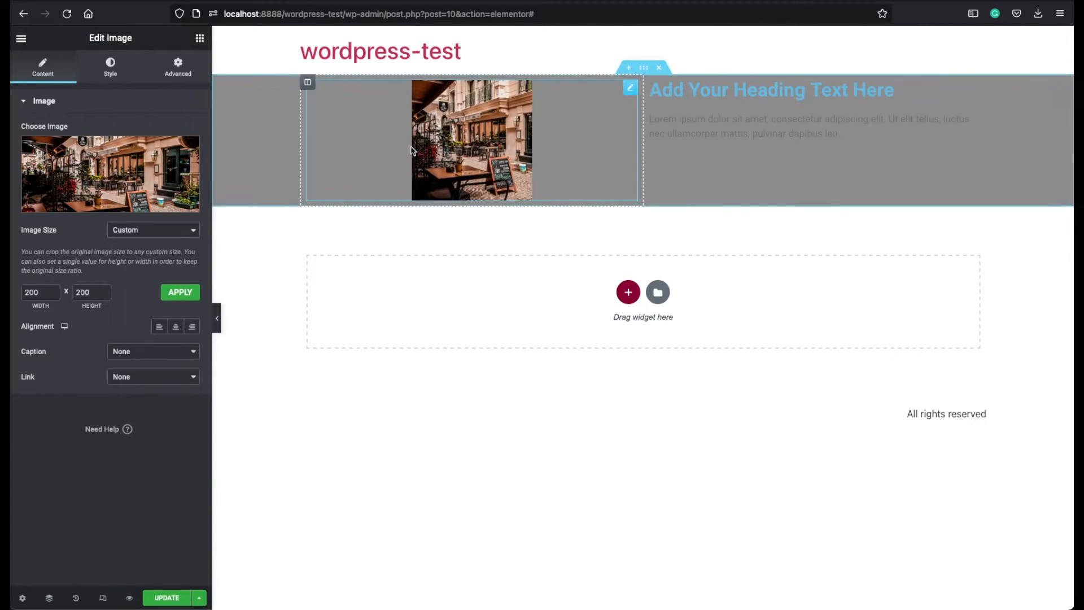
mouse_move(479, 181)
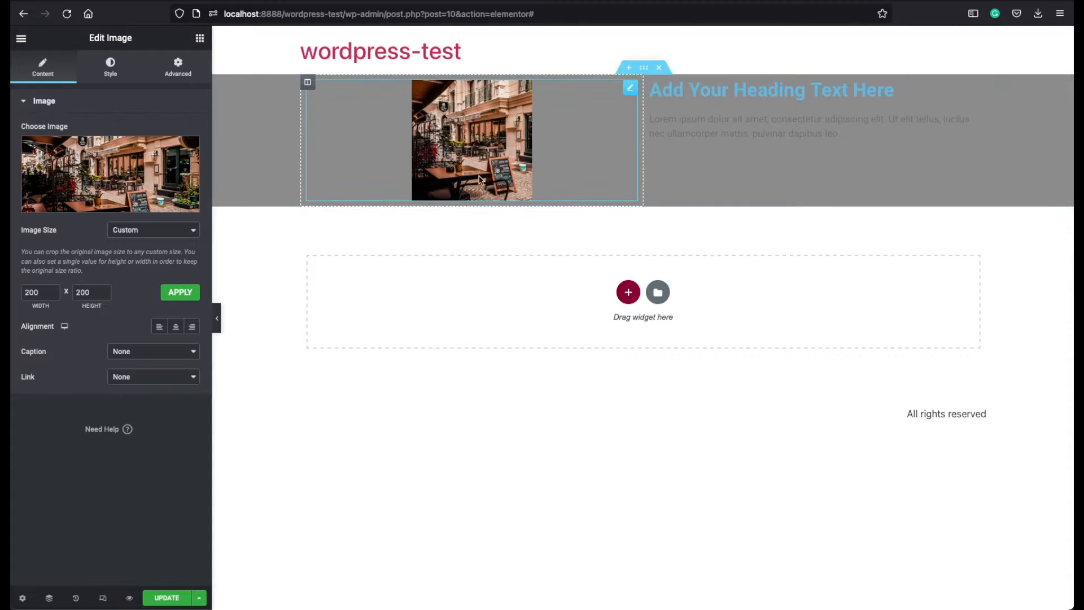
Step: Clear the height and apply a width-only 200 custom size keeping proportions
left_click(91, 292)
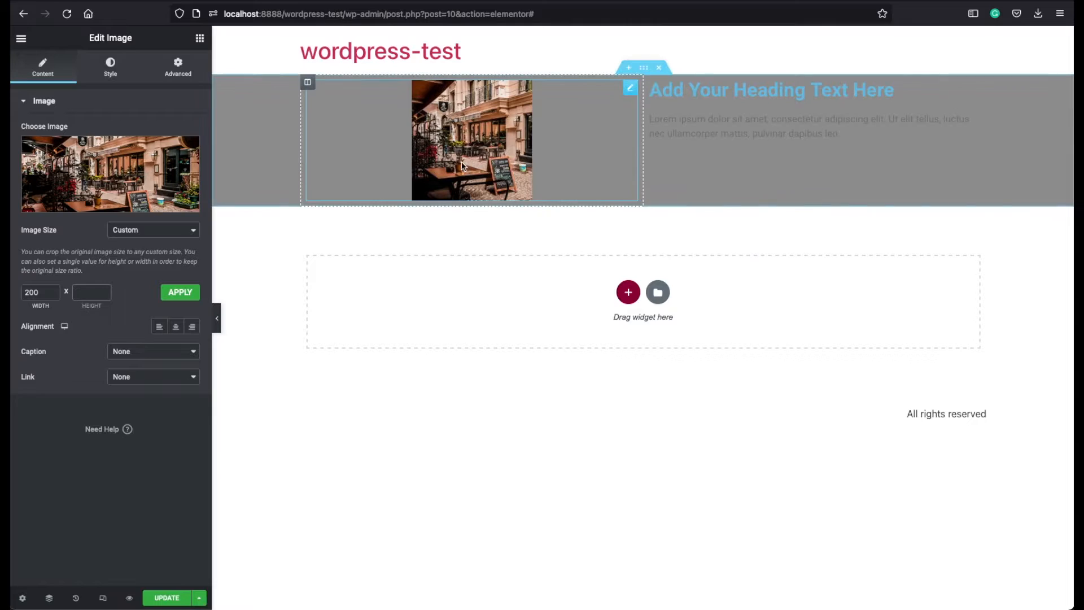
mouse_move(131, 303)
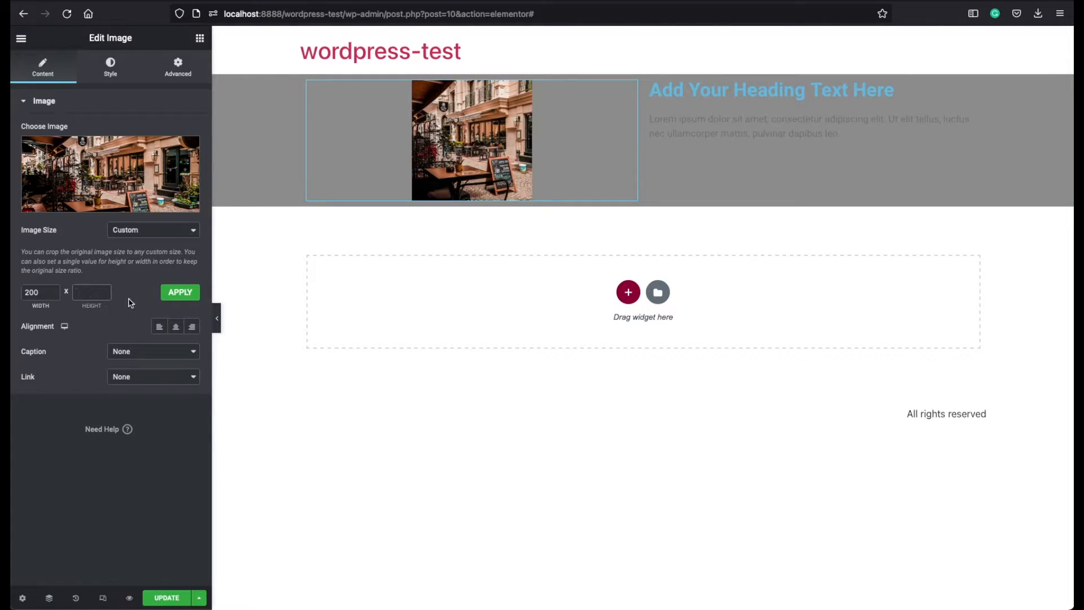
left_click(180, 291)
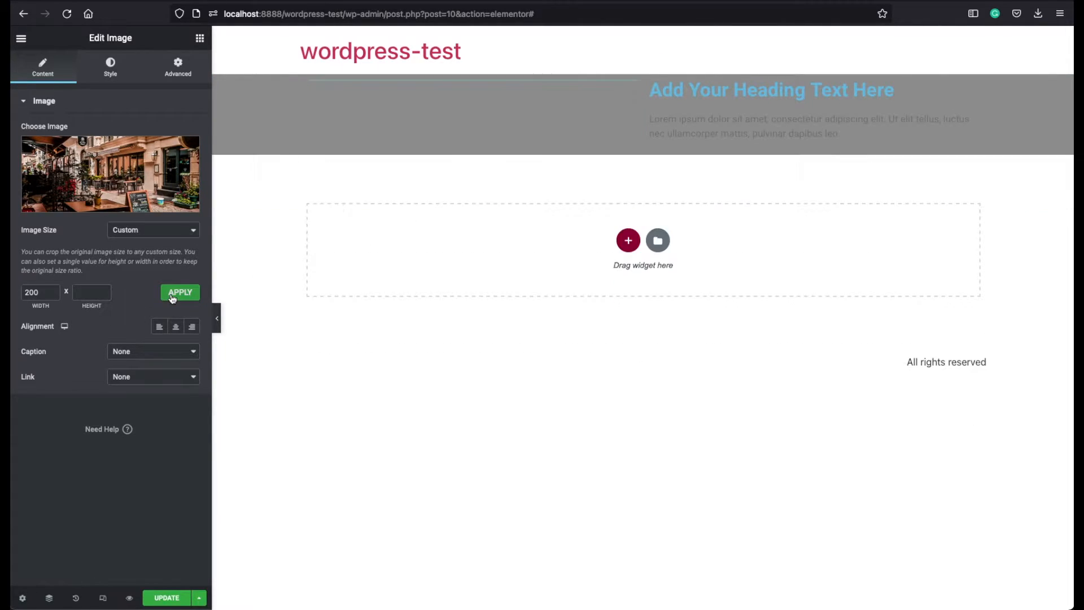
left_click(179, 292)
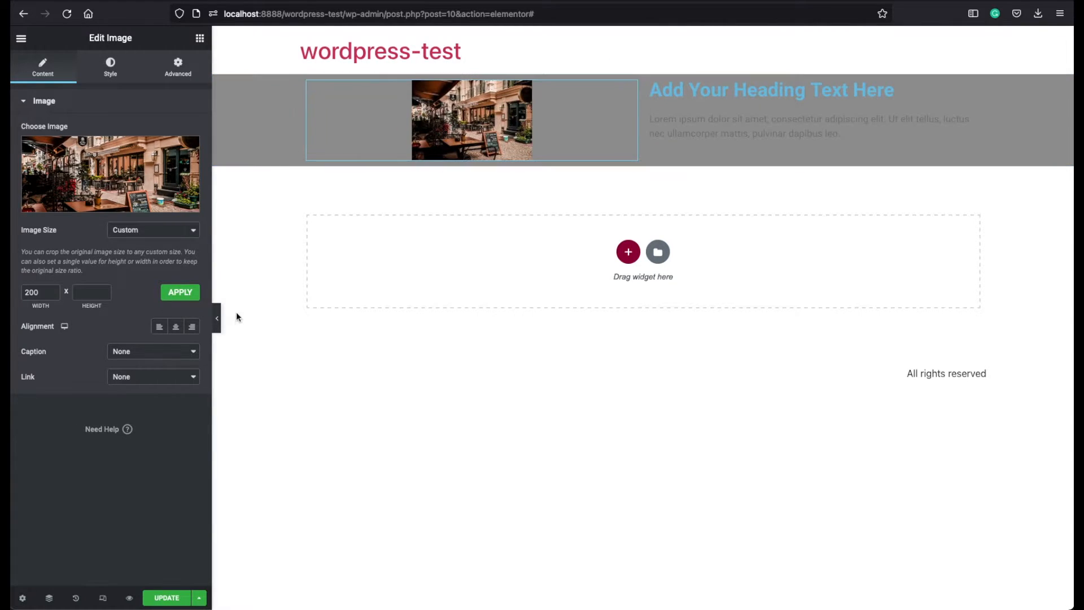
mouse_move(192, 326)
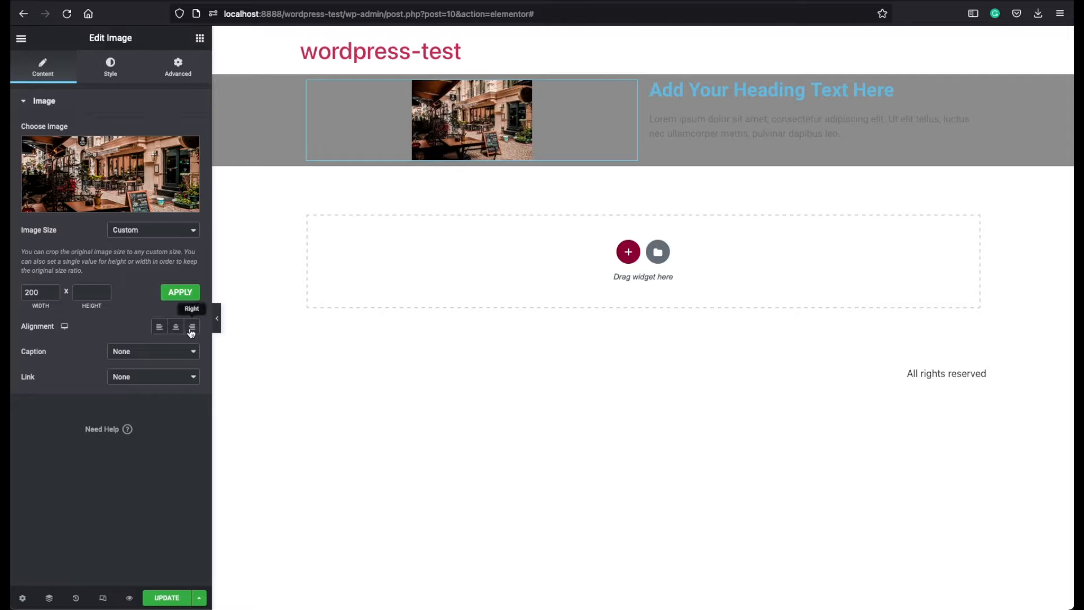
Step: Align the cafe photo left then right, and return Image Size to Full
left_click(159, 326)
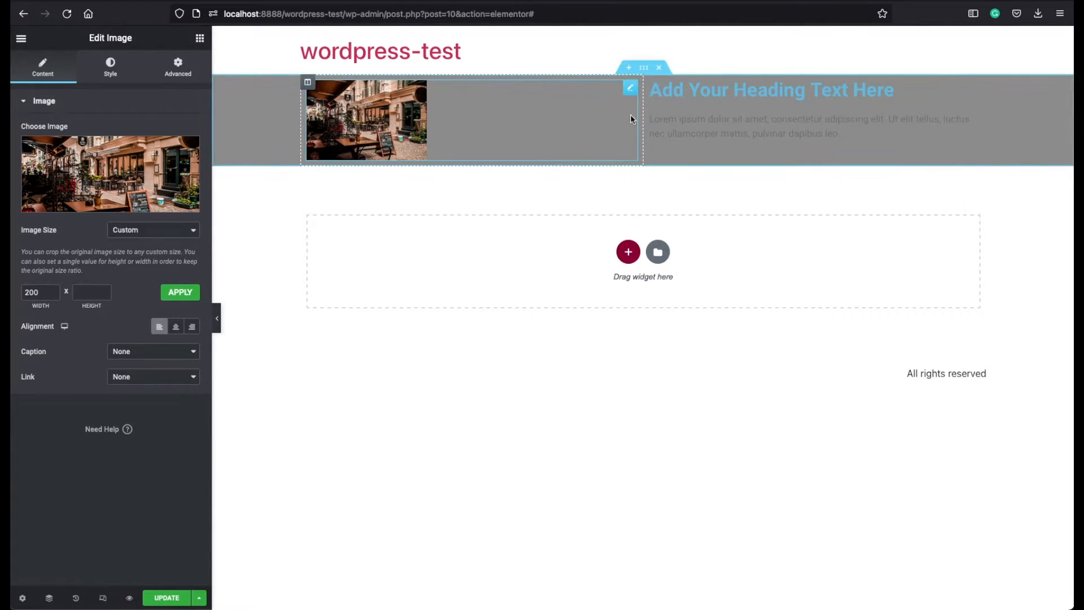
left_click(192, 326)
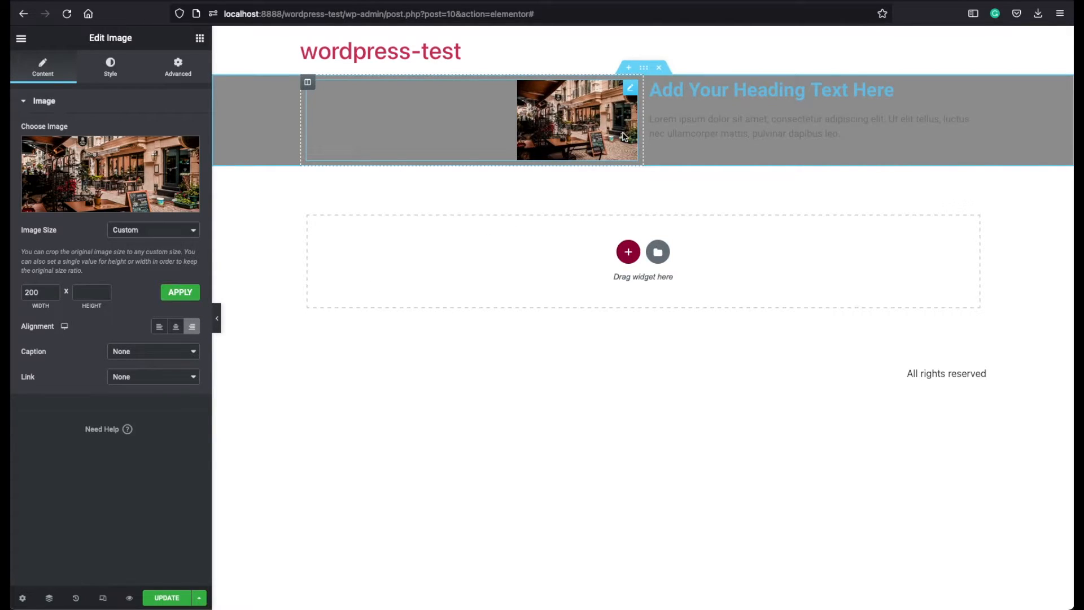
left_click(152, 230)
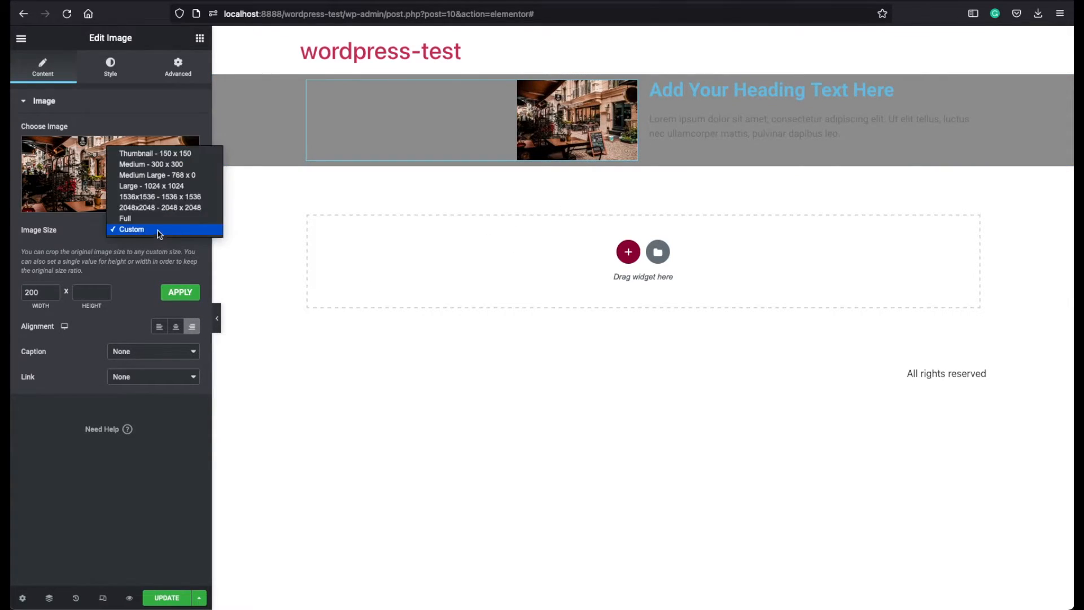
left_click(126, 218)
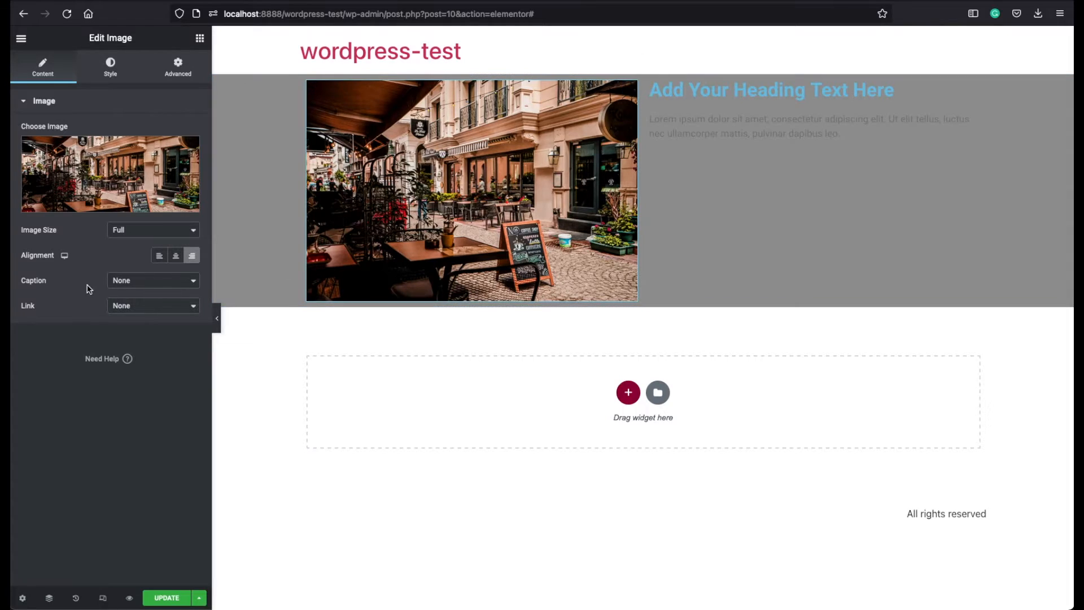
mouse_move(413, 313)
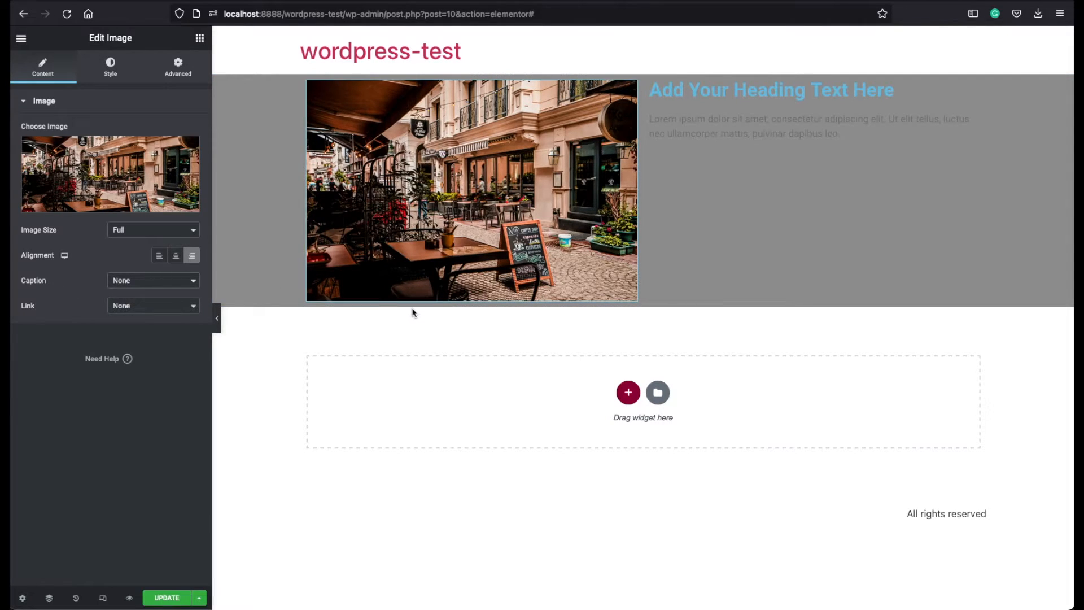
Step: Give the image a custom caption 'NEW TEST' and bring up the Dynamic Tags options
left_click(153, 280)
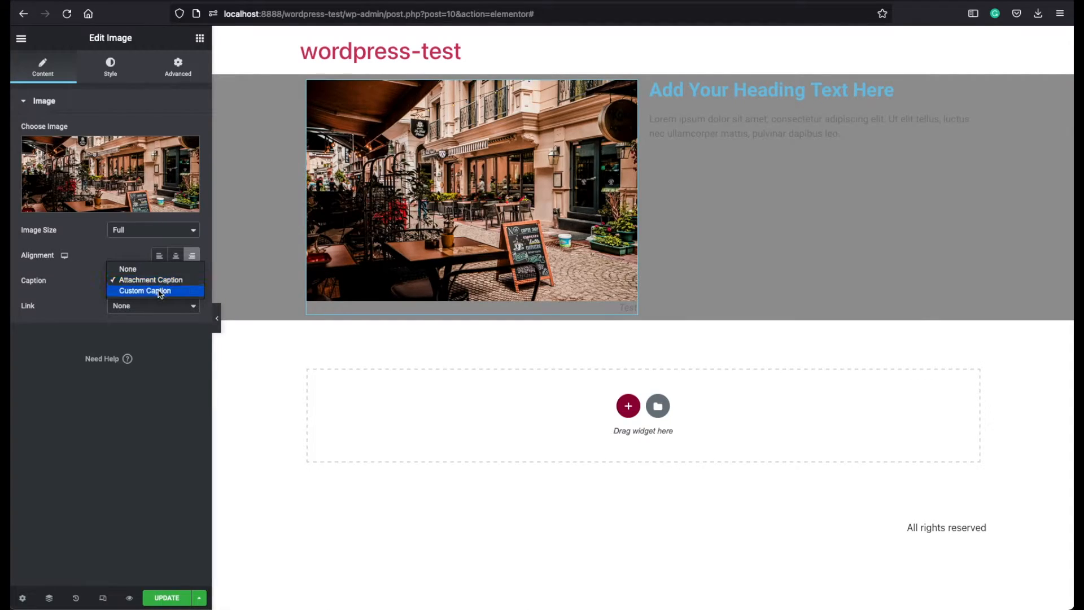
left_click(144, 290)
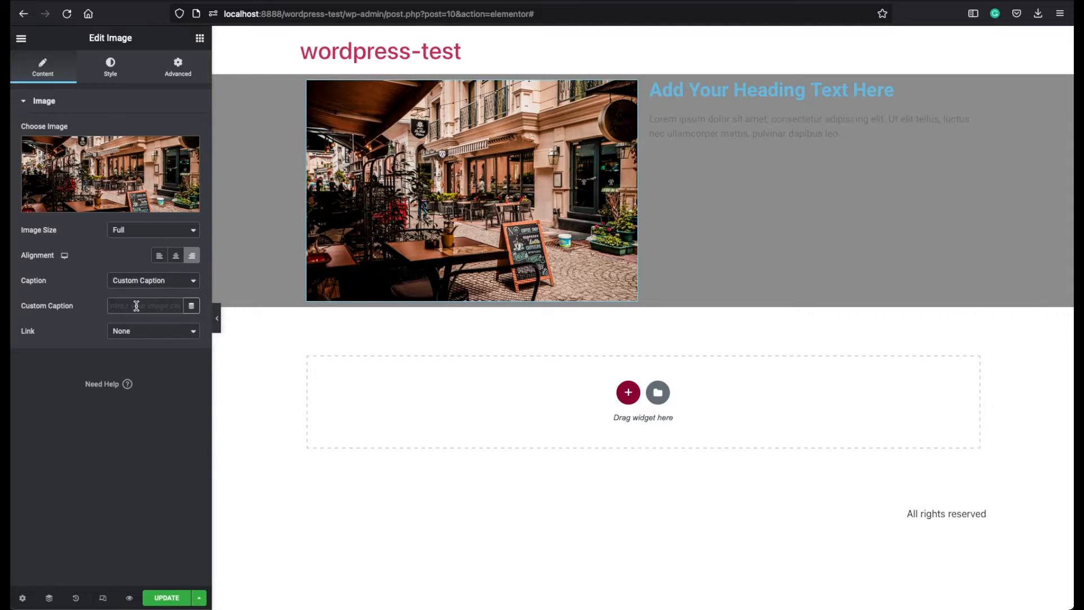
left_click(146, 306)
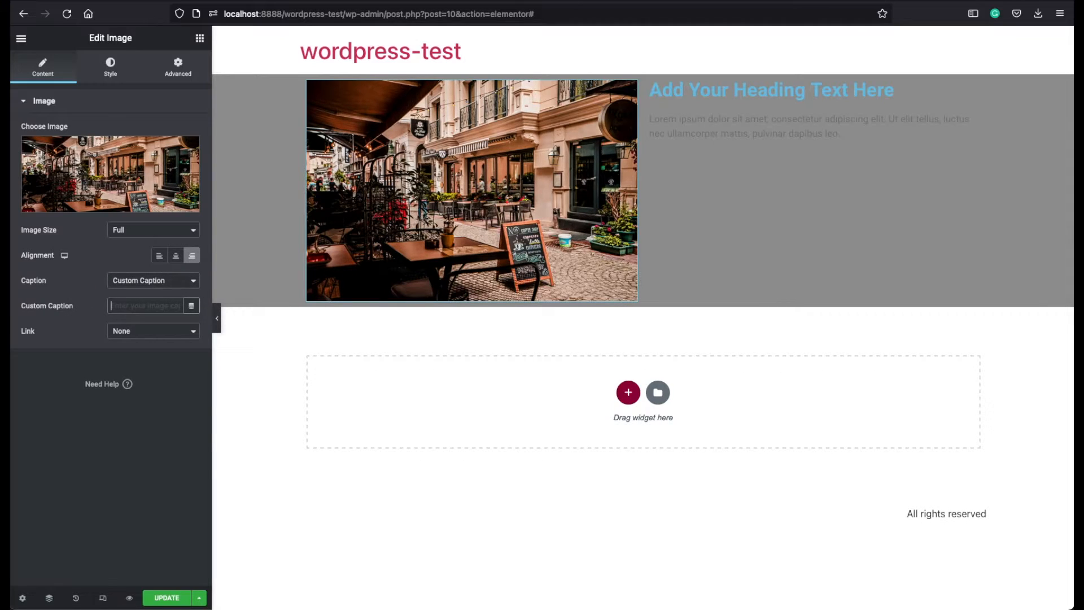
type("NEW TES")
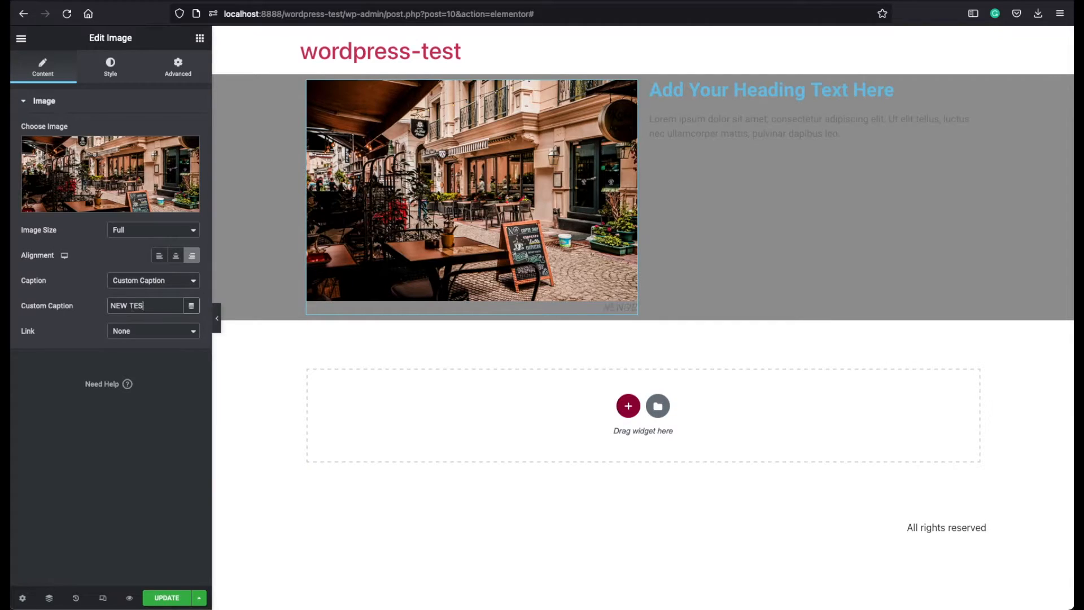
type("T")
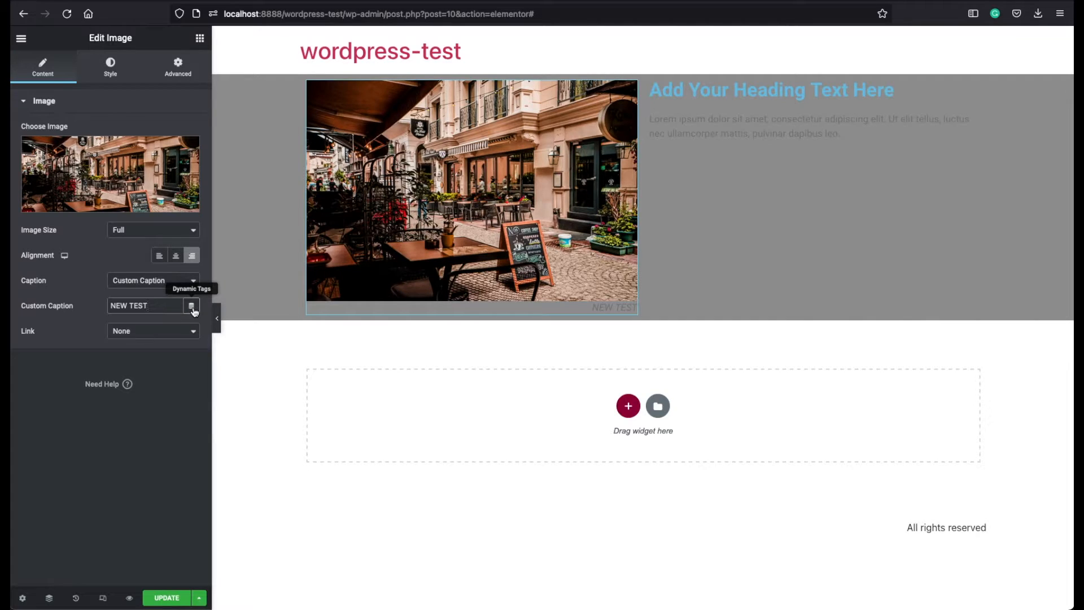
left_click(193, 306)
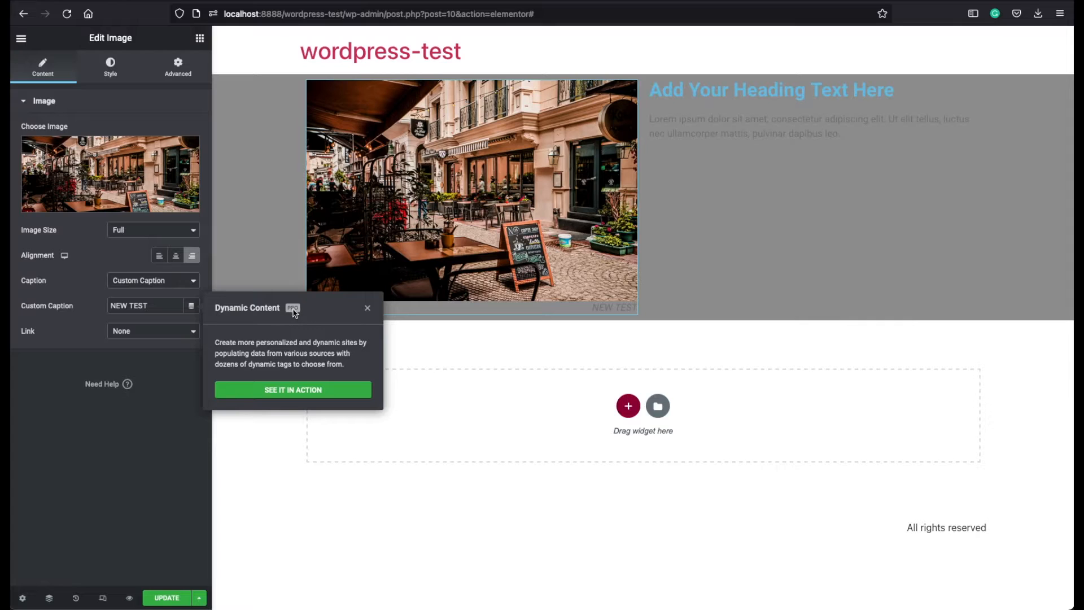
mouse_move(192, 306)
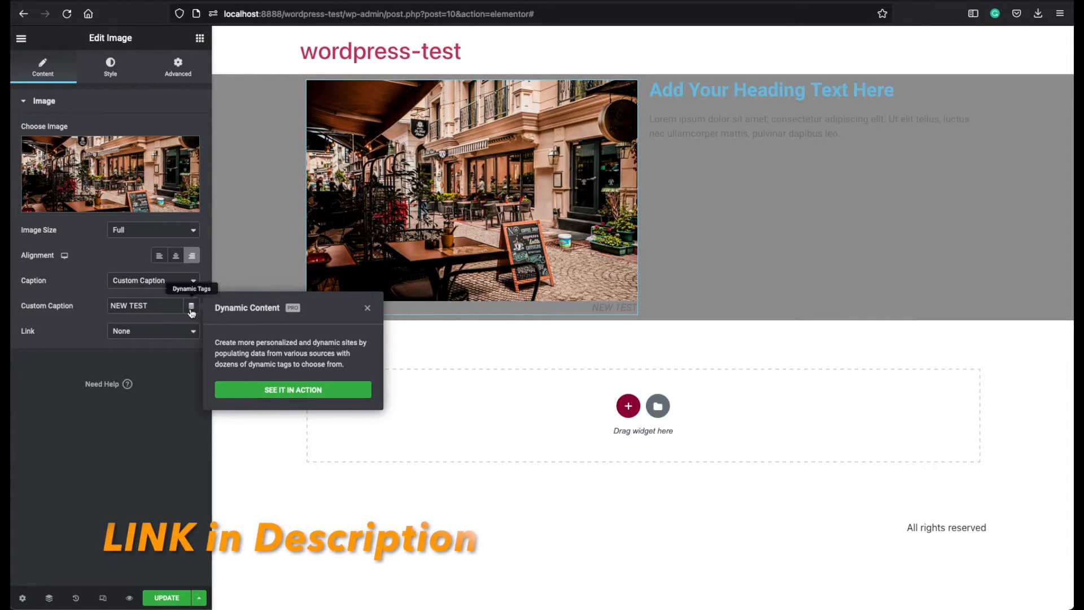
mouse_move(280, 316)
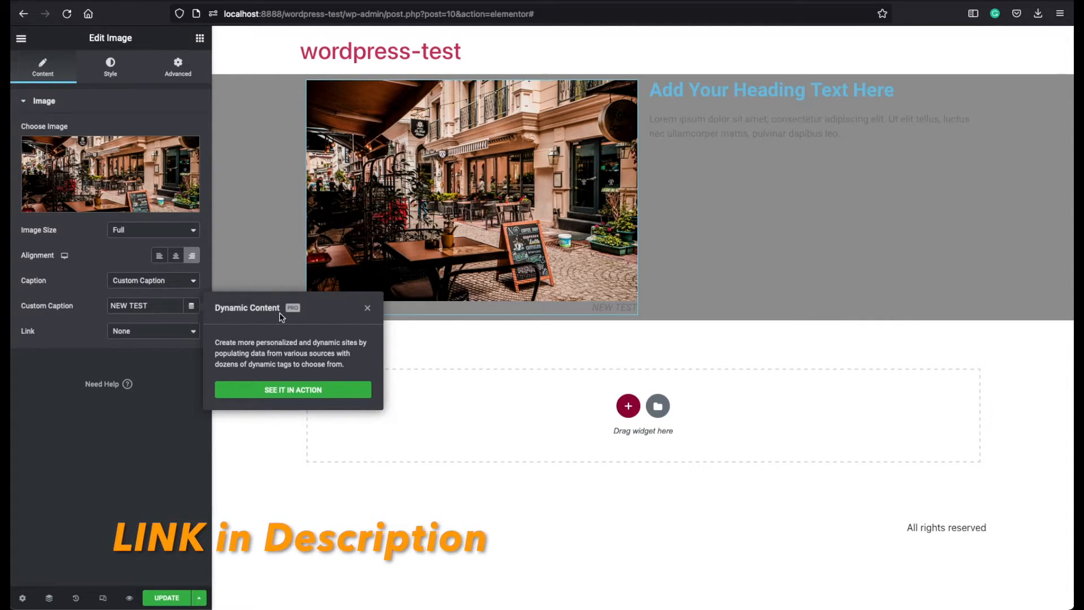
Step: Dismiss the dynamic content popup and link the image to its Media File
left_click(367, 307)
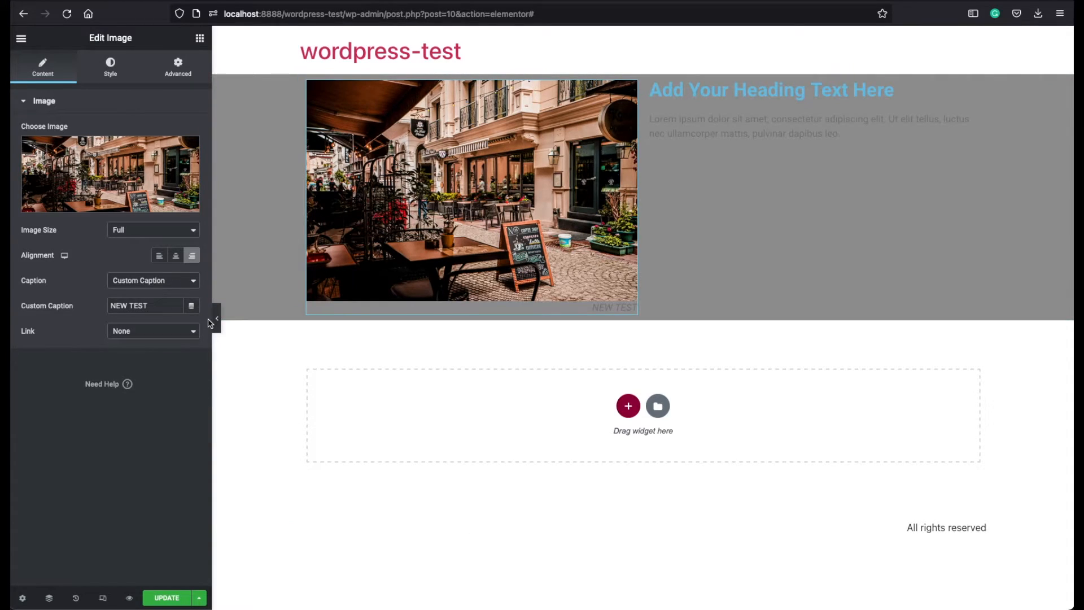
mouse_move(56, 338)
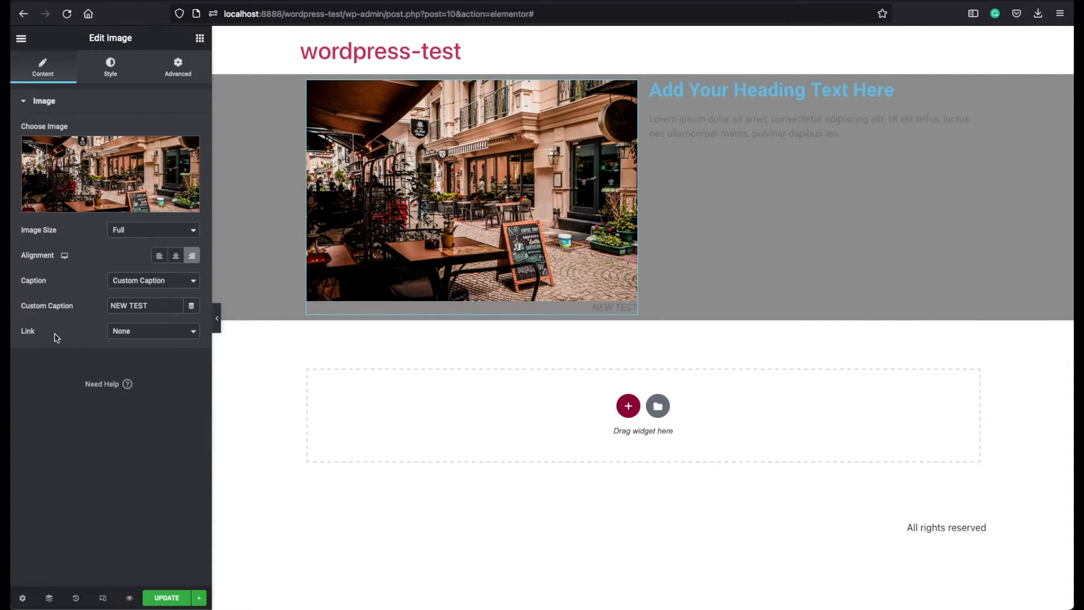
left_click(153, 331)
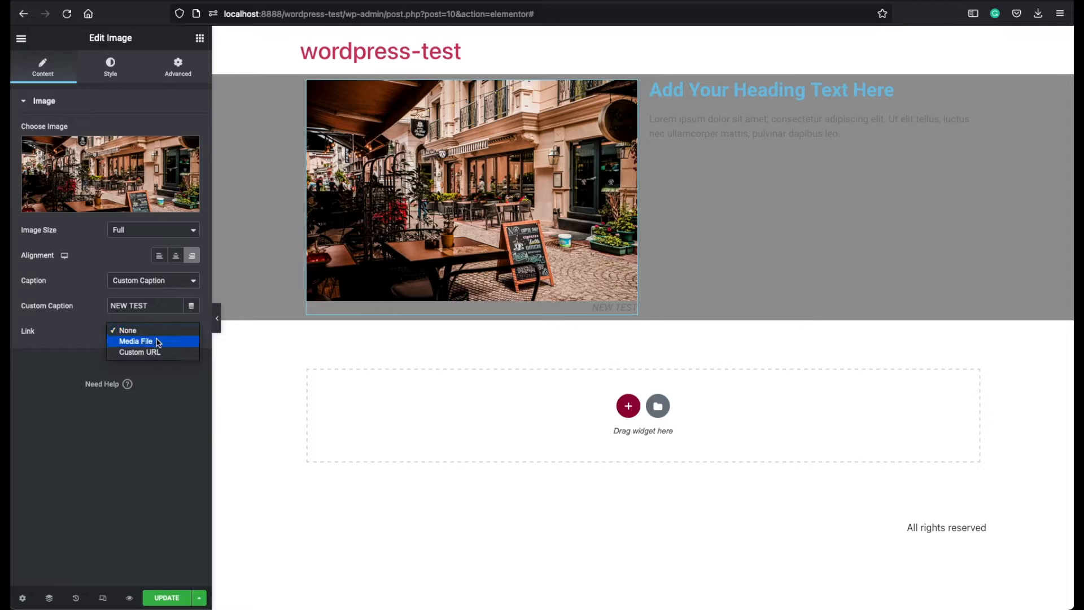
mouse_move(161, 344)
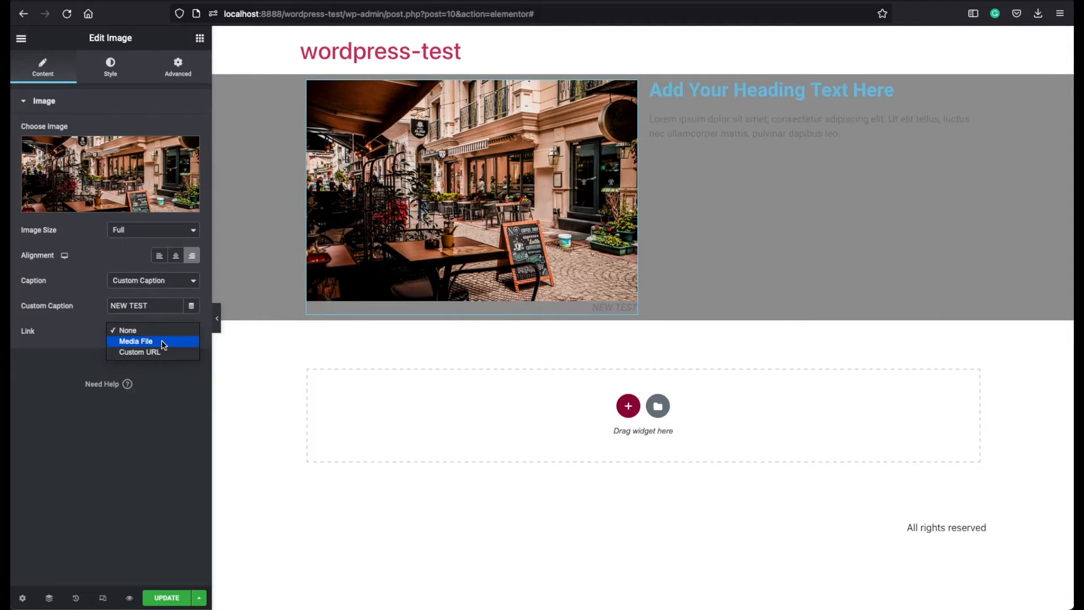
left_click(135, 341)
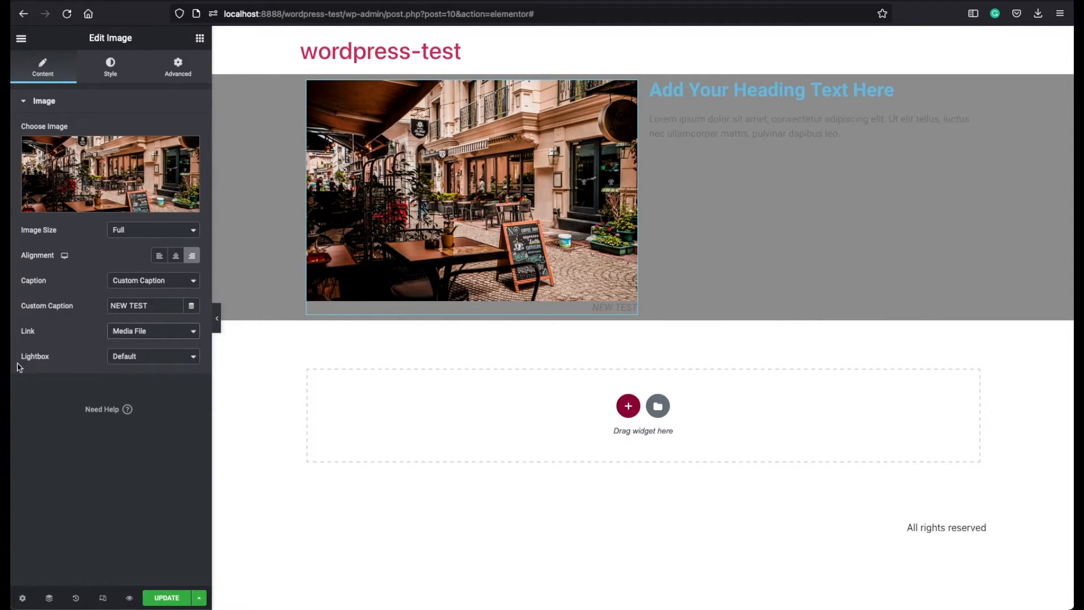
mouse_move(81, 365)
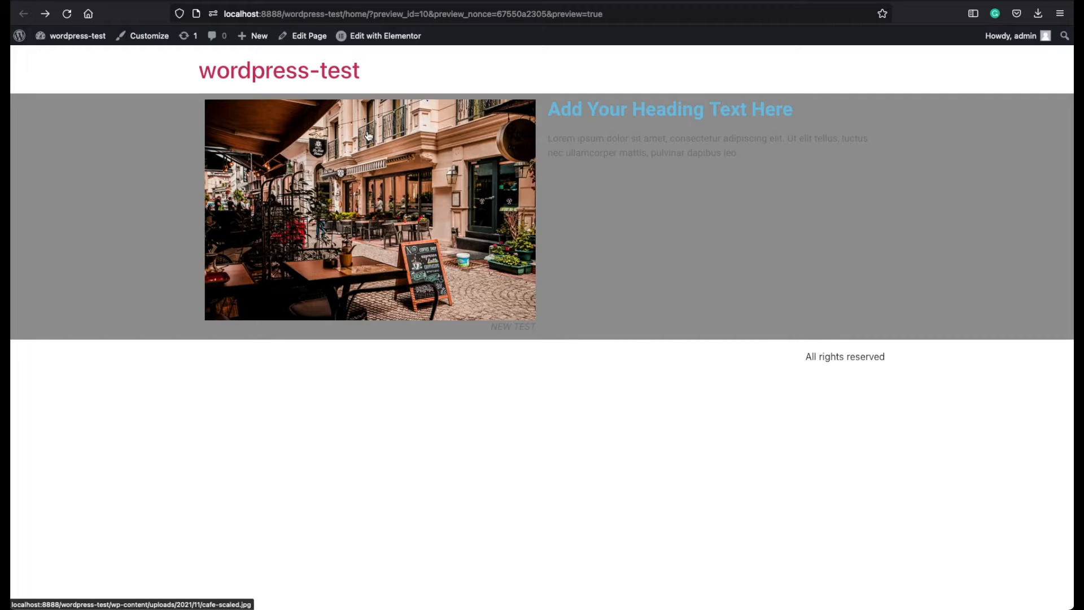
mouse_move(361, 202)
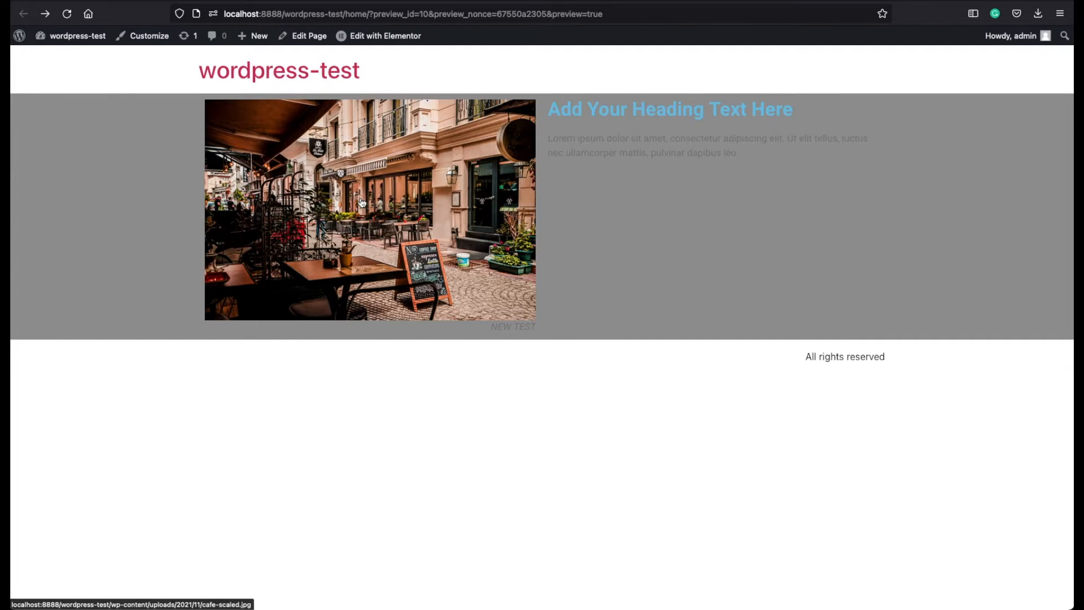
Step: View the cafe image enlarged in the preview lightbox, trying full screen and zoom
left_click(369, 210)
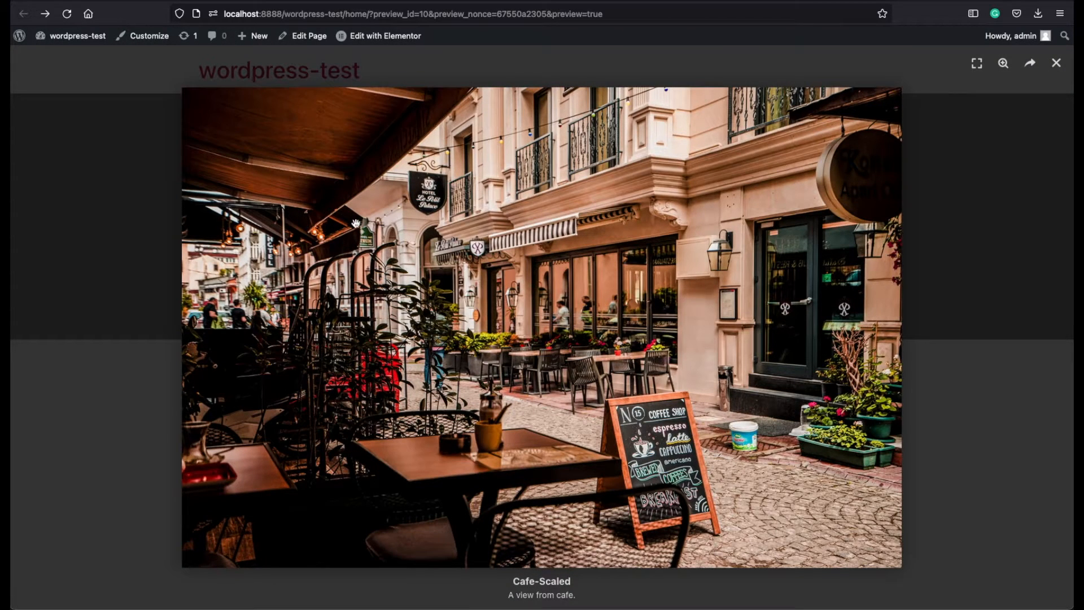
mouse_move(468, 175)
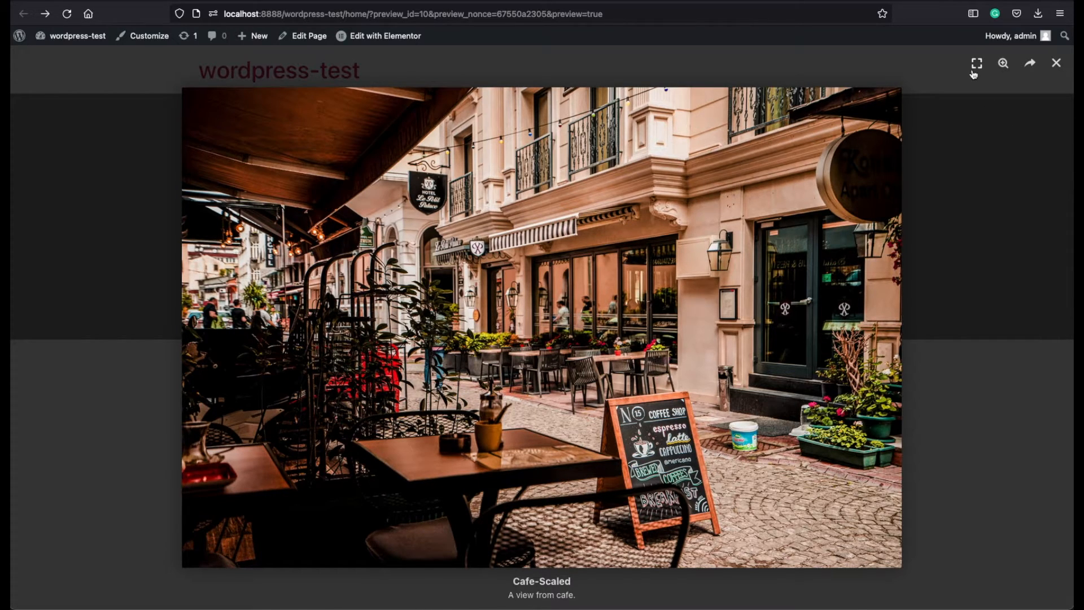
left_click(1002, 63)
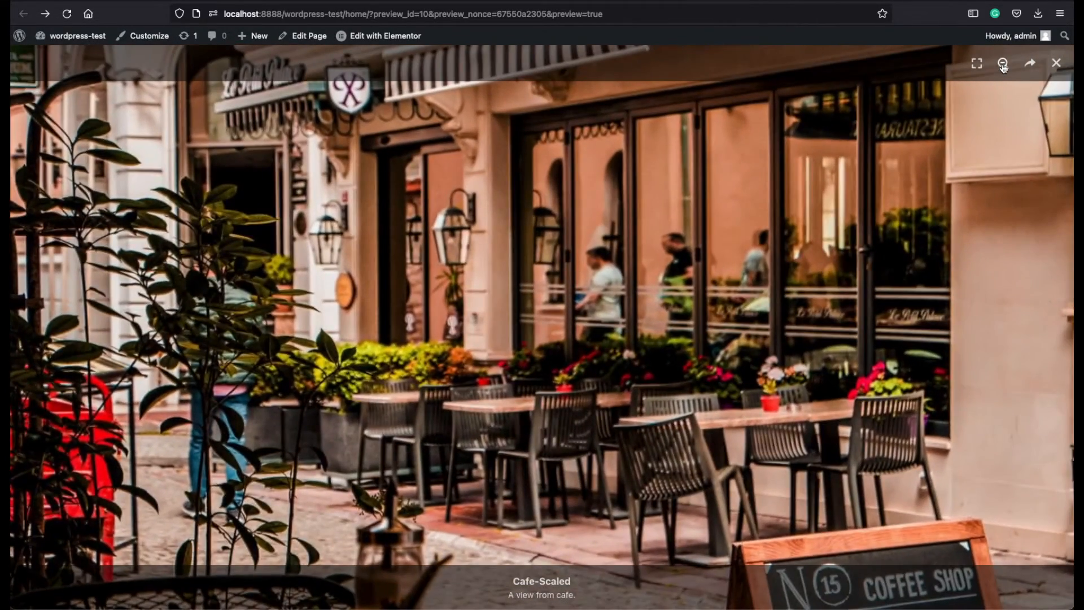
left_click(1002, 63)
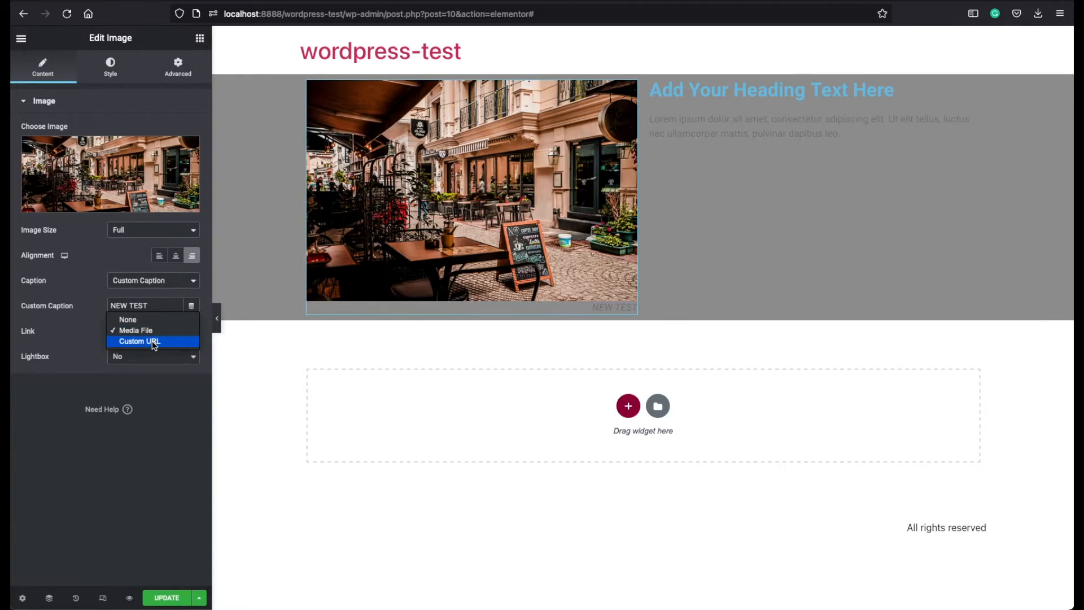
left_click(139, 341)
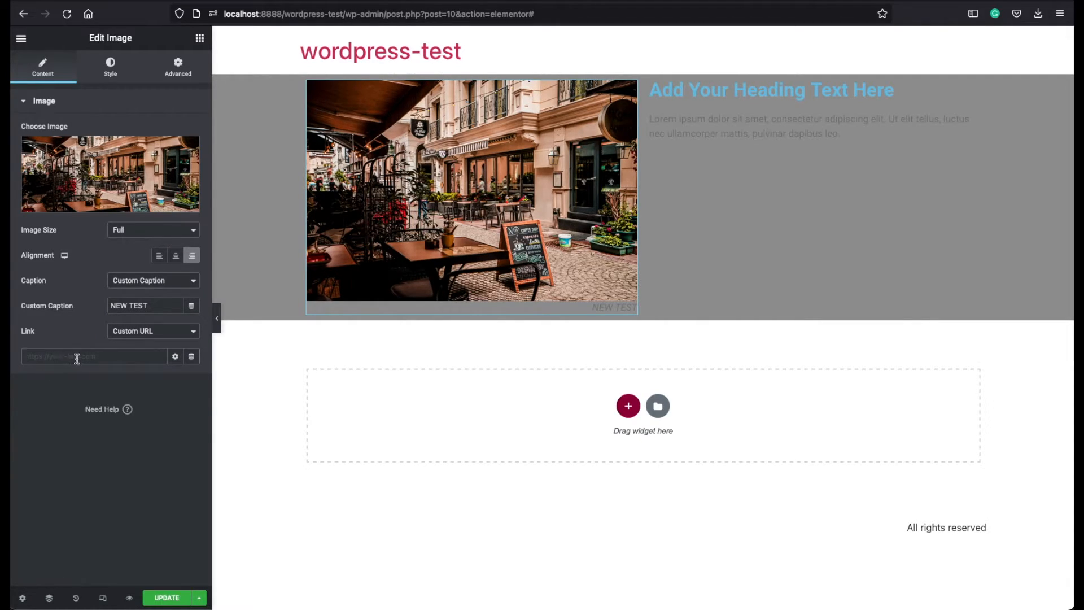
type("https://www.google.com")
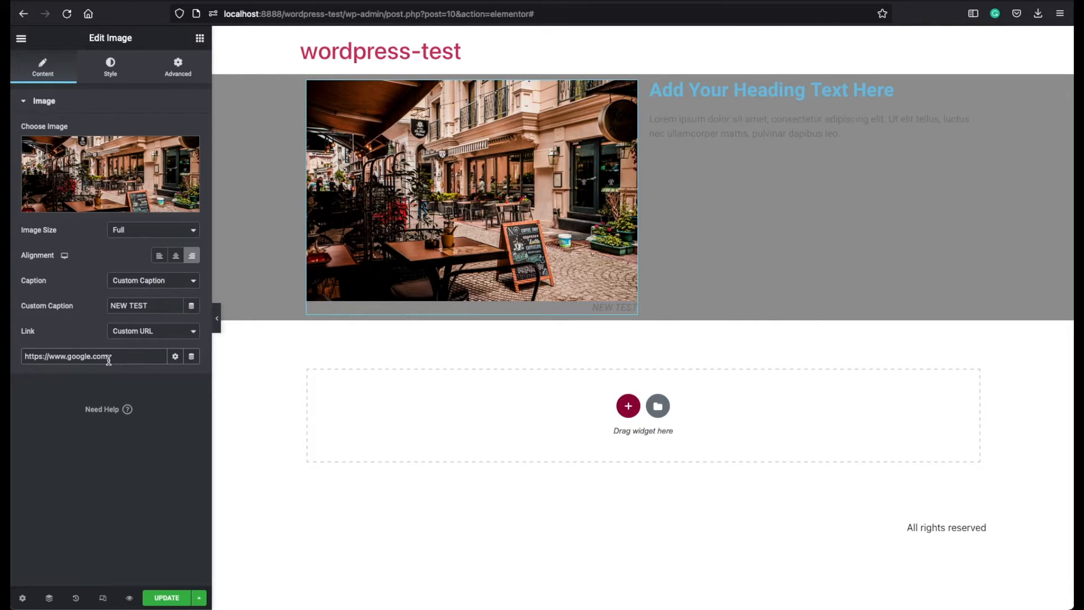
mouse_move(175, 356)
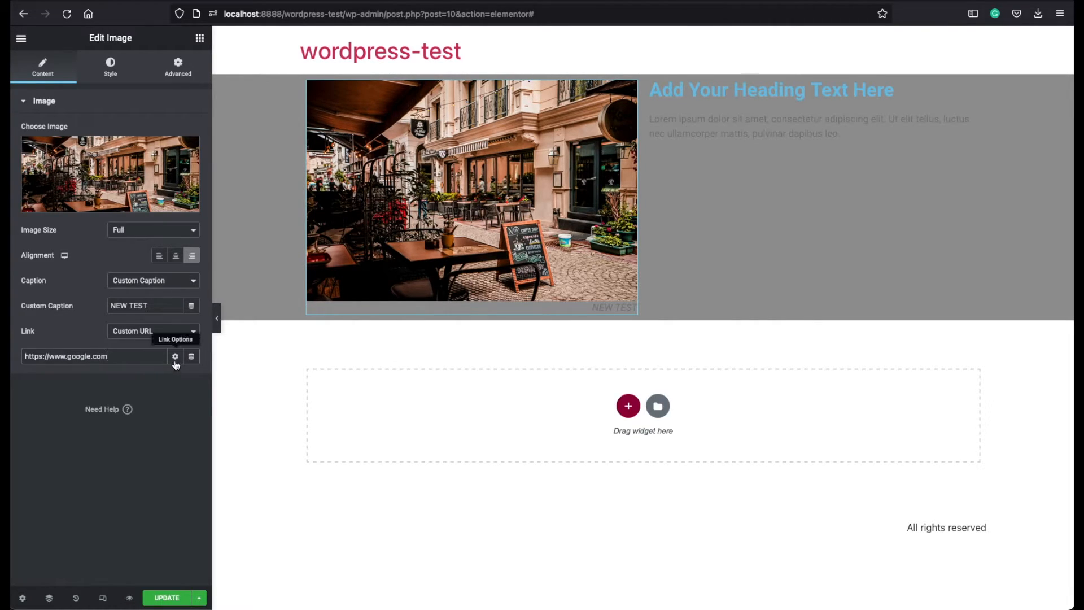
left_click(175, 359)
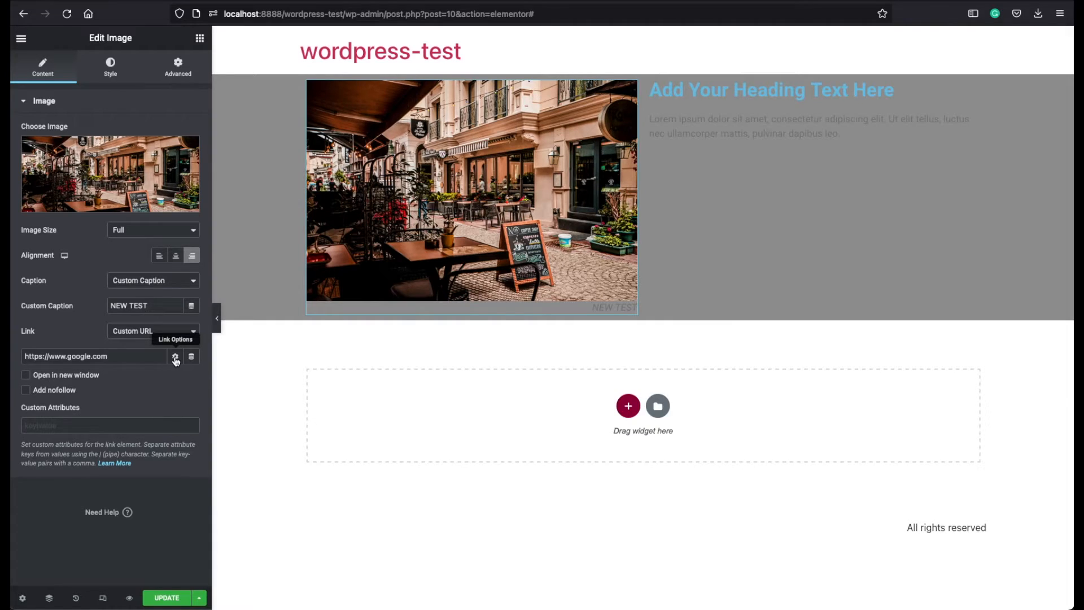
mouse_move(69, 374)
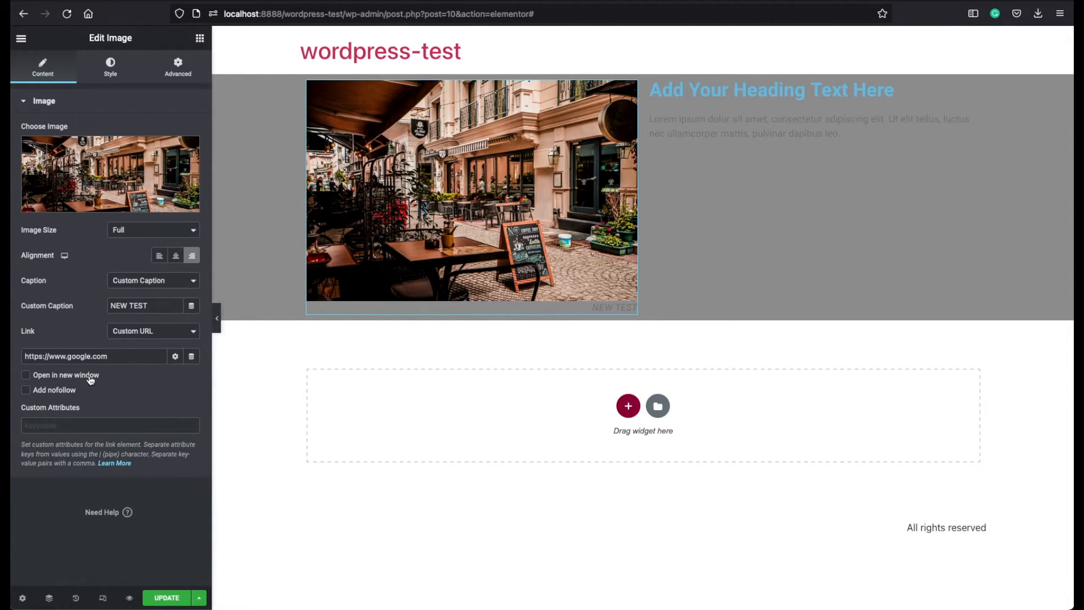
mouse_move(60, 391)
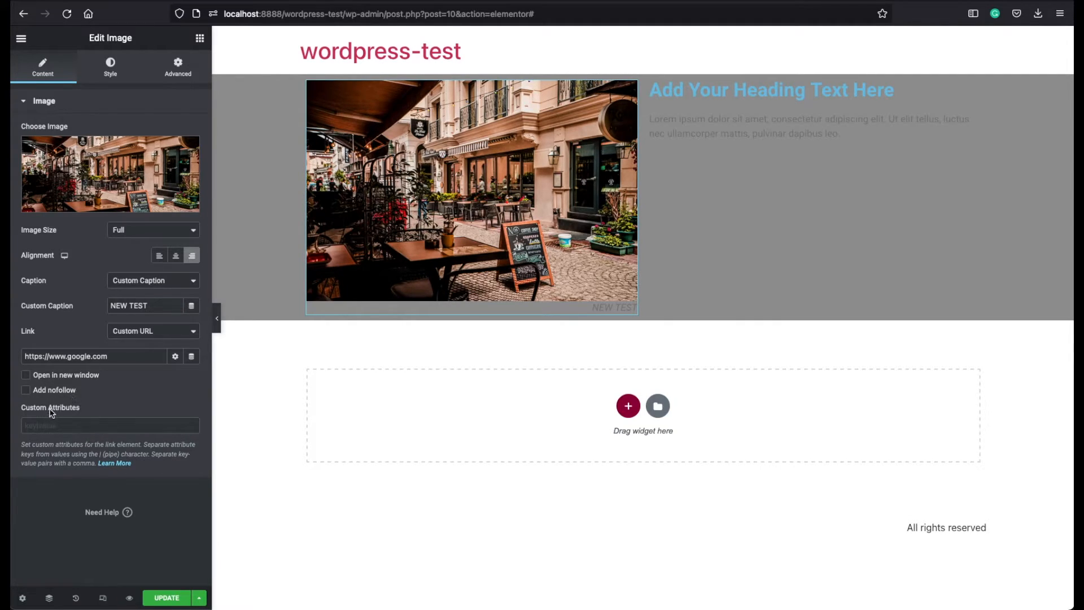
mouse_move(55, 417)
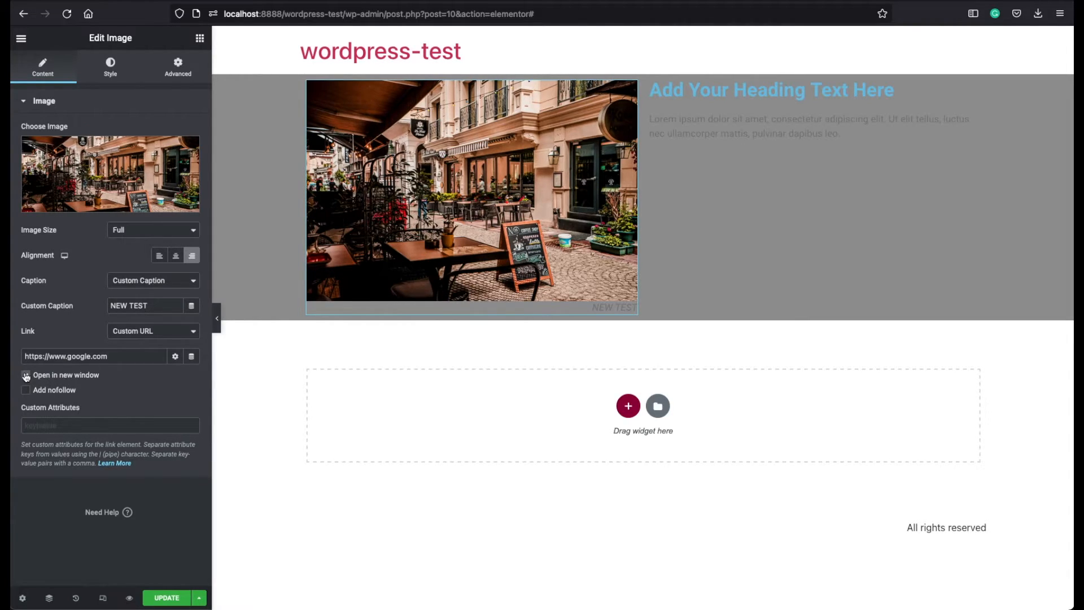
left_click(26, 375)
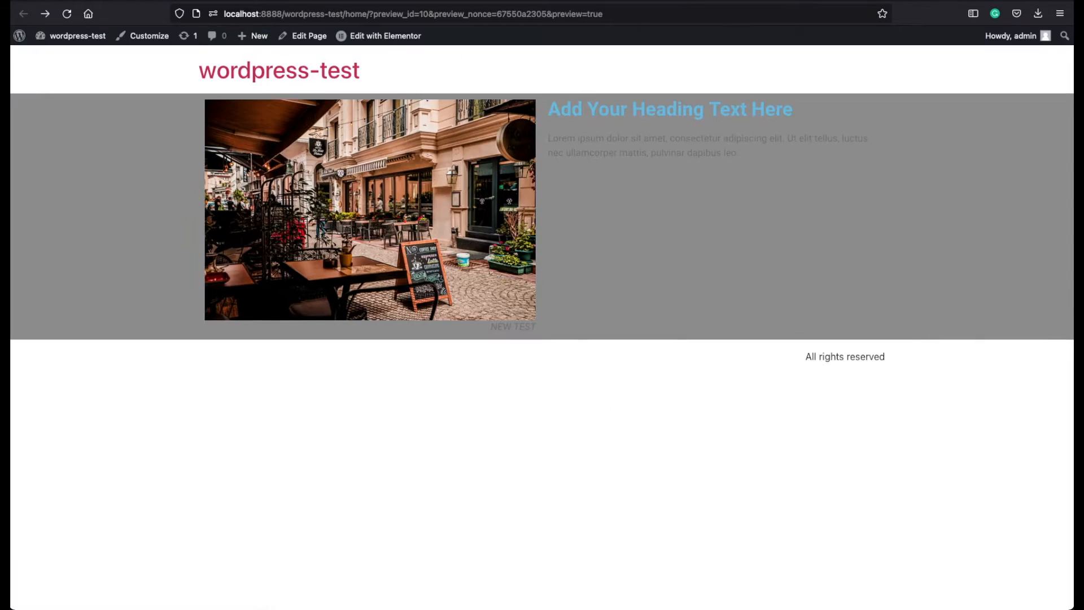
Step: Inspect where the cafe image's link points on the previewed page
right_click(374, 170)
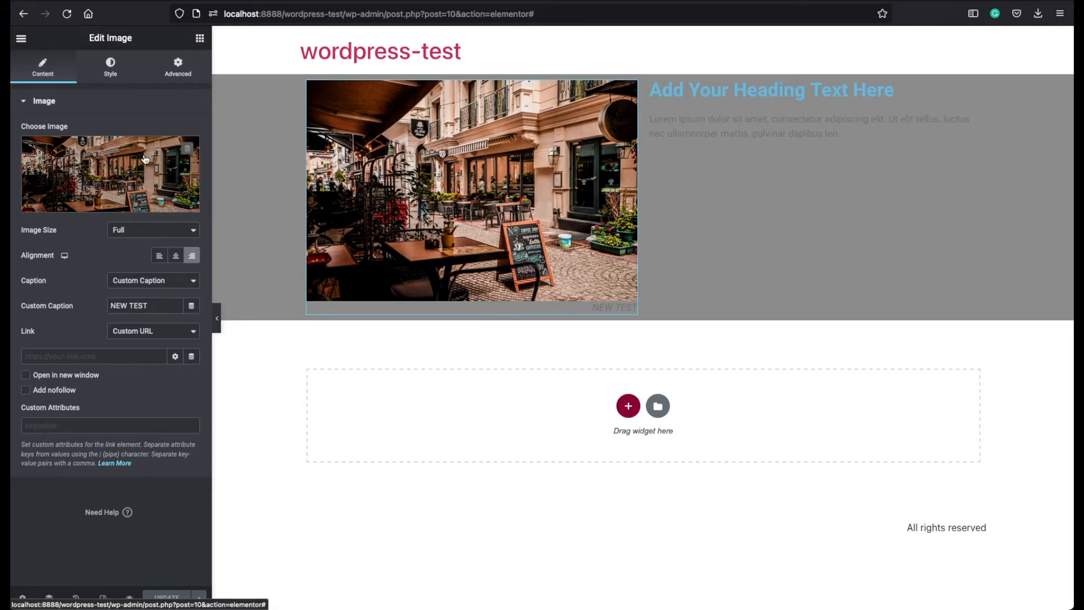
Step: Experiment with the image's width and max-width sliders in the Style settings, settling near half width
left_click(110, 67)
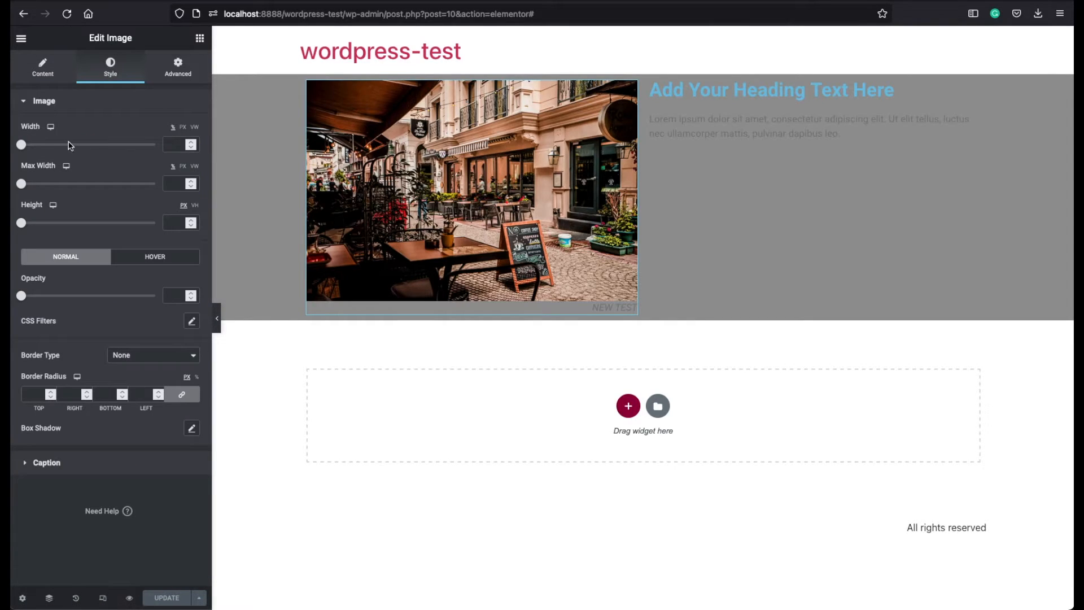
left_click(294, 115)
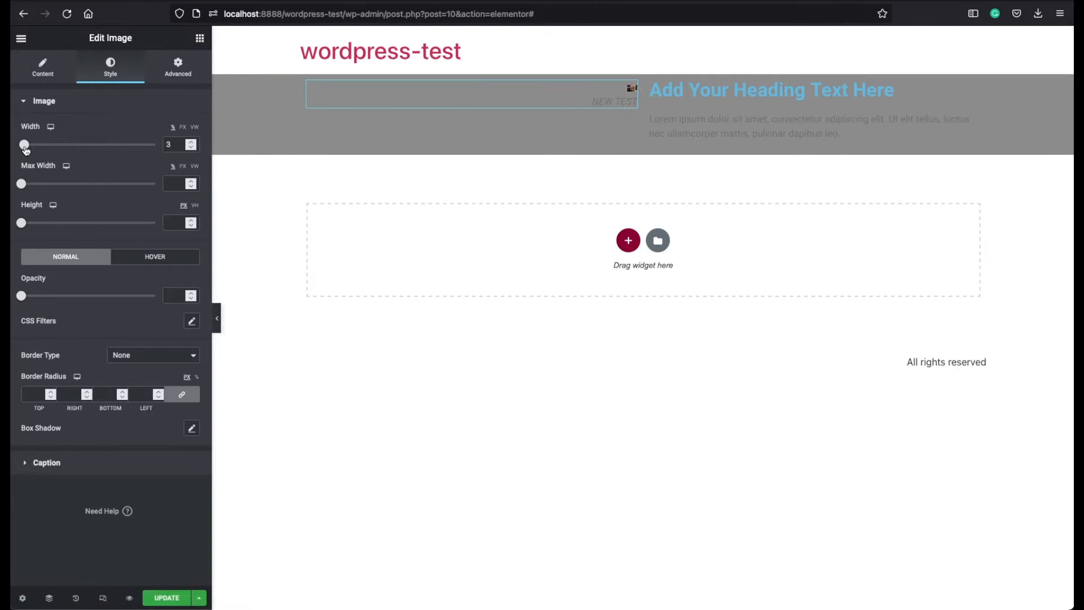
left_click_drag(24, 145, 69, 145)
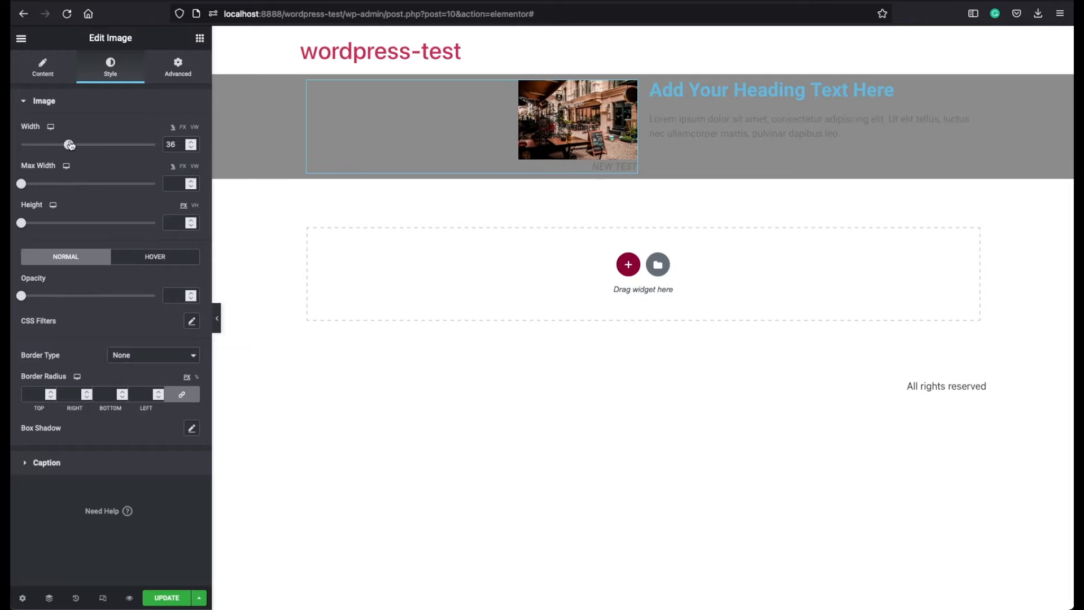
left_click_drag(70, 144, 116, 144)
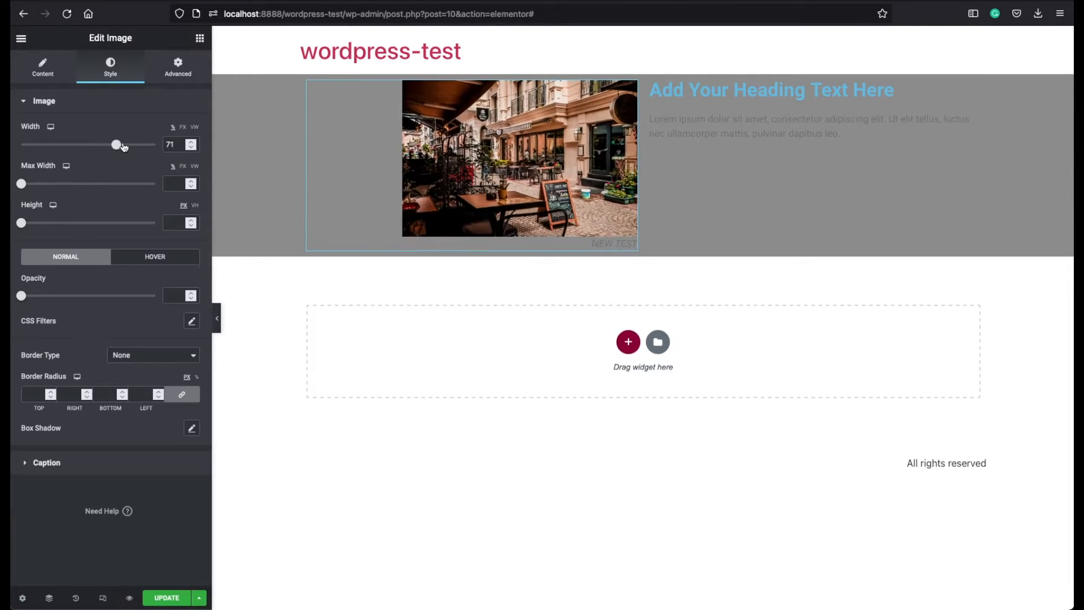
left_click_drag(115, 145, 119, 144)
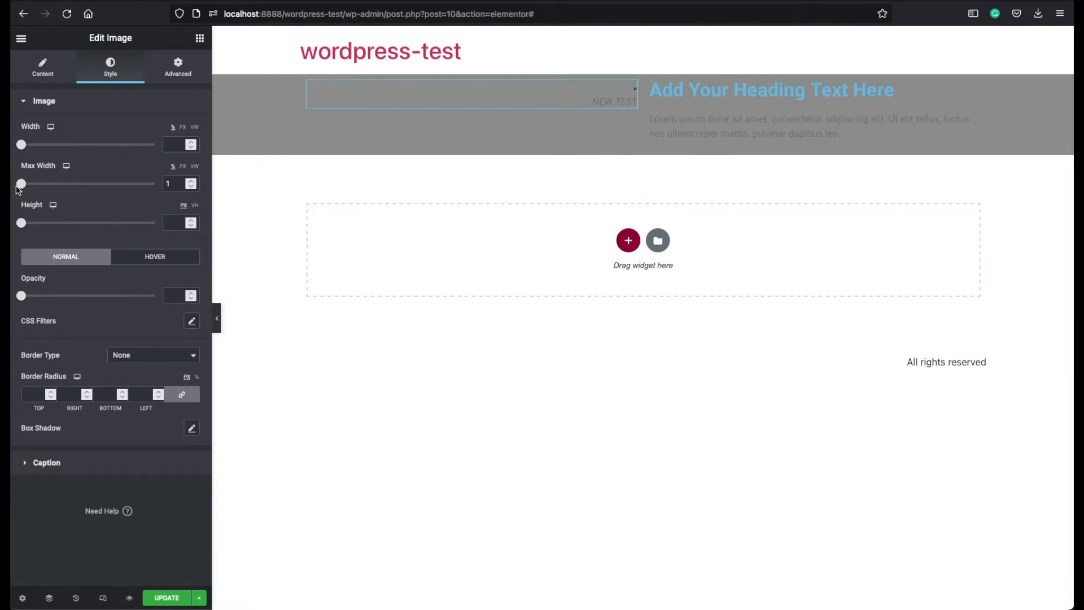
left_click_drag(22, 183, 56, 183)
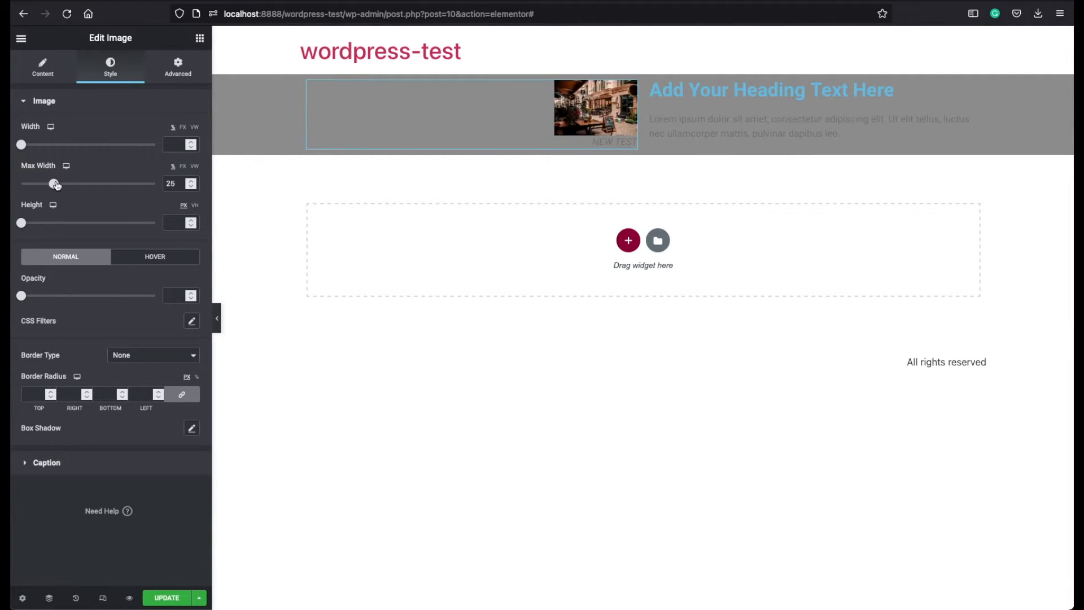
left_click_drag(55, 183, 92, 183)
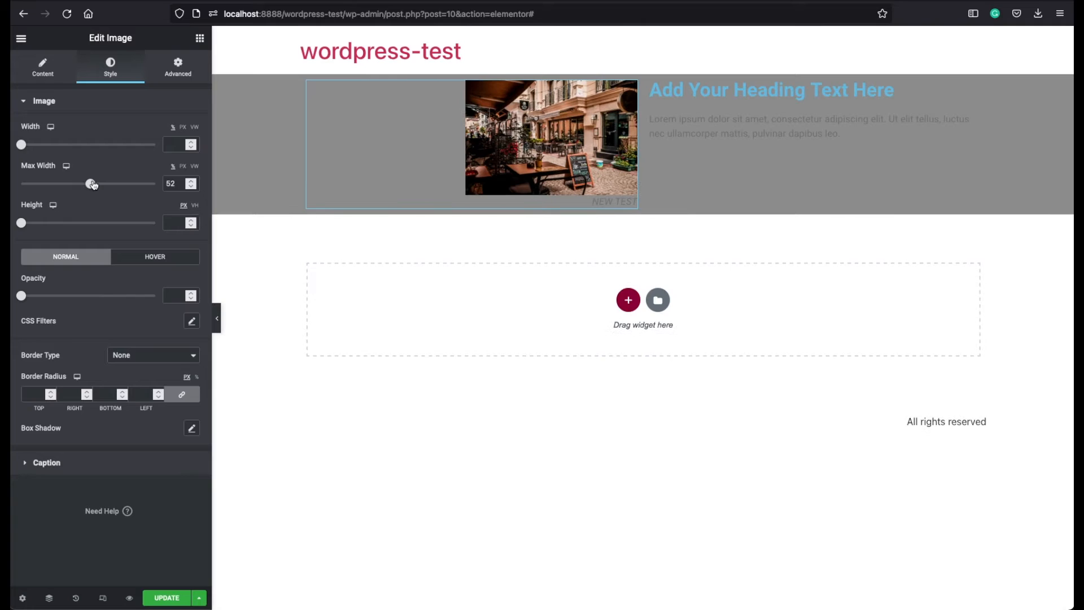
left_click_drag(94, 183, 88, 183)
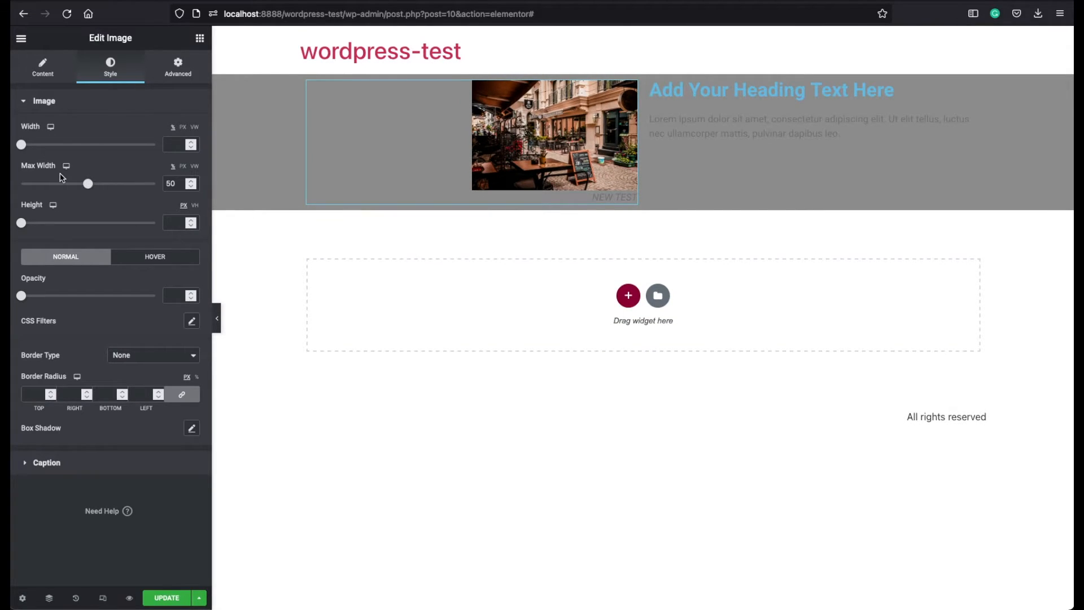
mouse_move(150, 180)
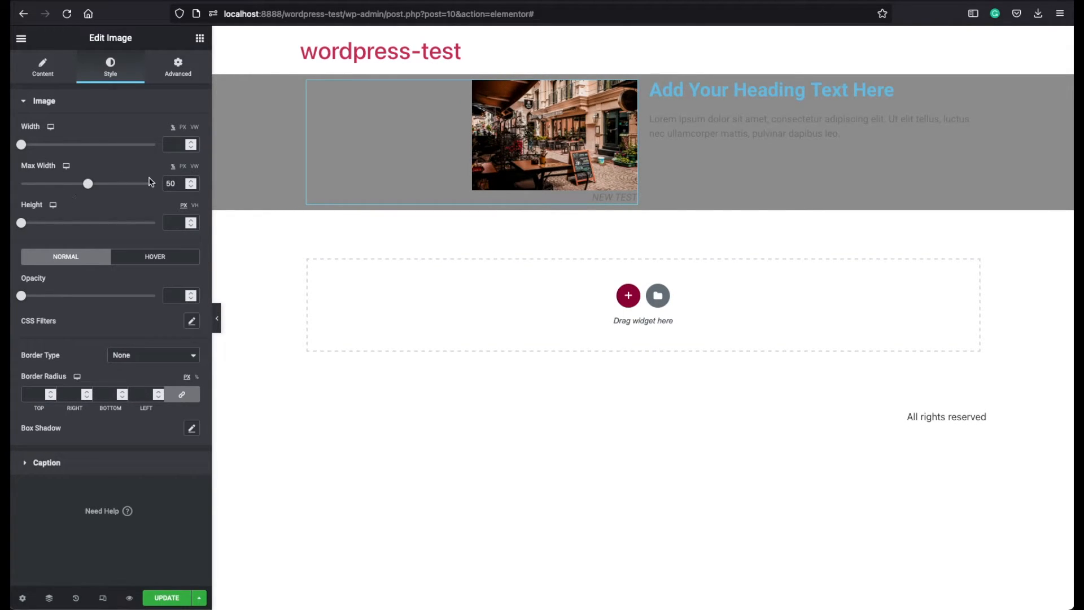
Step: Try squashed and stretched image heights, then clear the custom height back to natural
left_click_drag(22, 223, 32, 223)
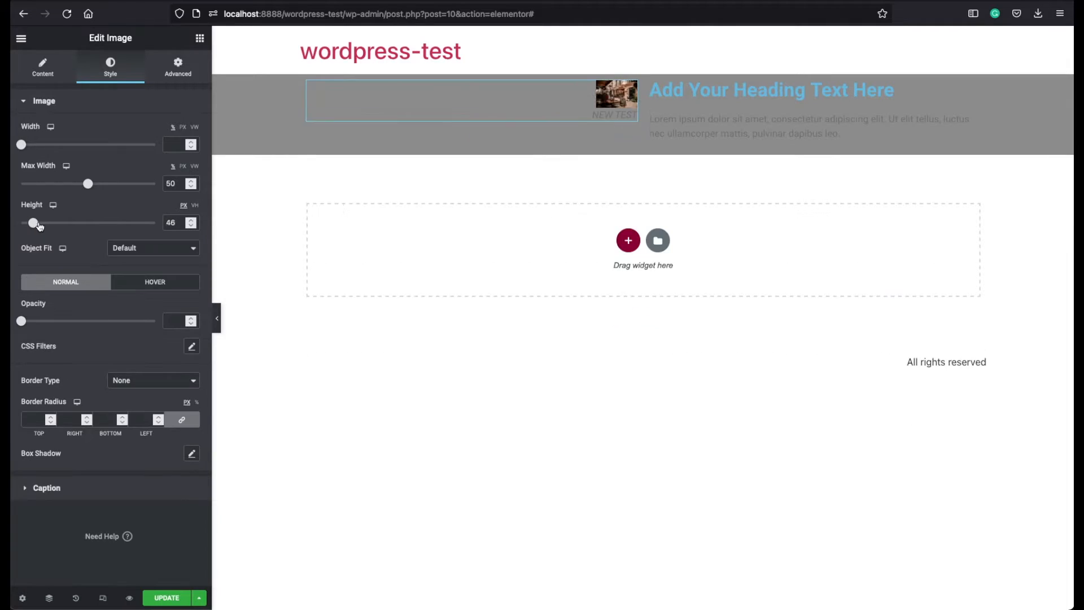
left_click_drag(33, 223, 138, 222)
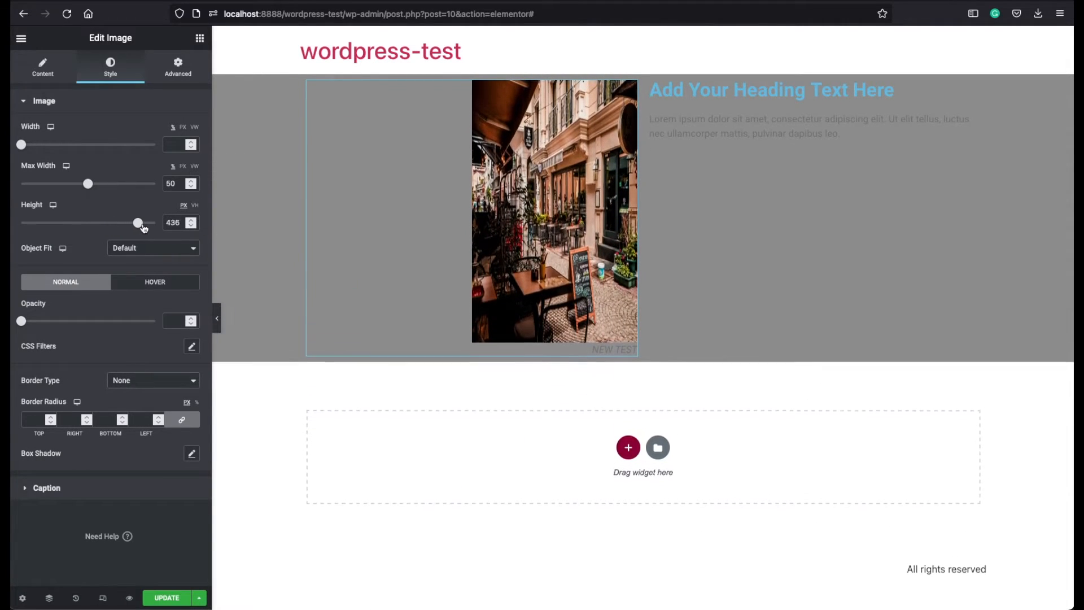
left_click_drag(138, 222, 152, 222)
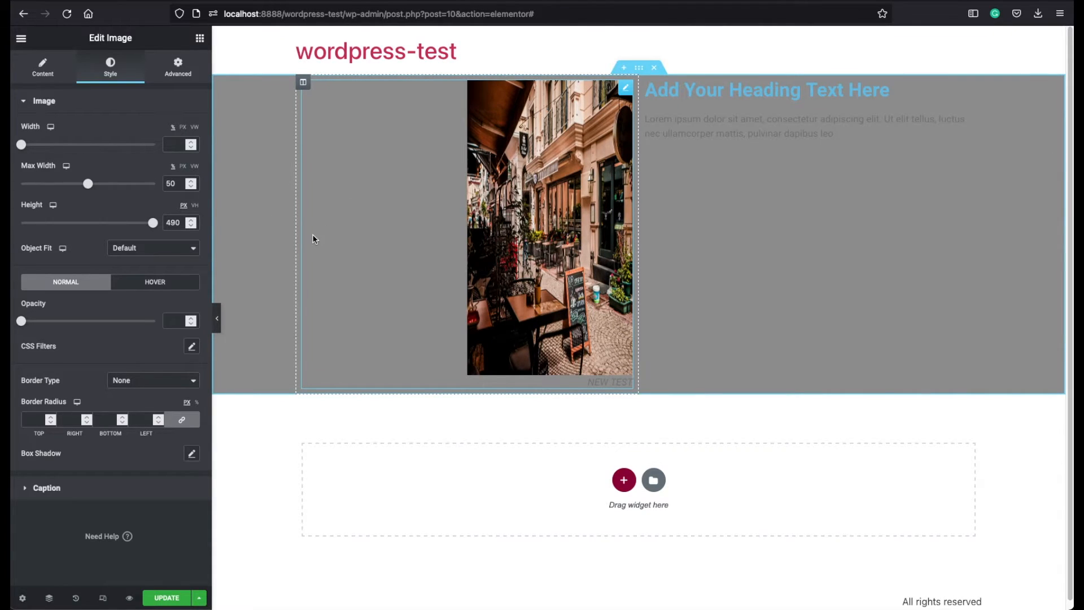
triple_click(174, 222)
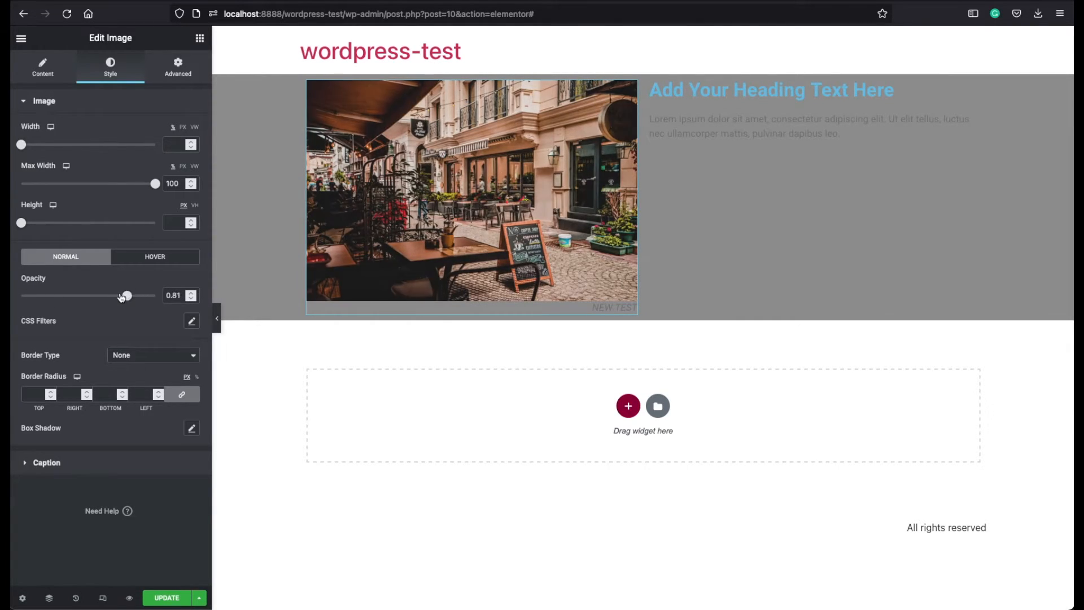
Step: Set the image's CSS filters to brightness 103, contrast 106 and saturation 76
left_click(192, 321)
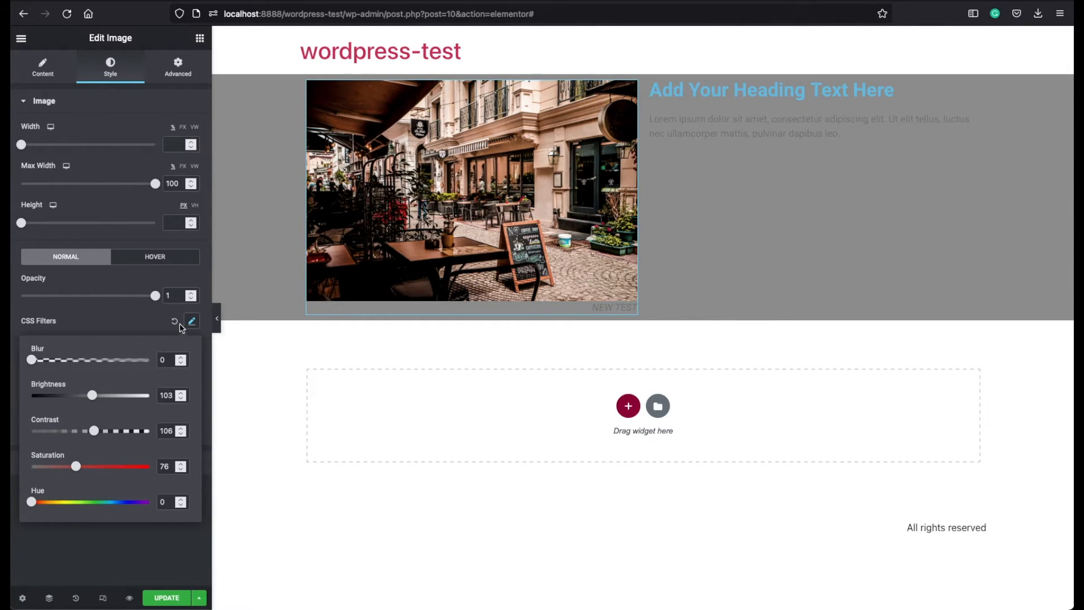
left_click(175, 322)
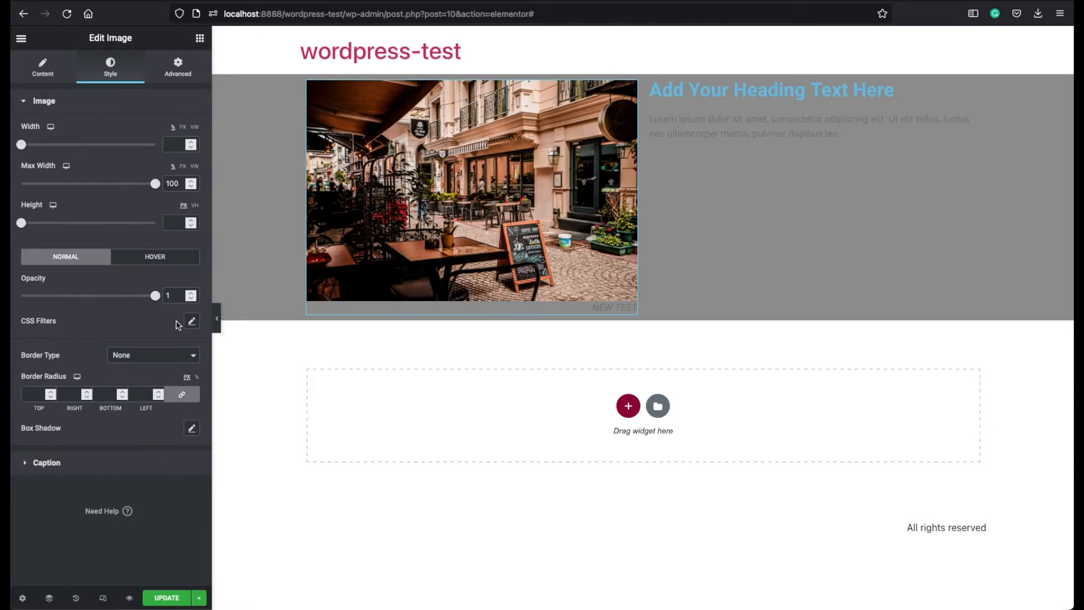
Step: Give the cafe image a solid black border, 20 px wide on all sides
left_click(152, 355)
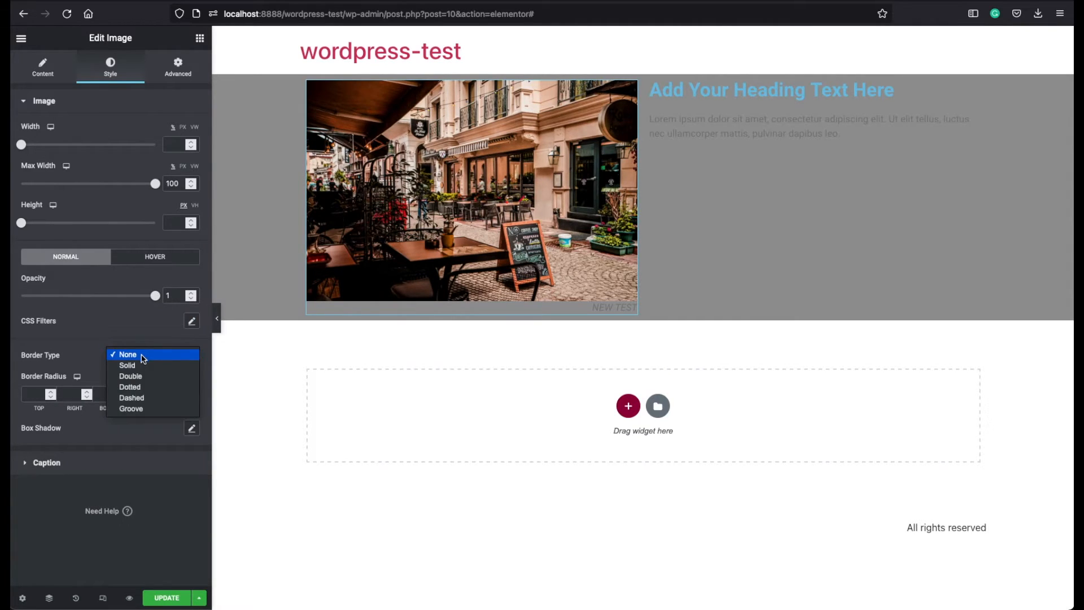
left_click(127, 364)
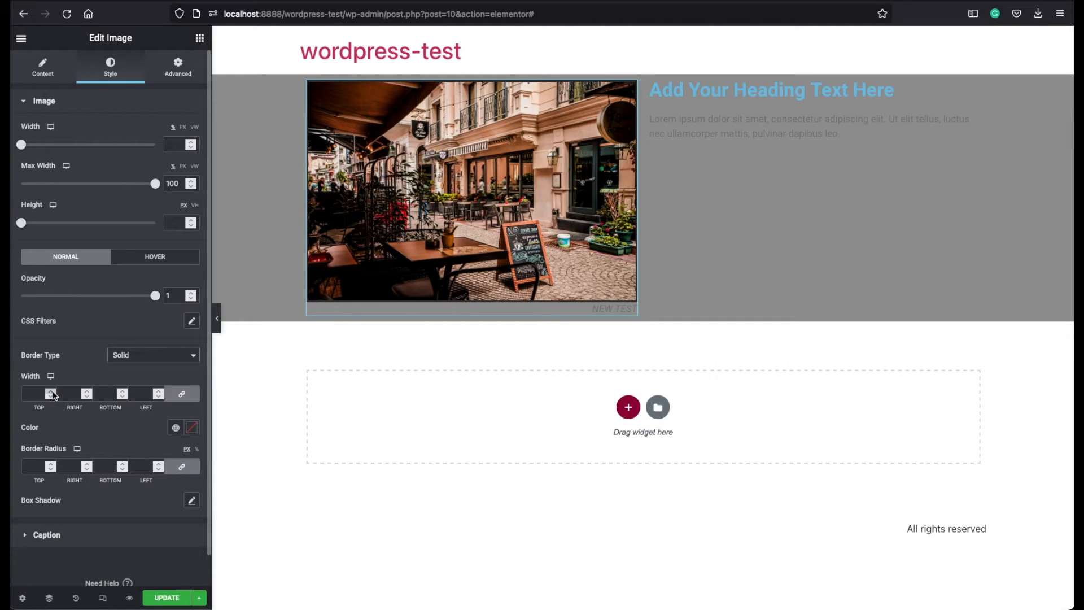
left_click(51, 393)
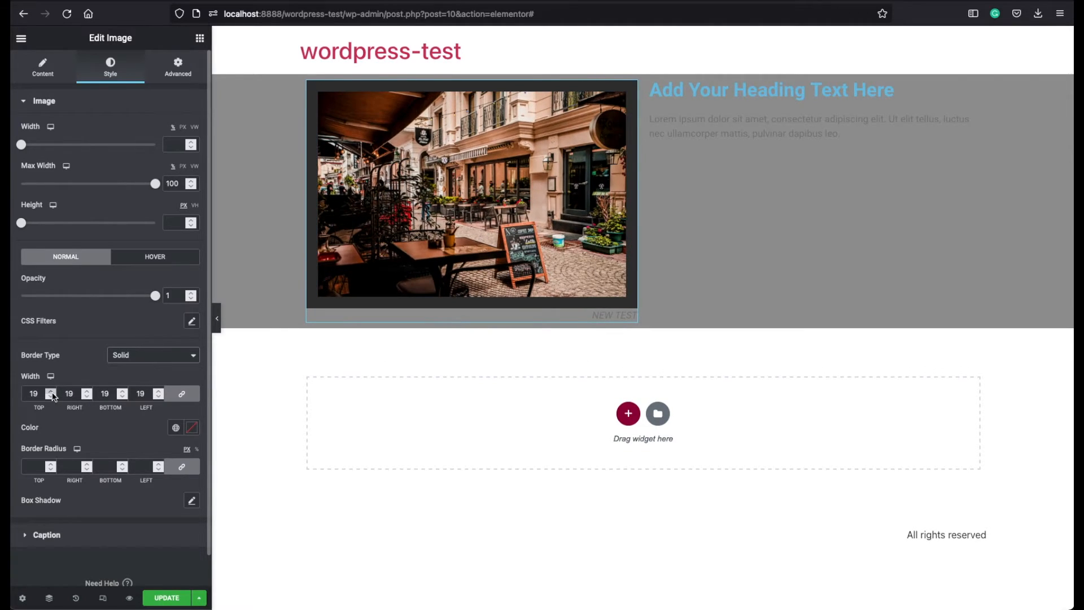
left_click(50, 391)
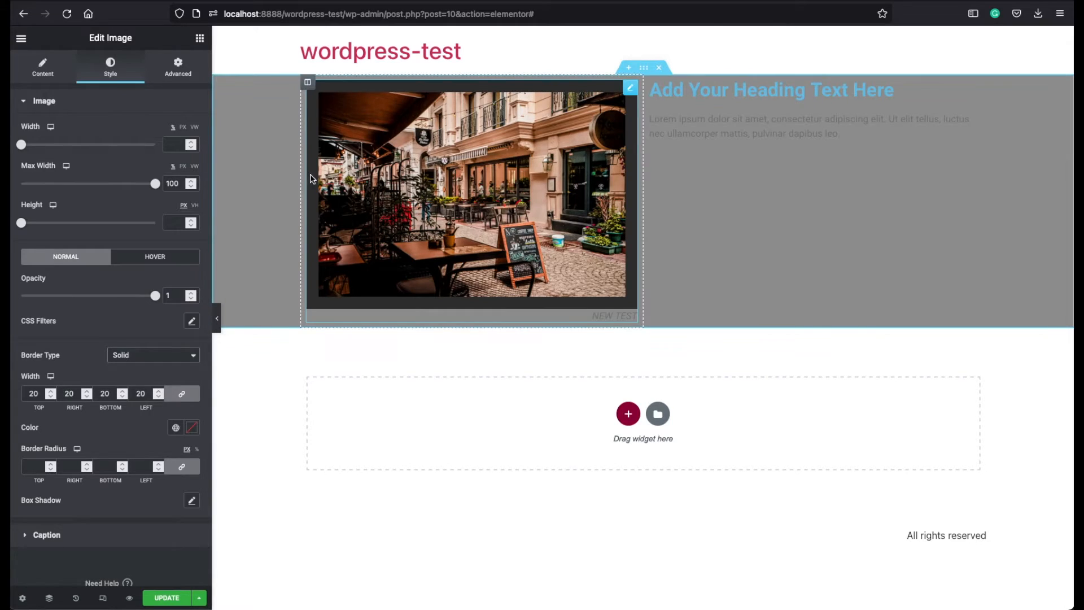
left_click(192, 427)
type("51")
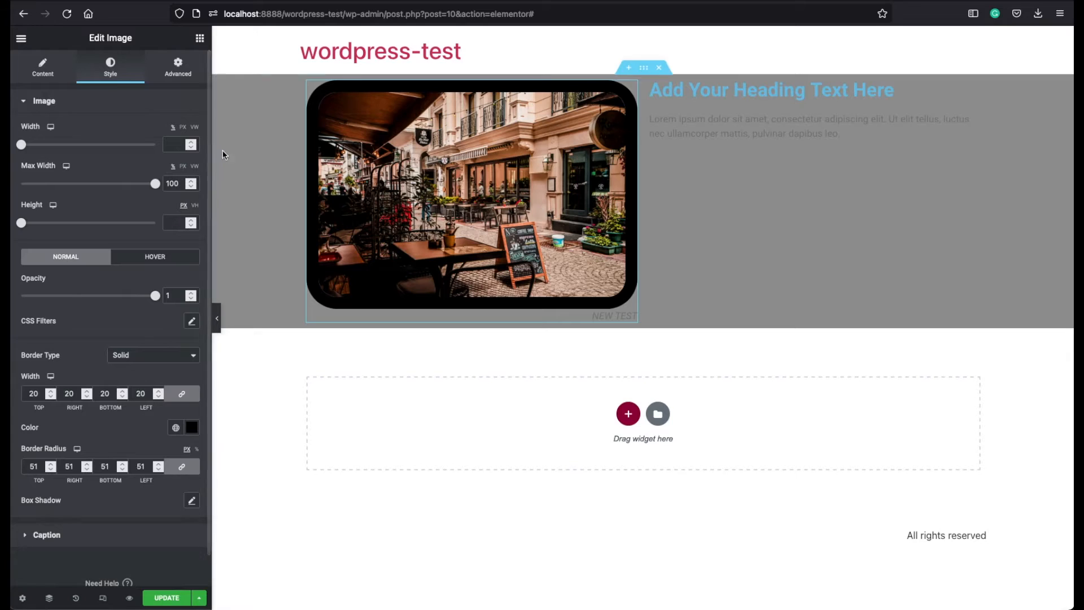
mouse_move(293, 90)
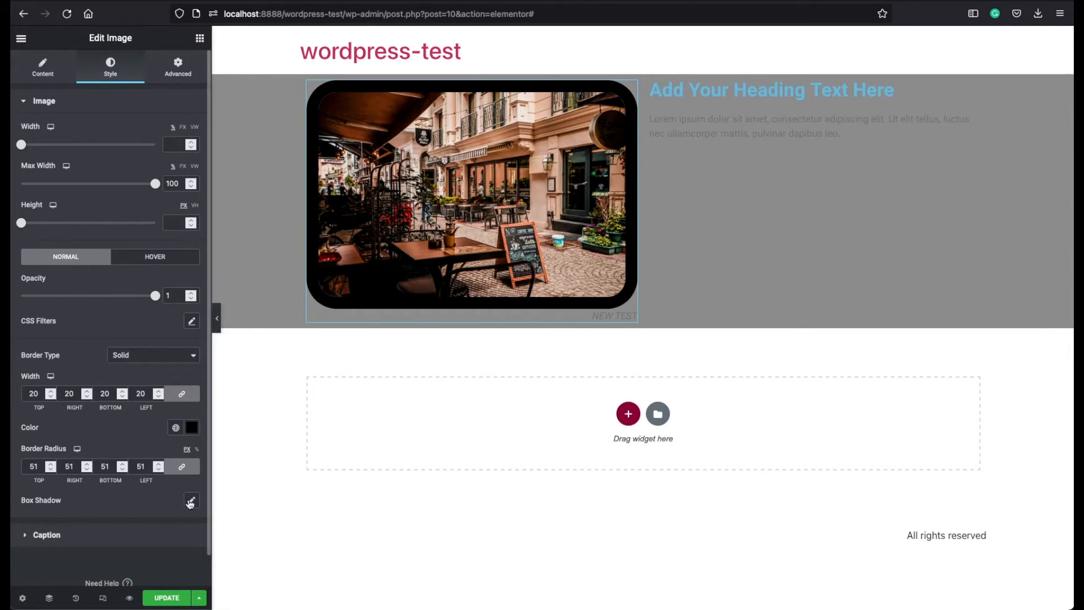
Step: Look at the Box Shadow options and leave the image without a shadow
left_click(192, 500)
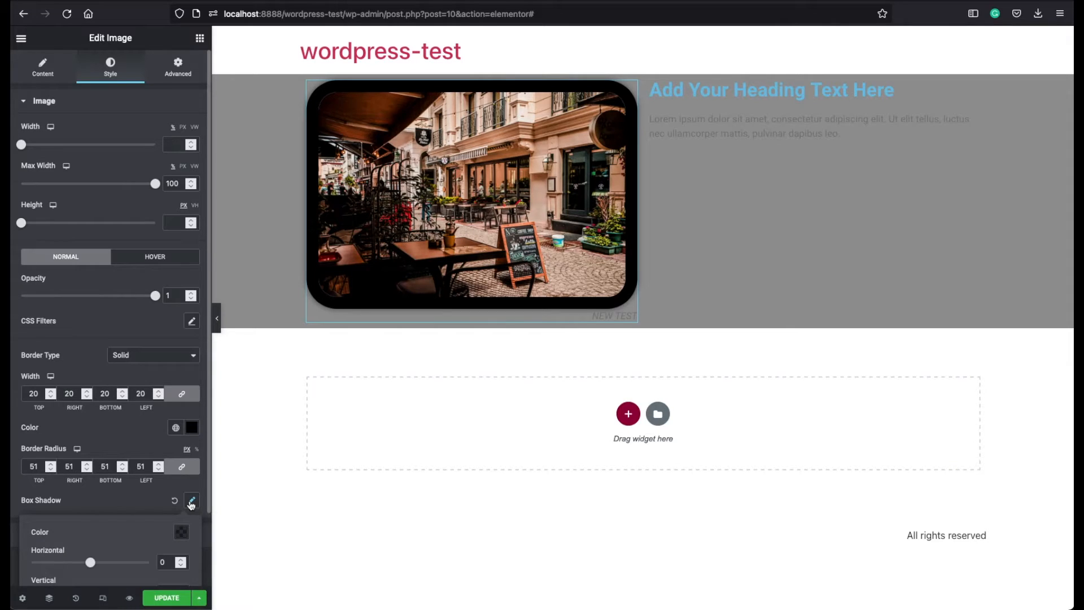
left_click(181, 530)
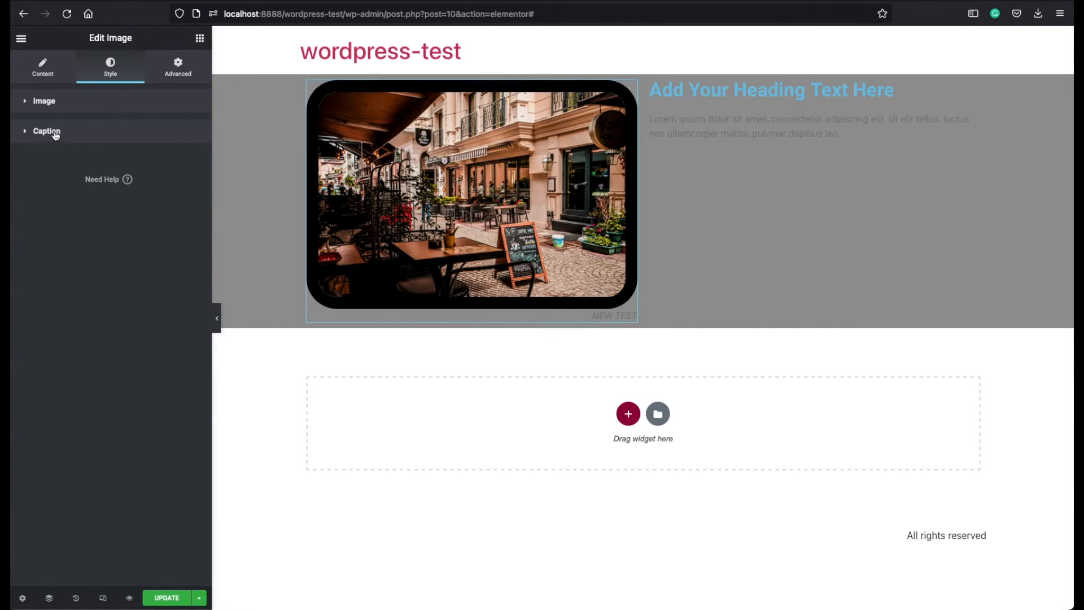
Step: Make the NEW TEST caption white and centred under the image
left_click(46, 131)
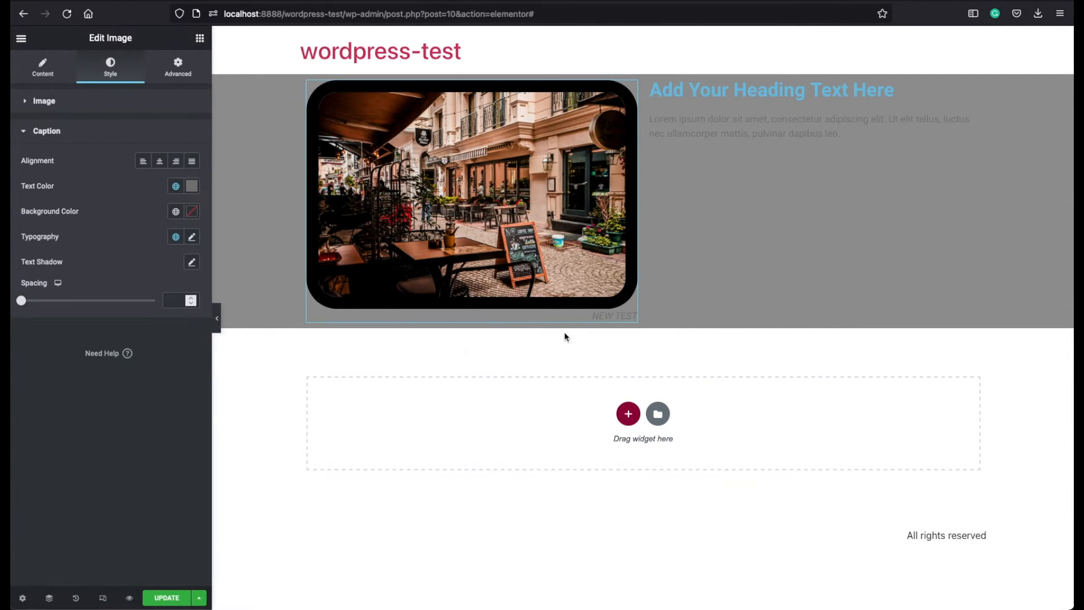
left_click(471, 201)
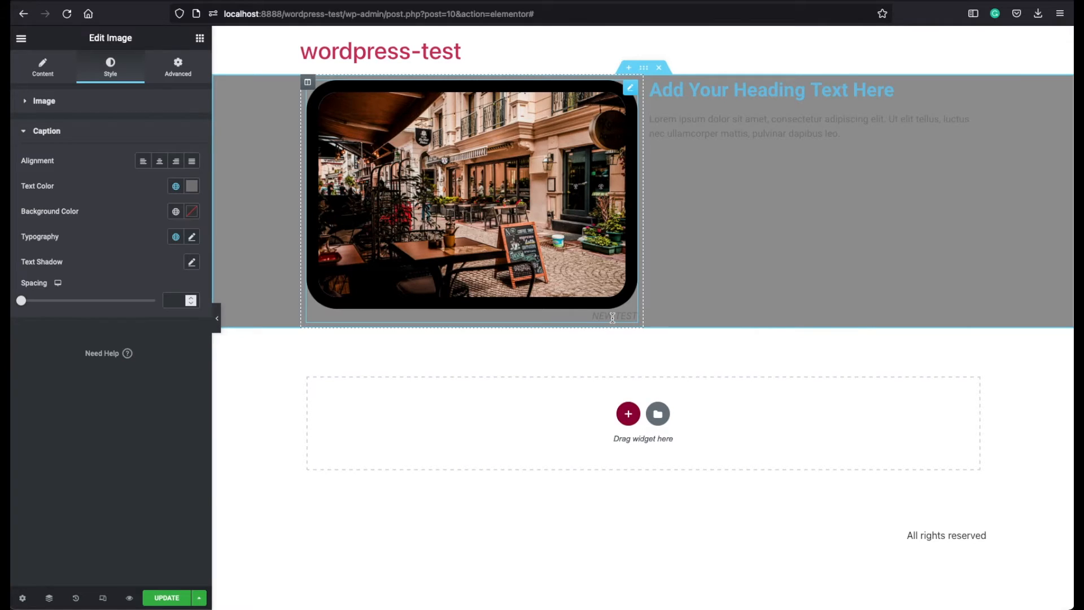
left_click(192, 186)
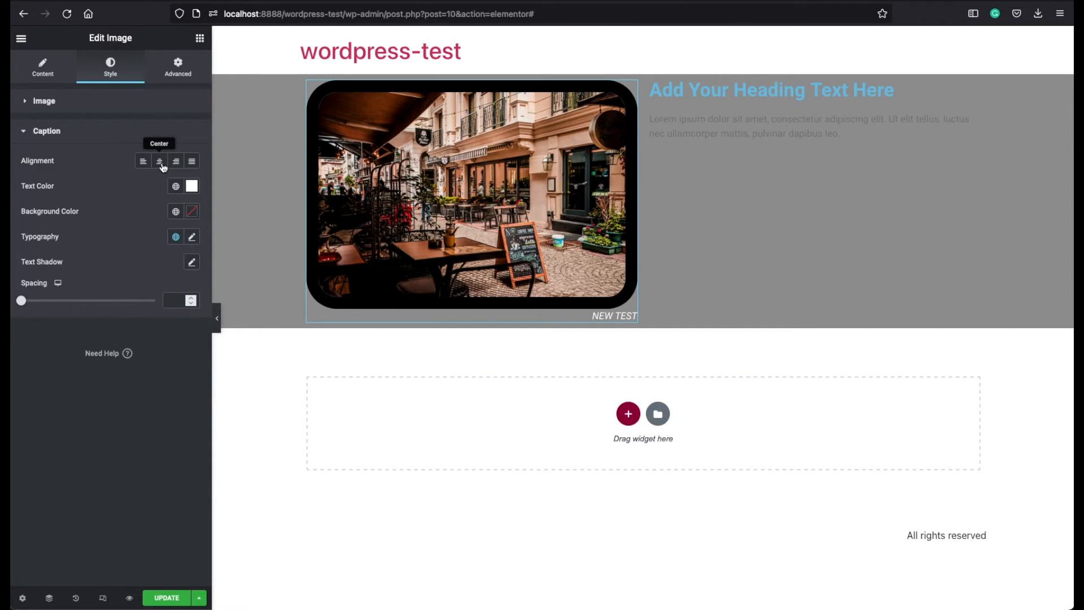
left_click(159, 160)
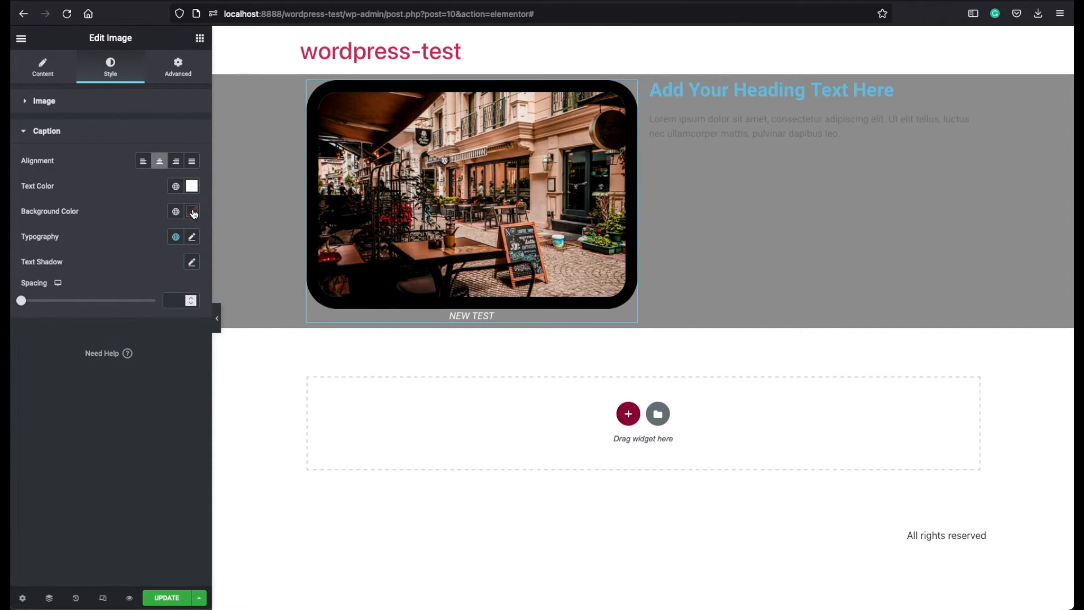
Step: Give the caption a red background and larger Recursive typography
left_click(191, 211)
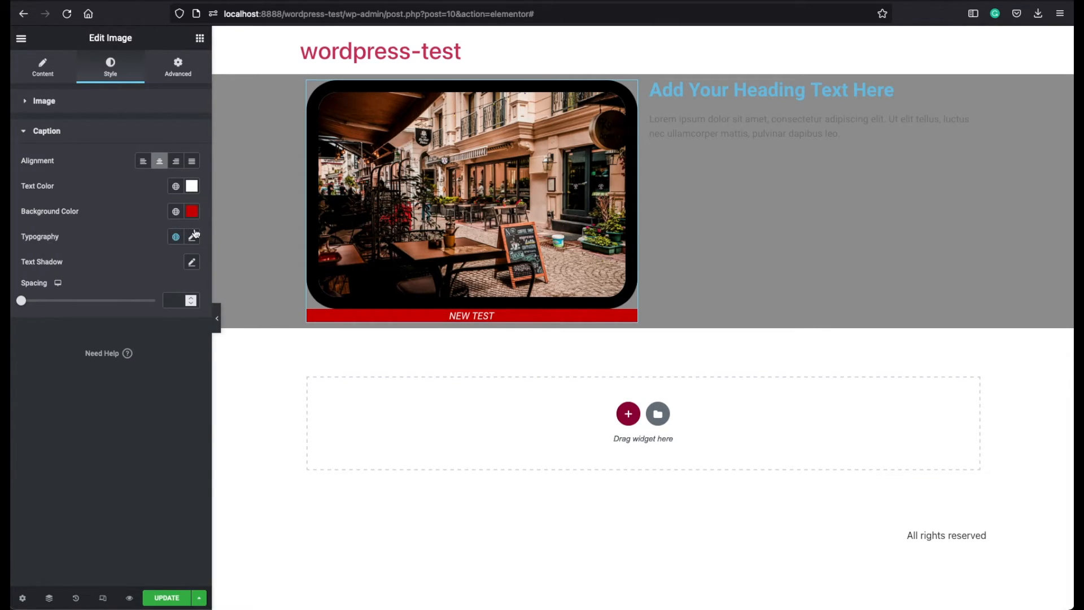
left_click(192, 236)
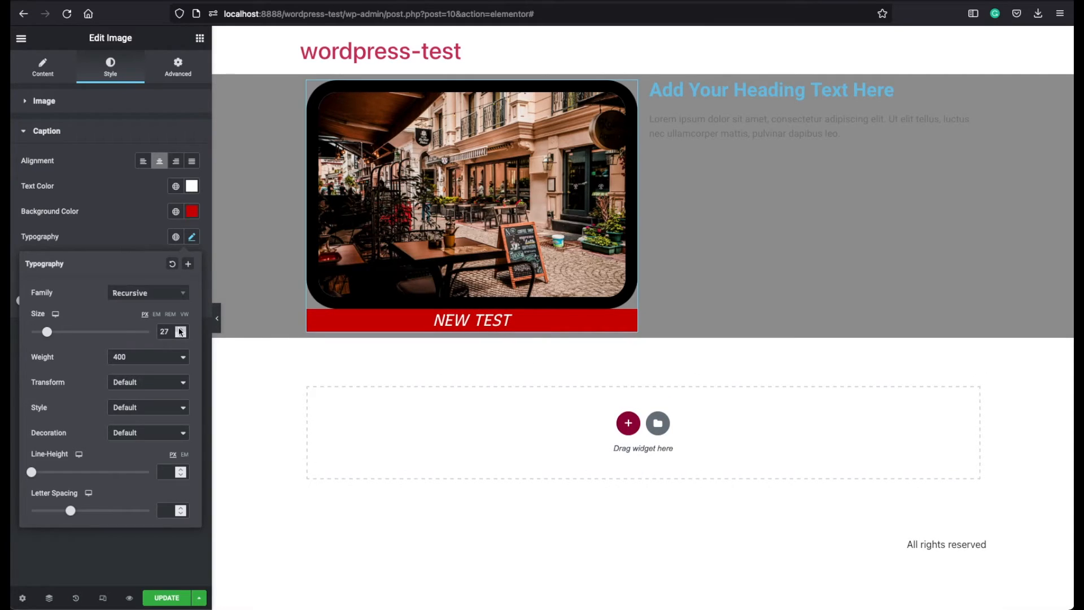
mouse_move(75, 359)
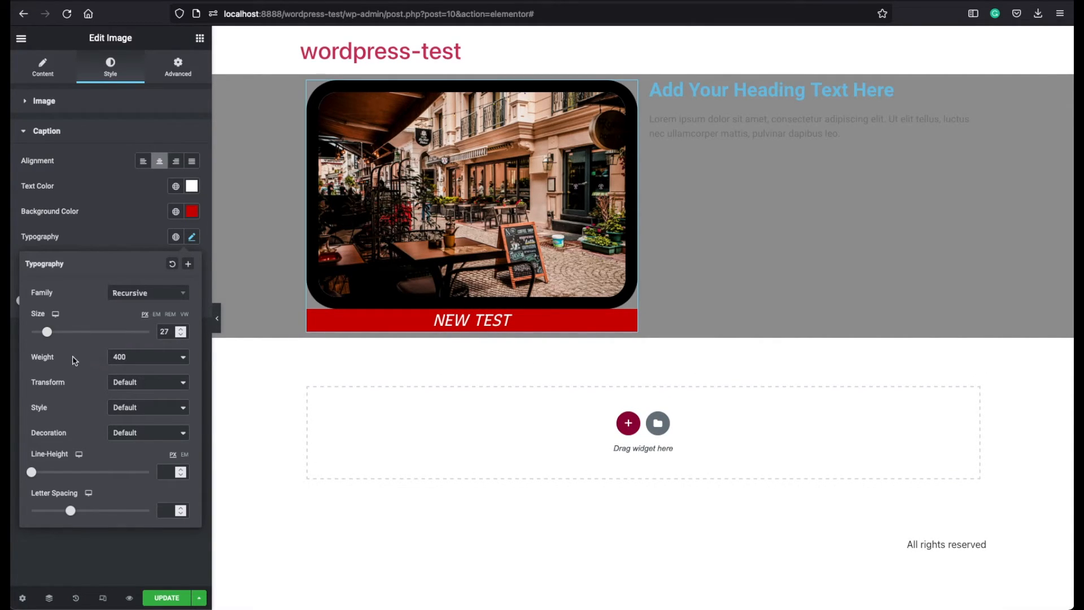
mouse_move(99, 491)
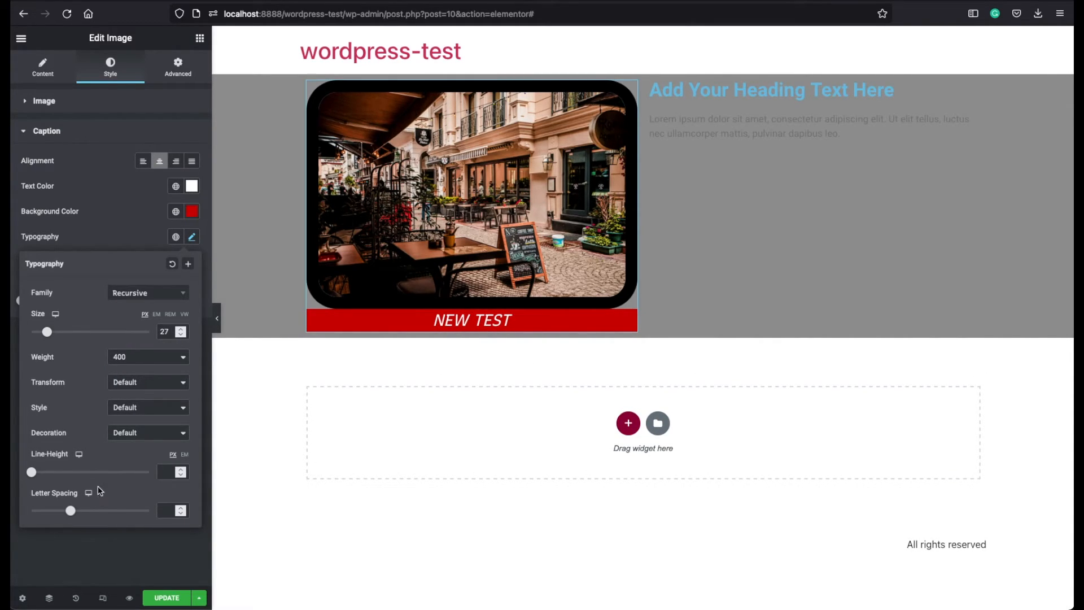
left_click(192, 236)
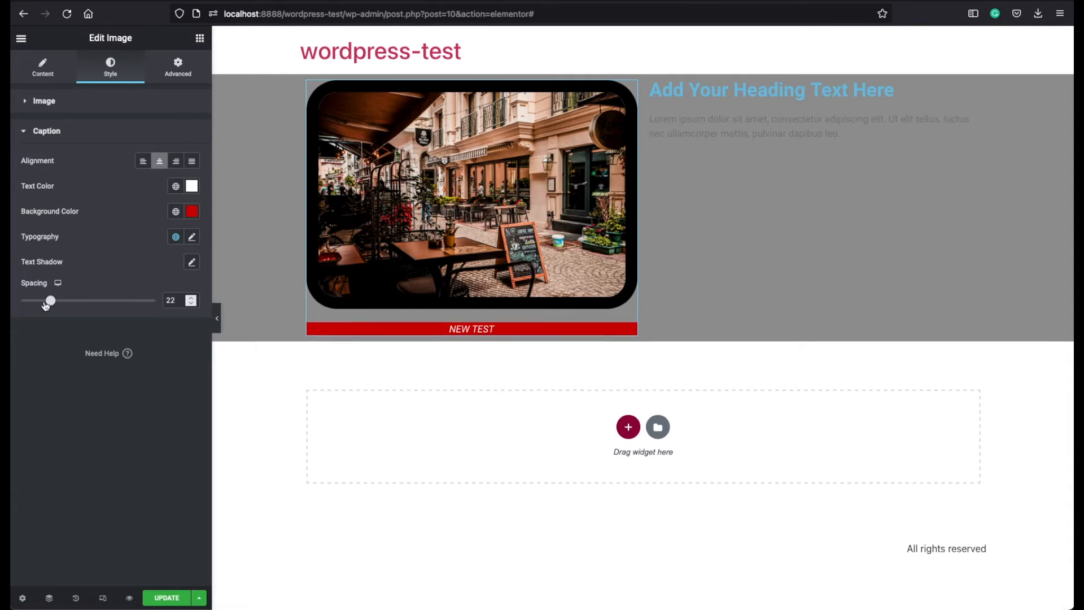
Step: Set a Fade In entrance animation on the cafe image under Motion Effects
left_click(177, 67)
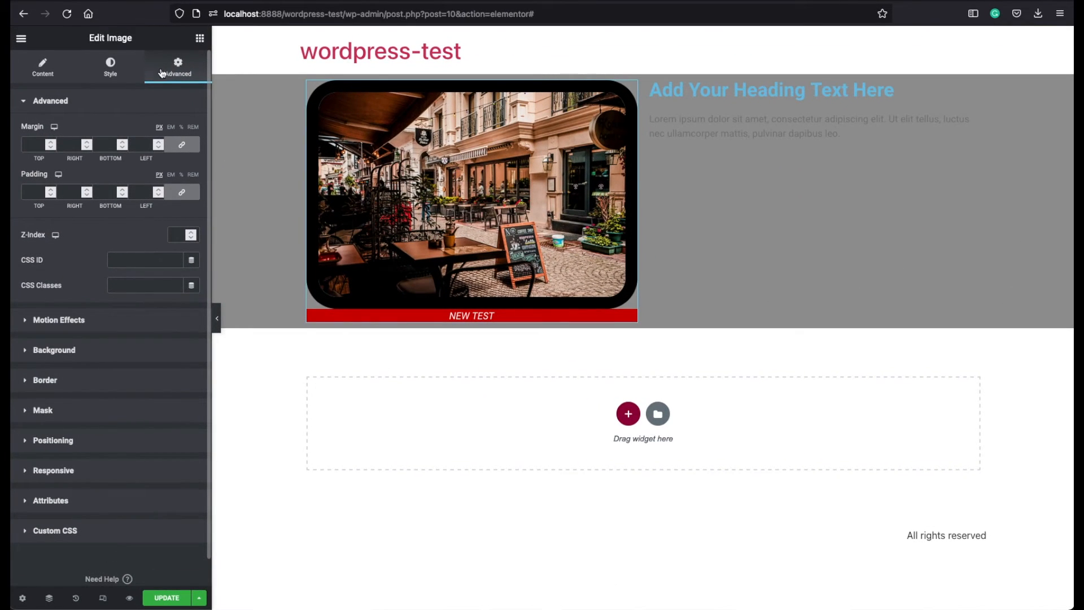
mouse_move(93, 214)
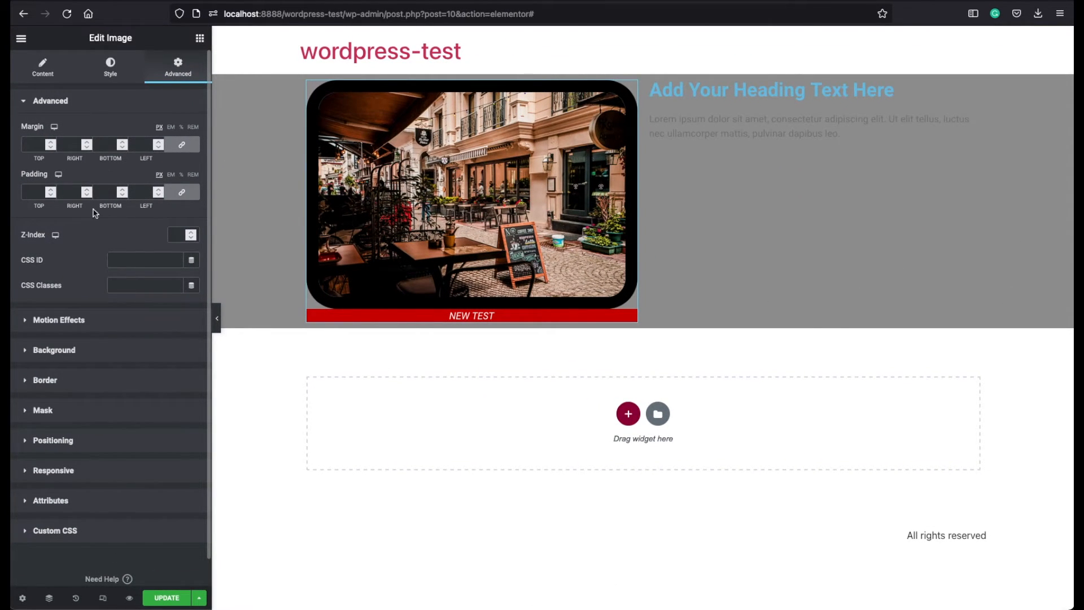
left_click(51, 142)
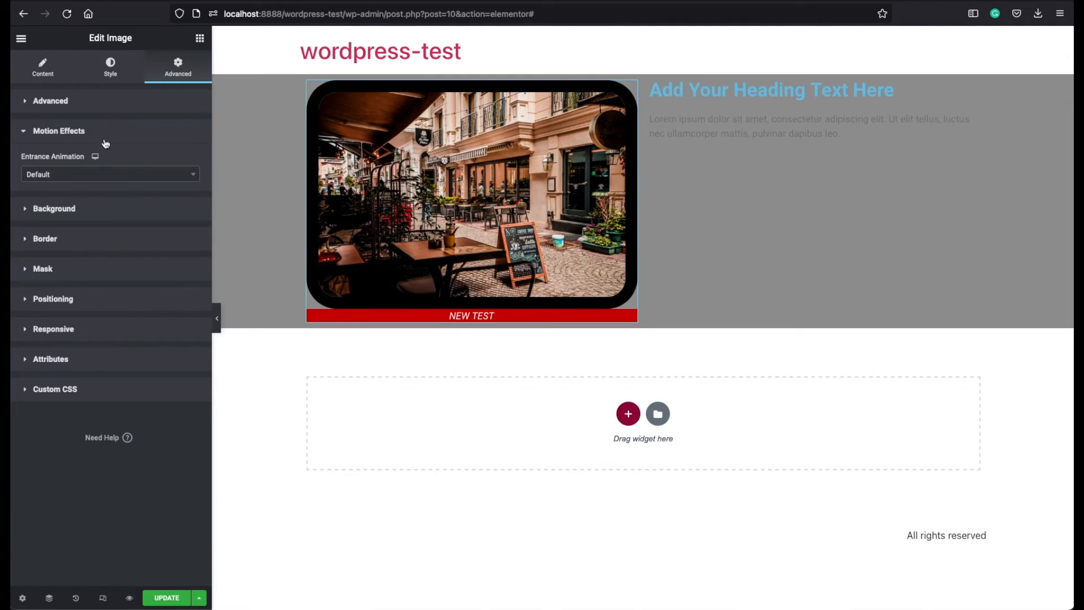
left_click(108, 174)
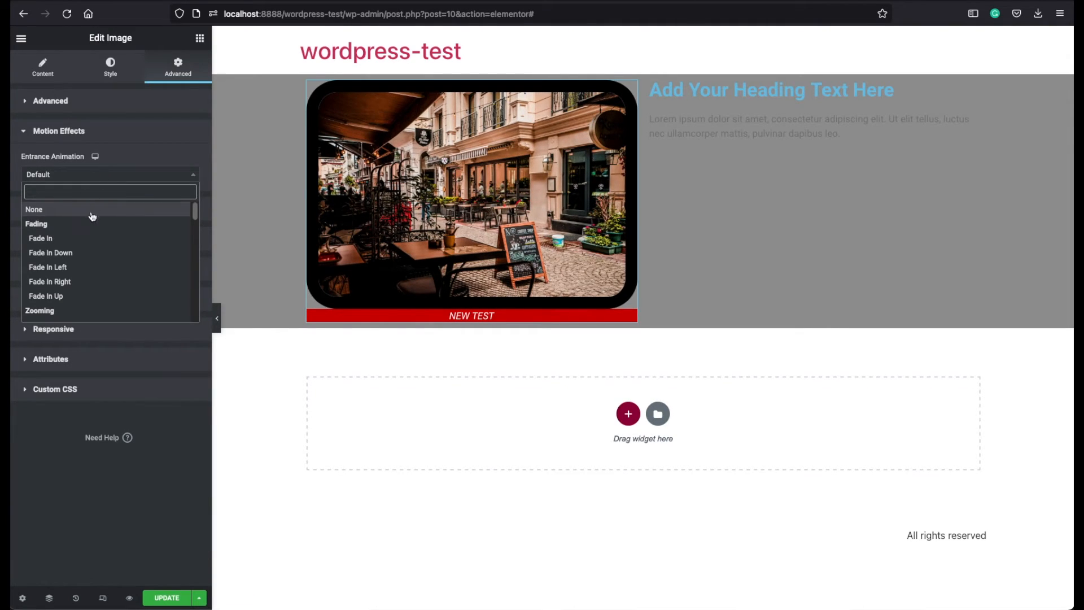
left_click(40, 238)
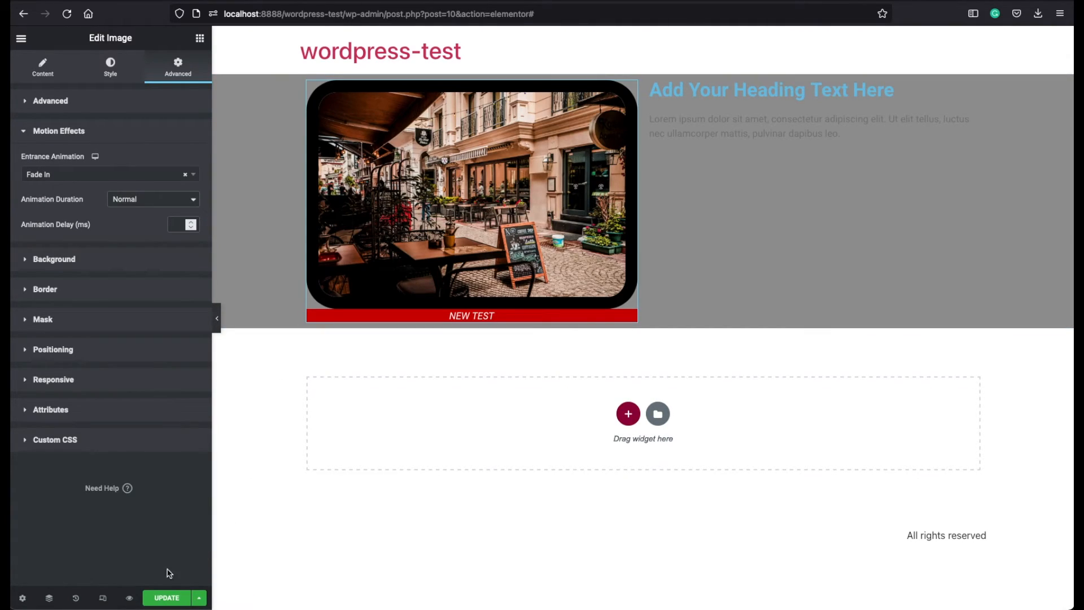
Step: Reload the page preview a few times to replay the image's fade-in animation
left_click(67, 14)
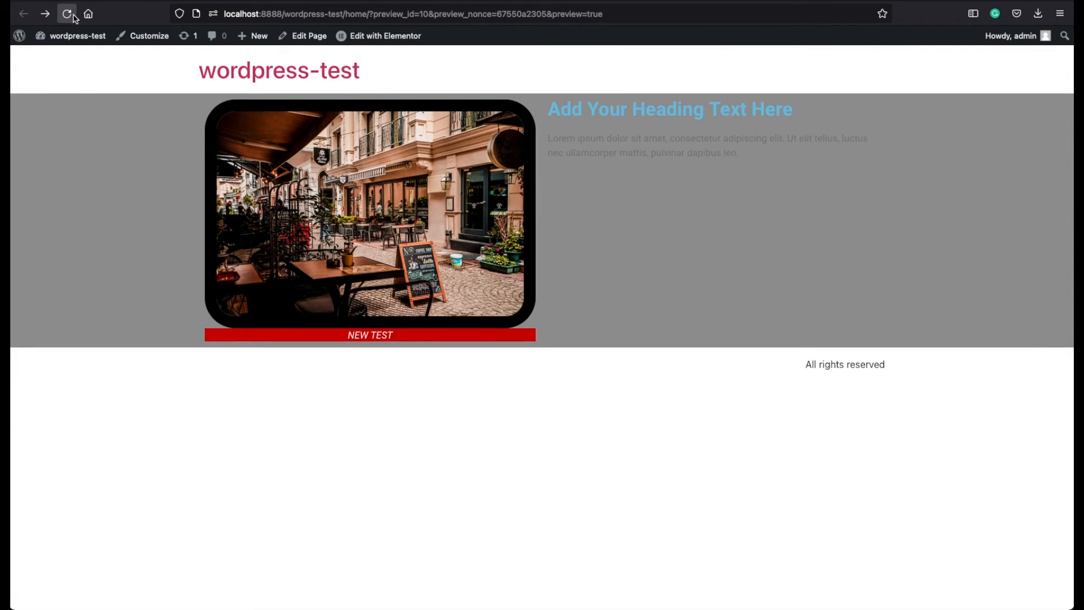
left_click(67, 14)
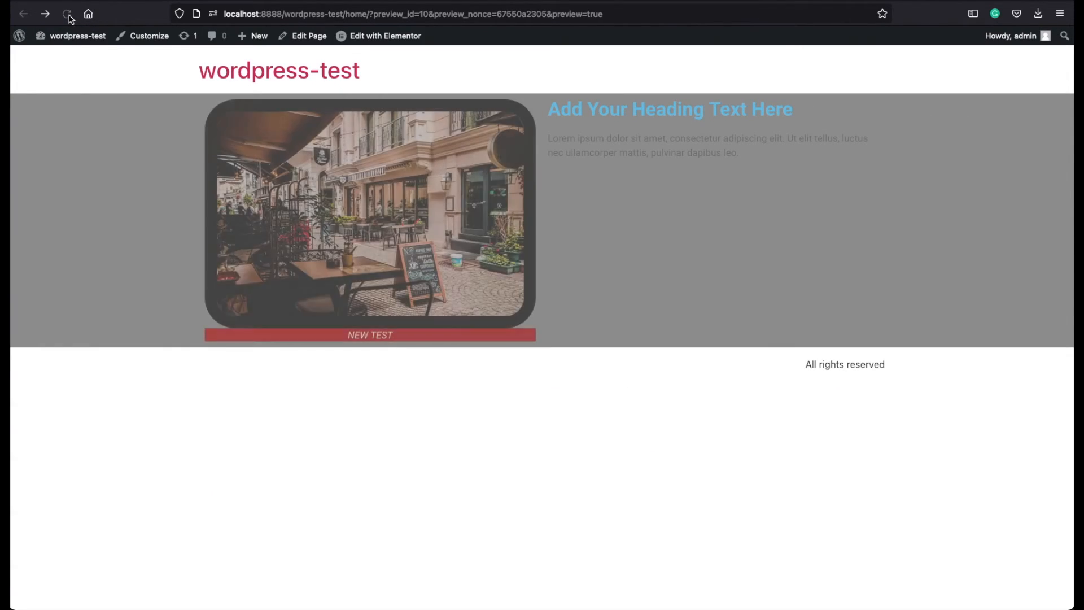
left_click(66, 14)
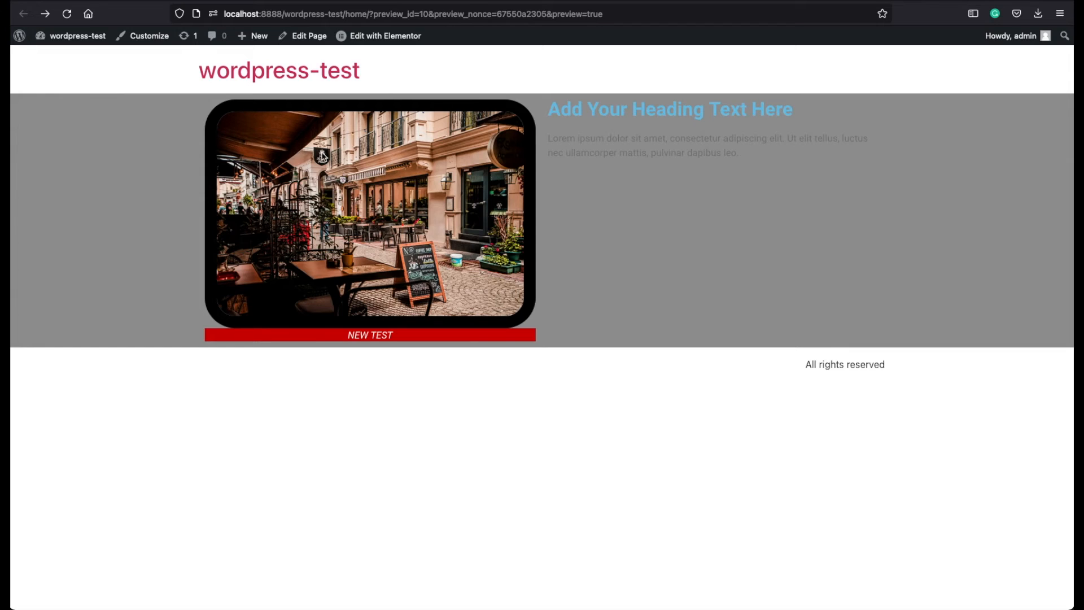
mouse_move(148, 35)
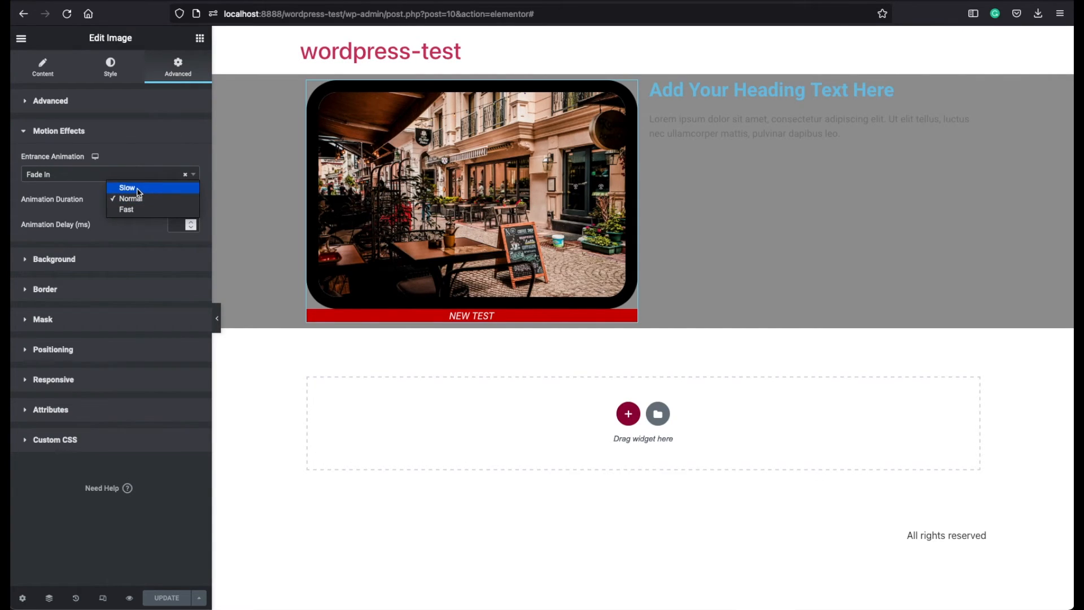
mouse_move(130, 210)
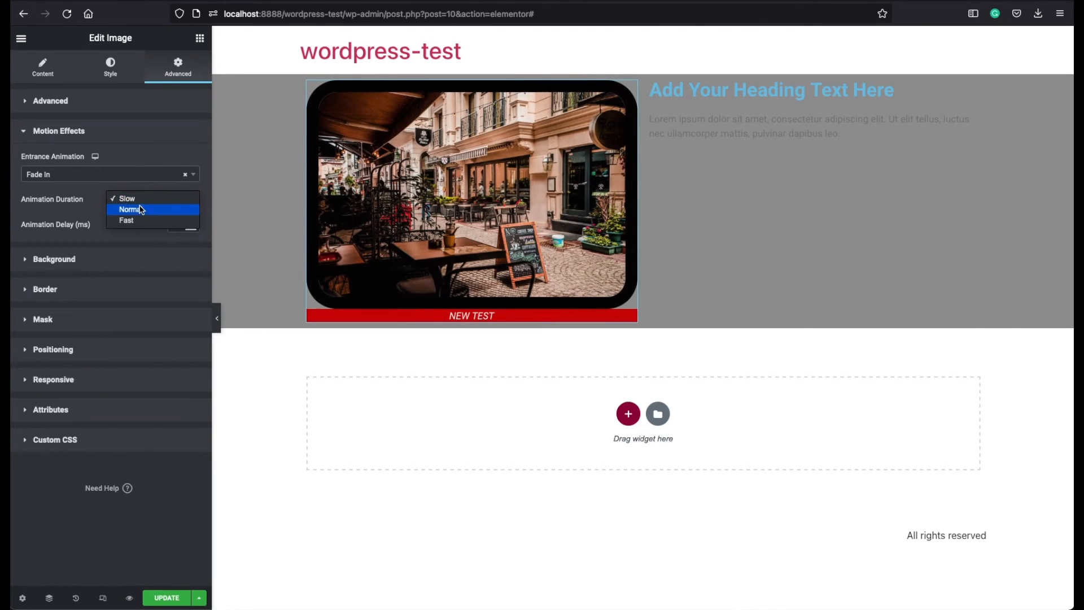
Step: Set the cafe image's fade-in animation duration to Slow
left_click(127, 222)
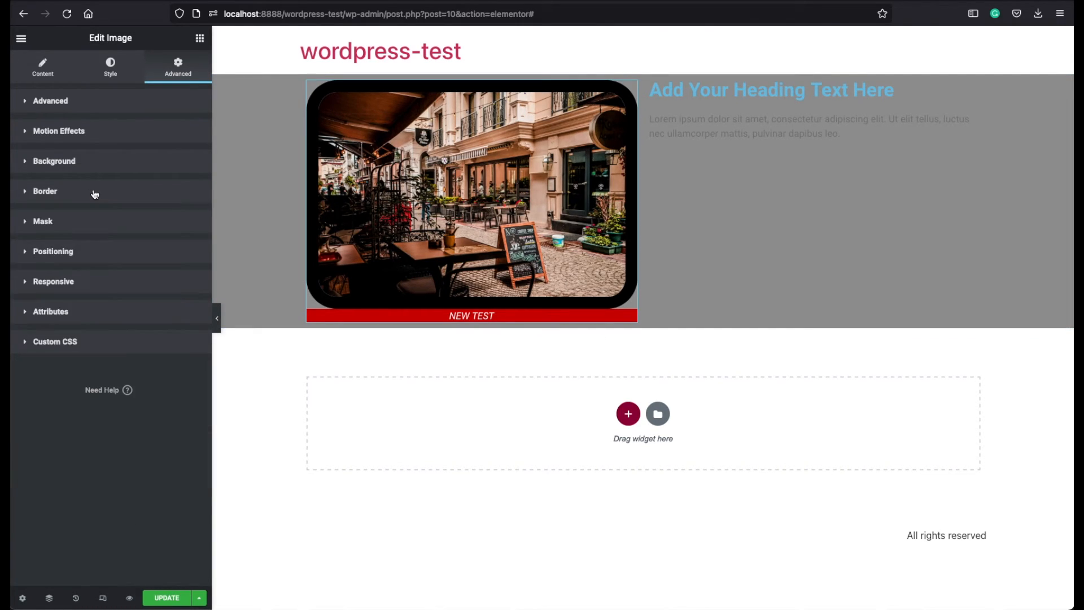
Step: Enable a mask on the cafe image, trying Triangle then settling on Circle shape
left_click(43, 221)
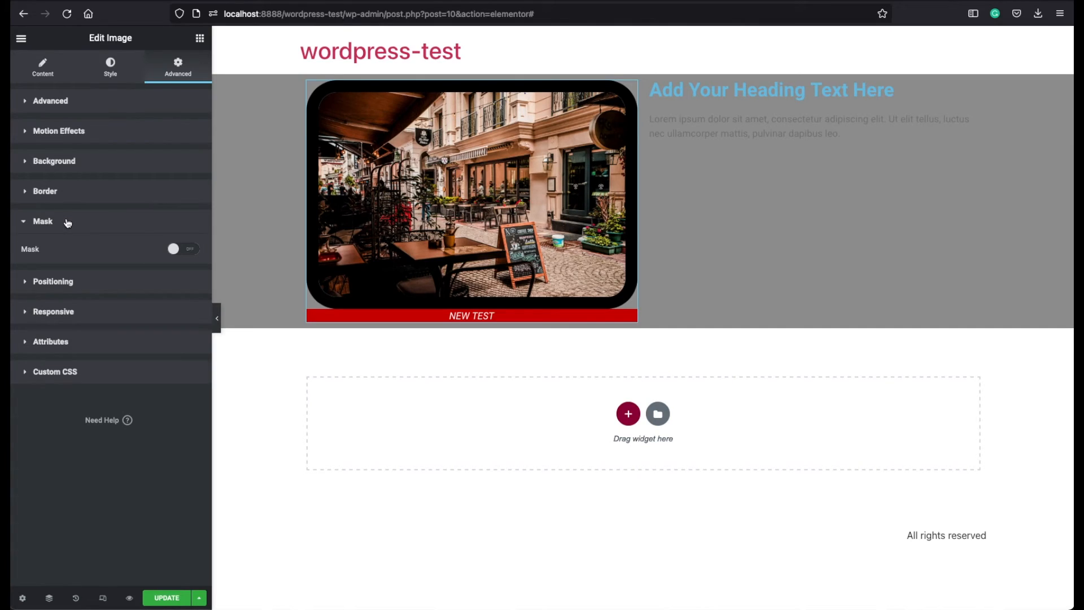
left_click(183, 249)
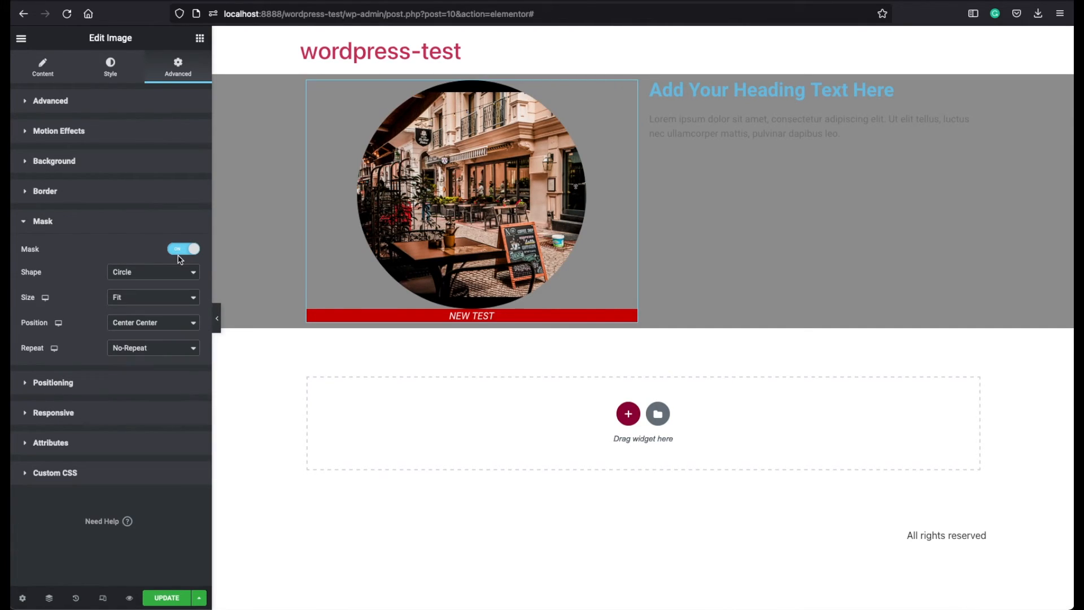
mouse_move(159, 272)
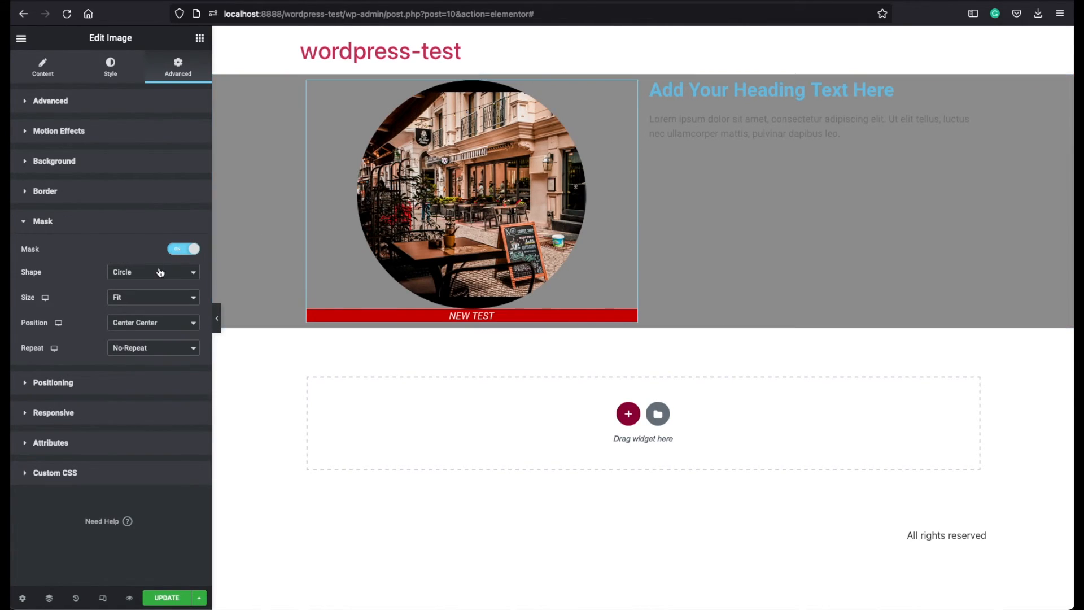
left_click(325, 238)
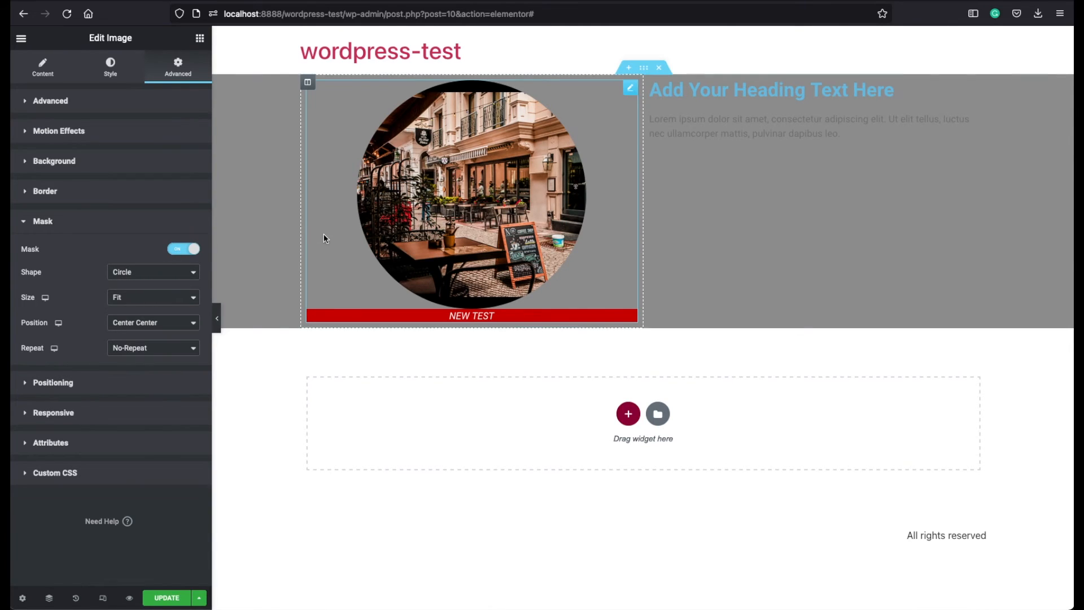
left_click(153, 271)
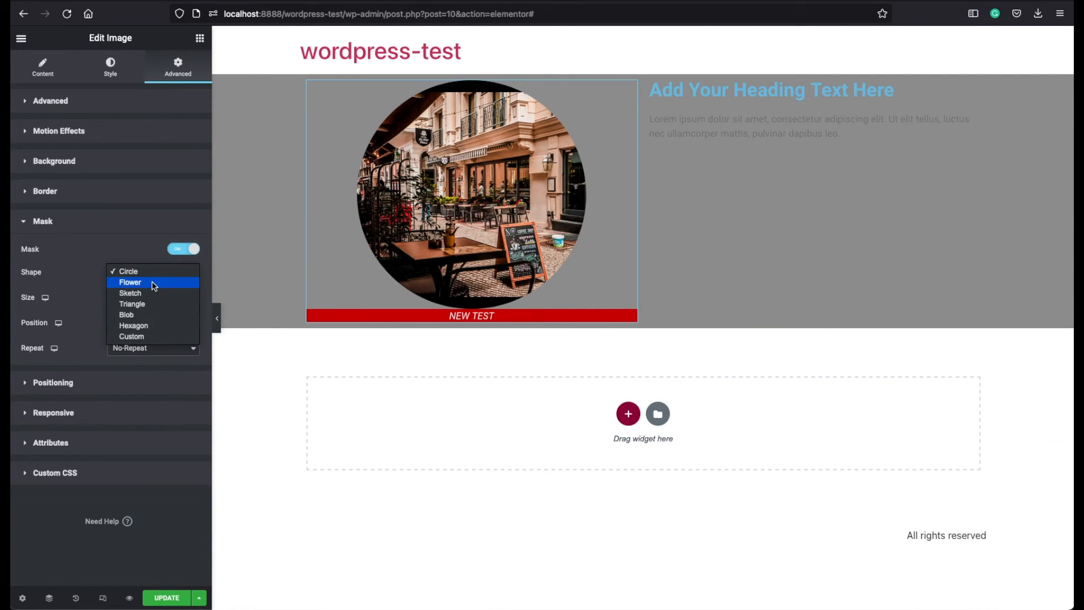
left_click(131, 304)
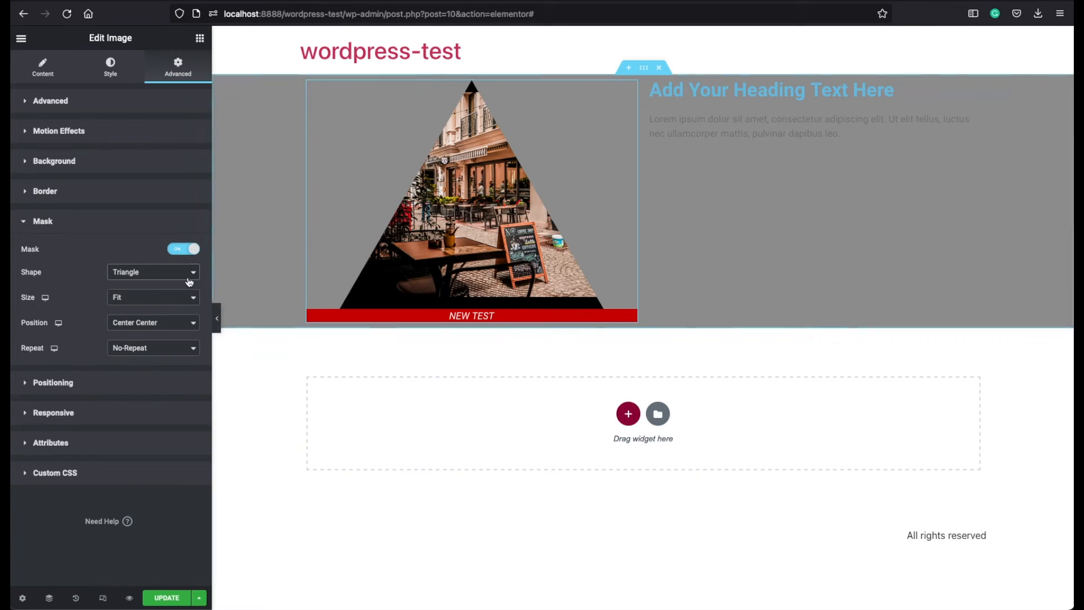
left_click(152, 297)
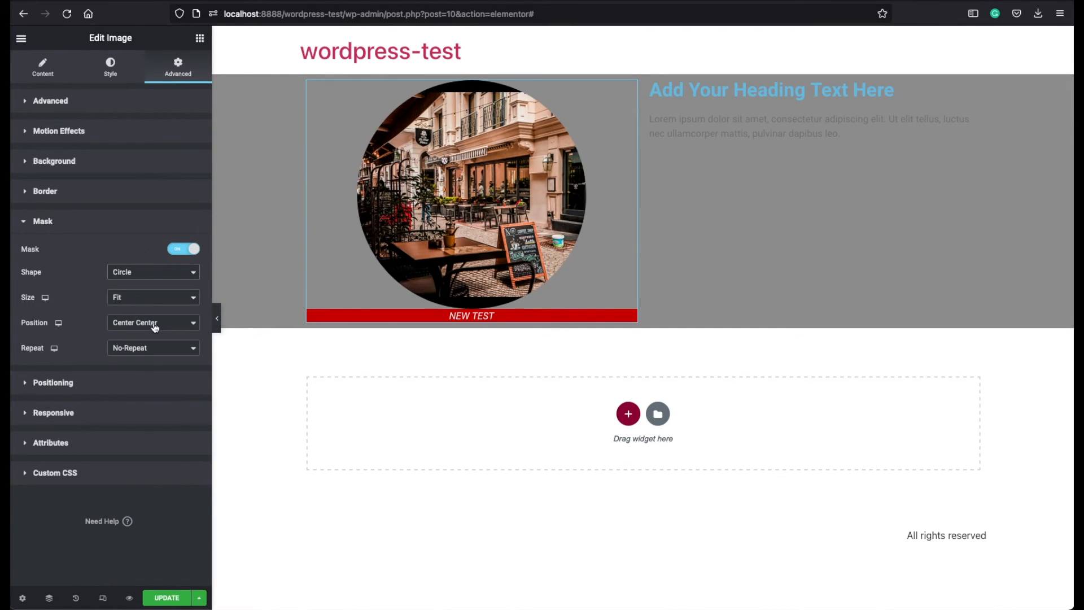
Step: Anchor the circle mask at Top Left and set it to Repeat across the image
left_click(152, 322)
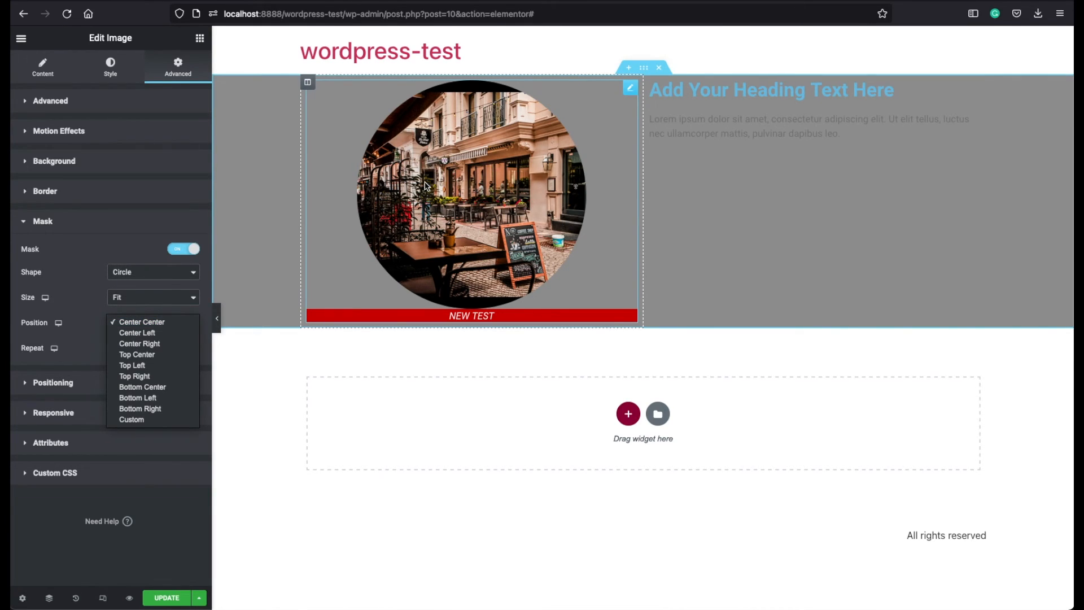
mouse_move(132, 364)
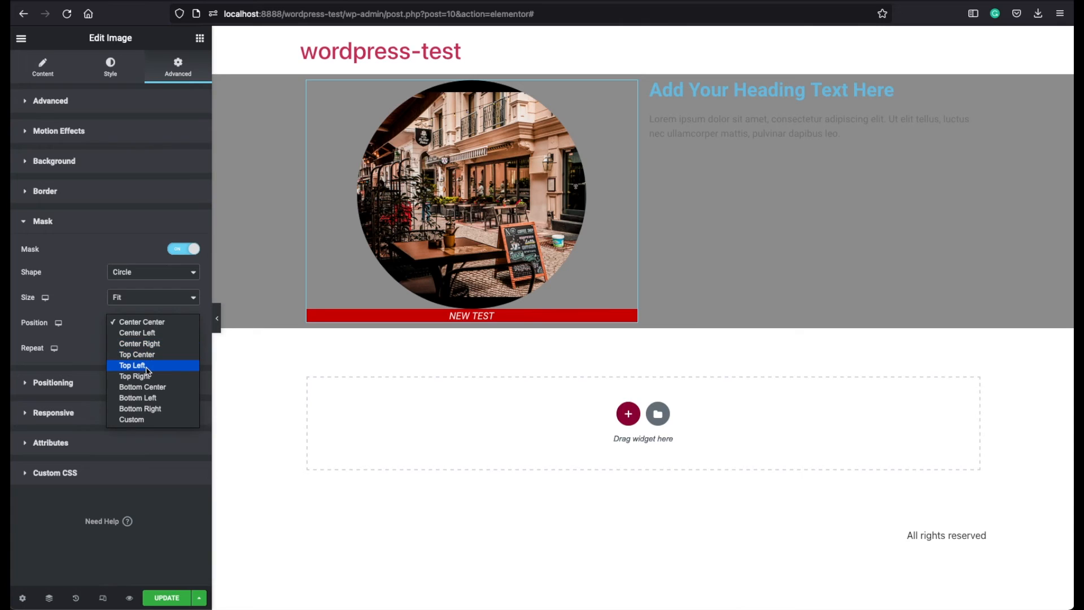
left_click(132, 364)
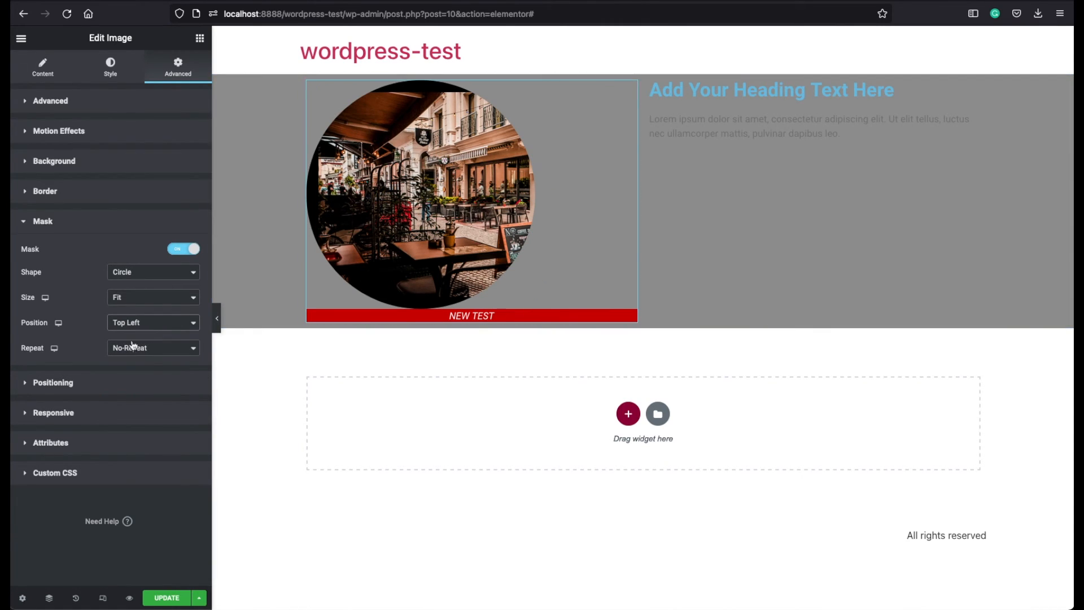
left_click(153, 348)
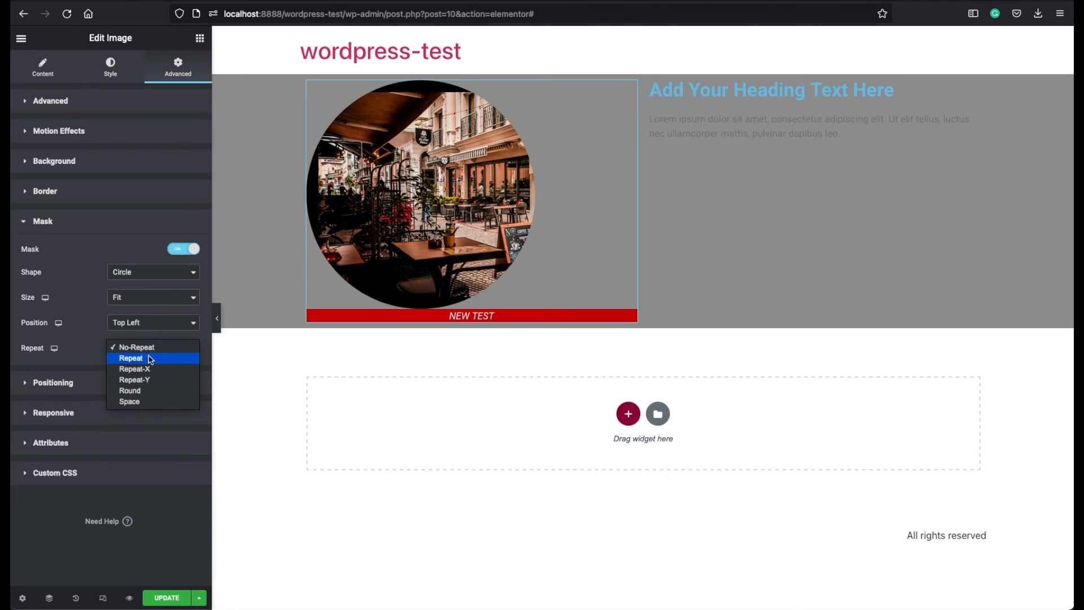
left_click(131, 358)
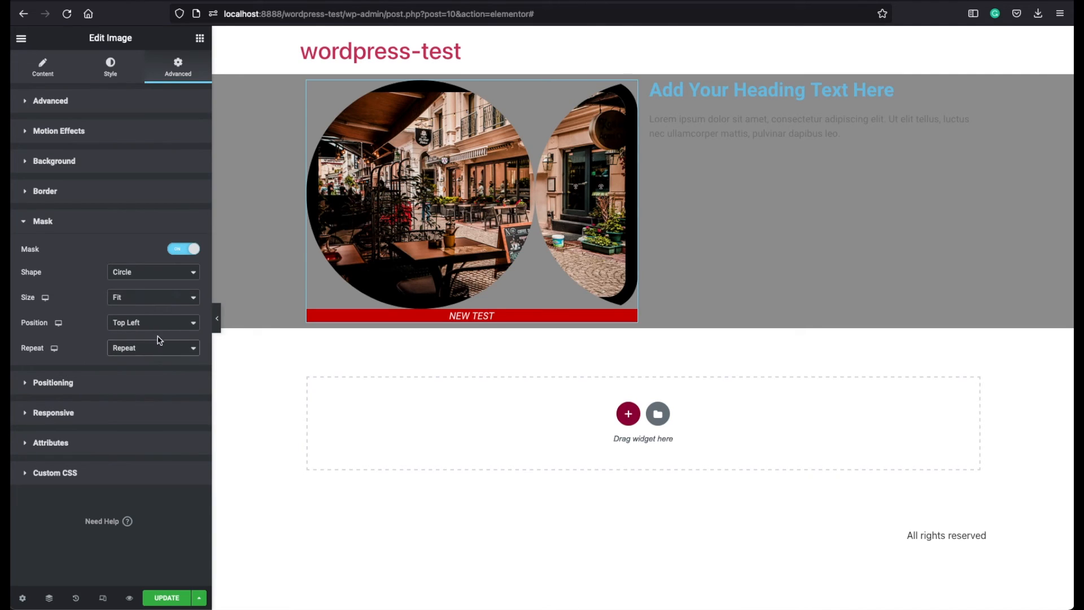
Step: Review the image's positioning settings, keeping Width at Default and viewing the Position choices
left_click(42, 222)
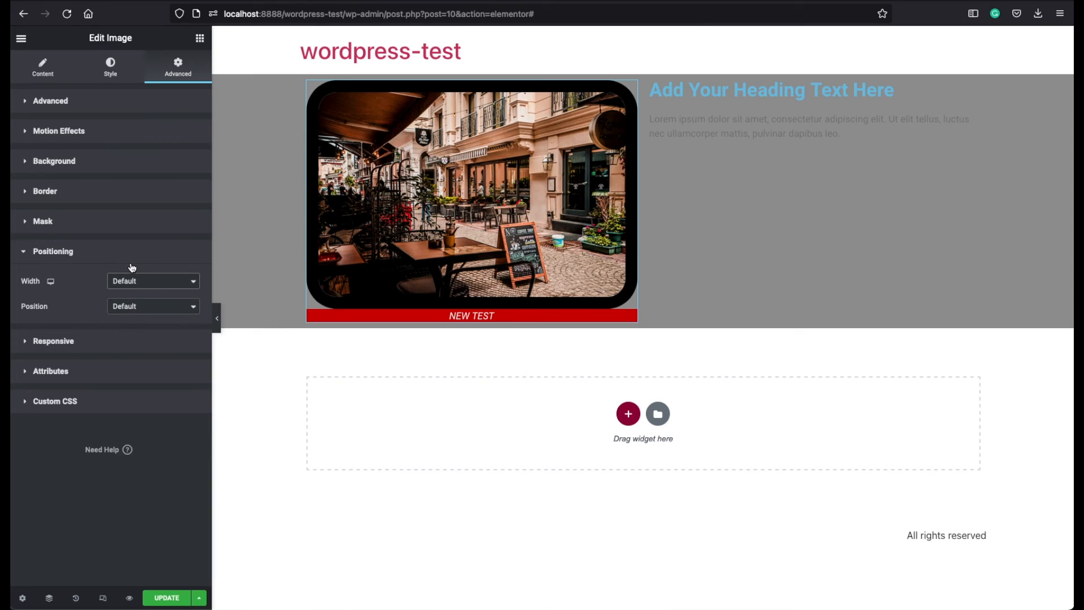
left_click(153, 281)
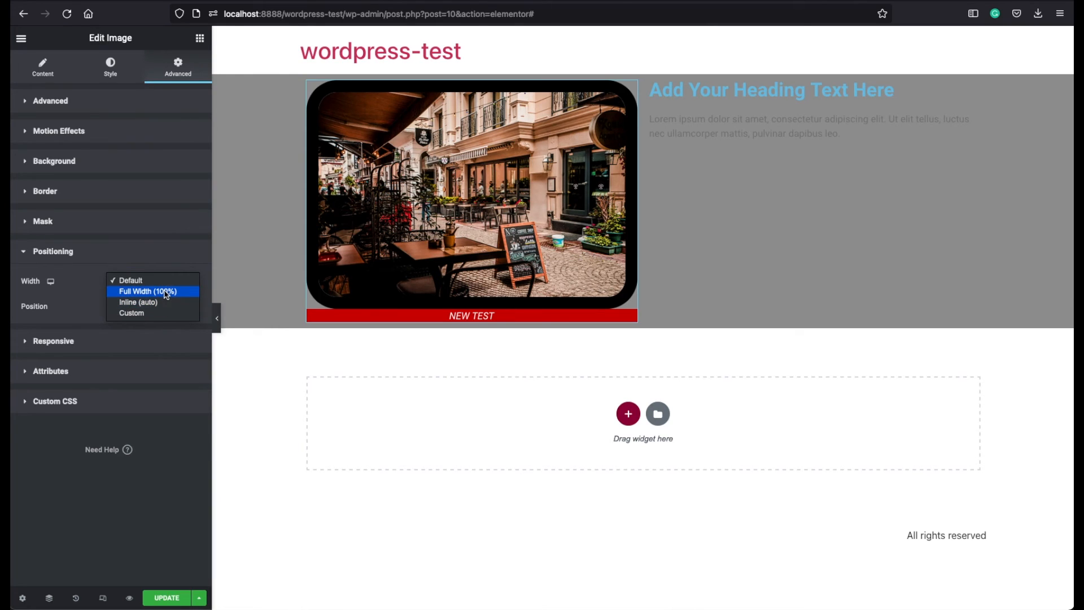
left_click(130, 280)
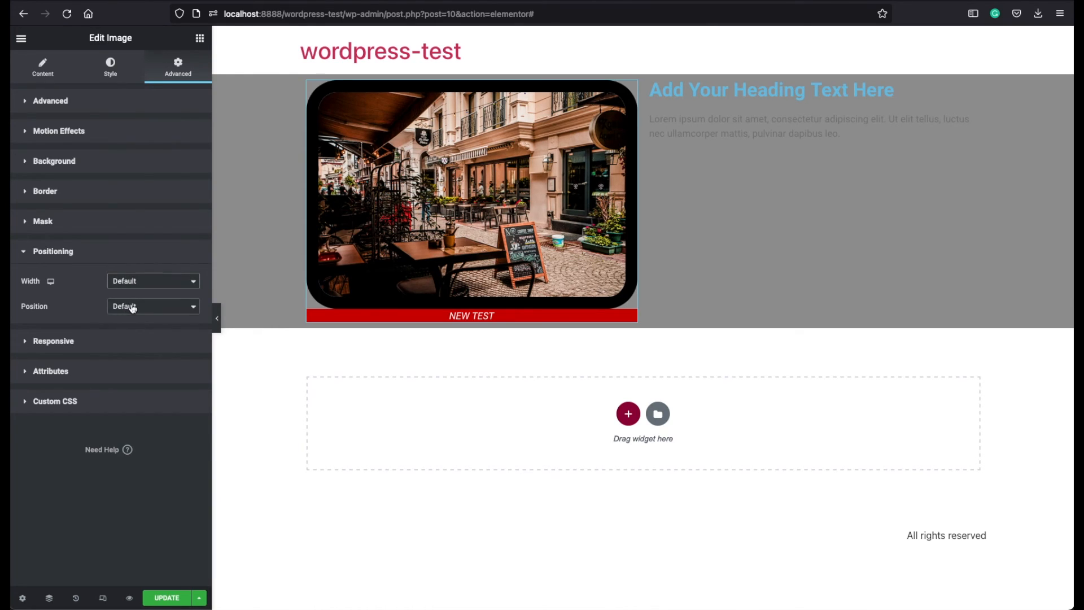
left_click(153, 306)
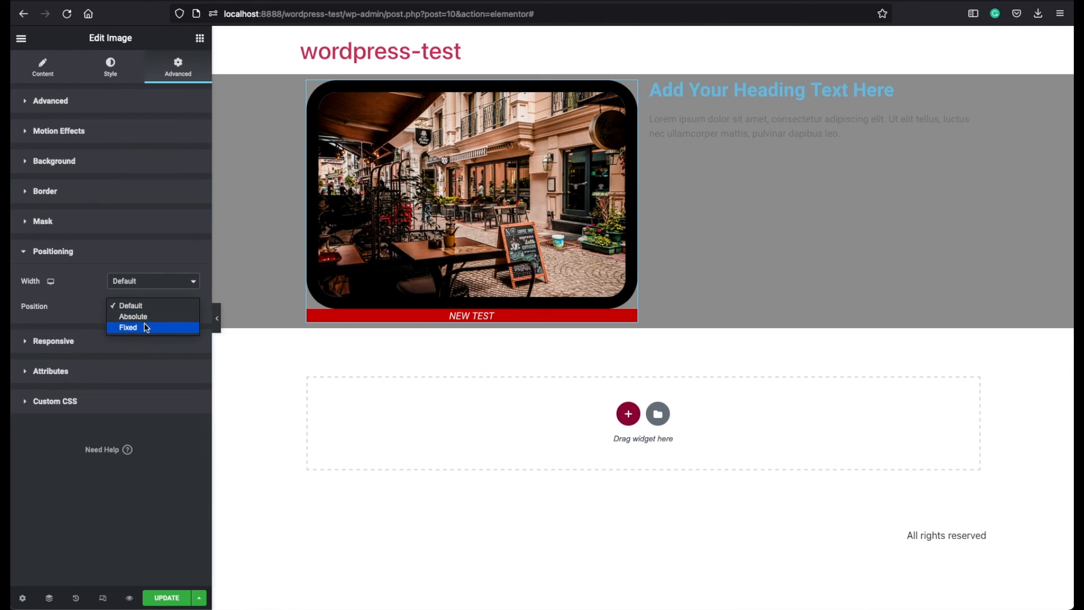
mouse_move(165, 280)
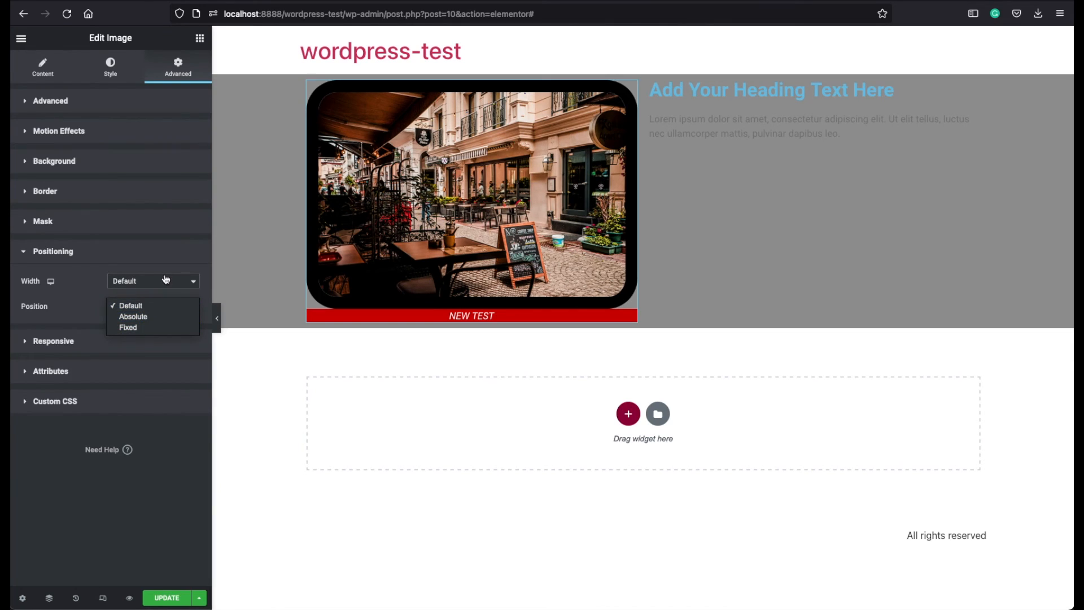
mouse_move(133, 317)
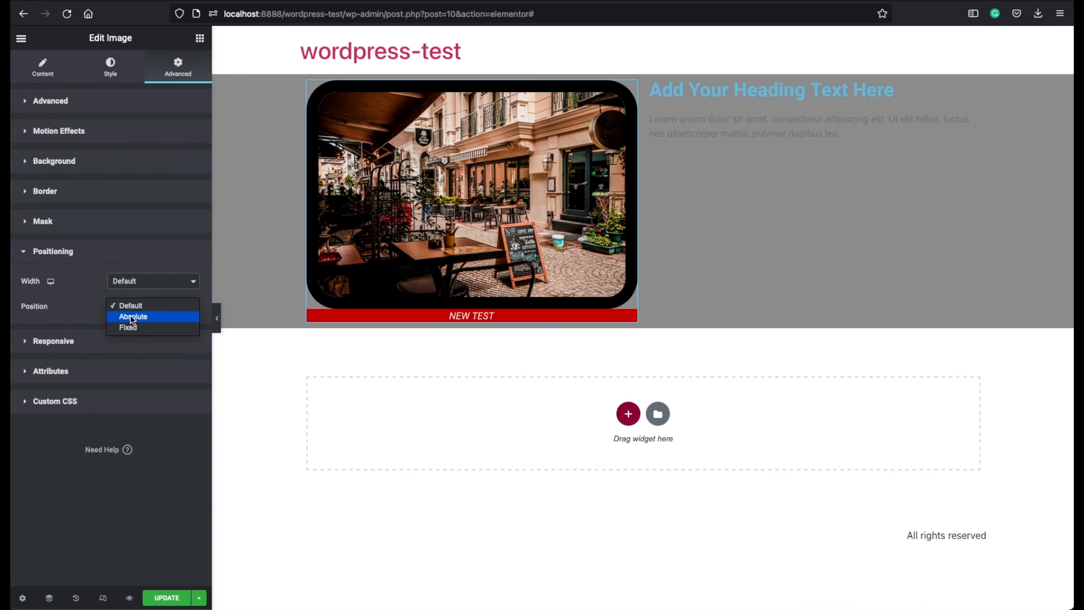
mouse_move(100, 269)
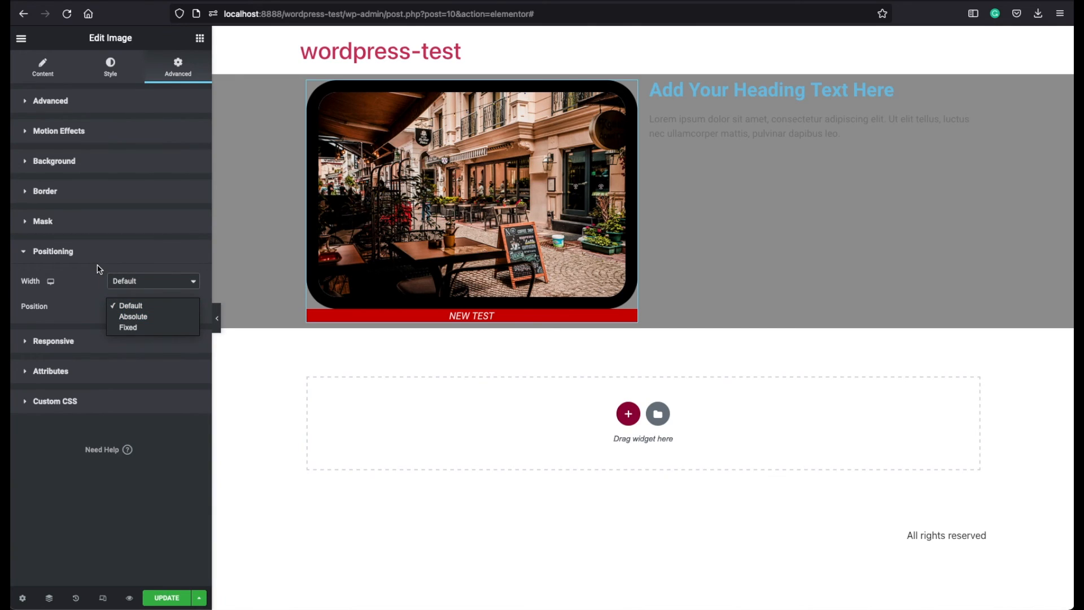
mouse_move(62, 254)
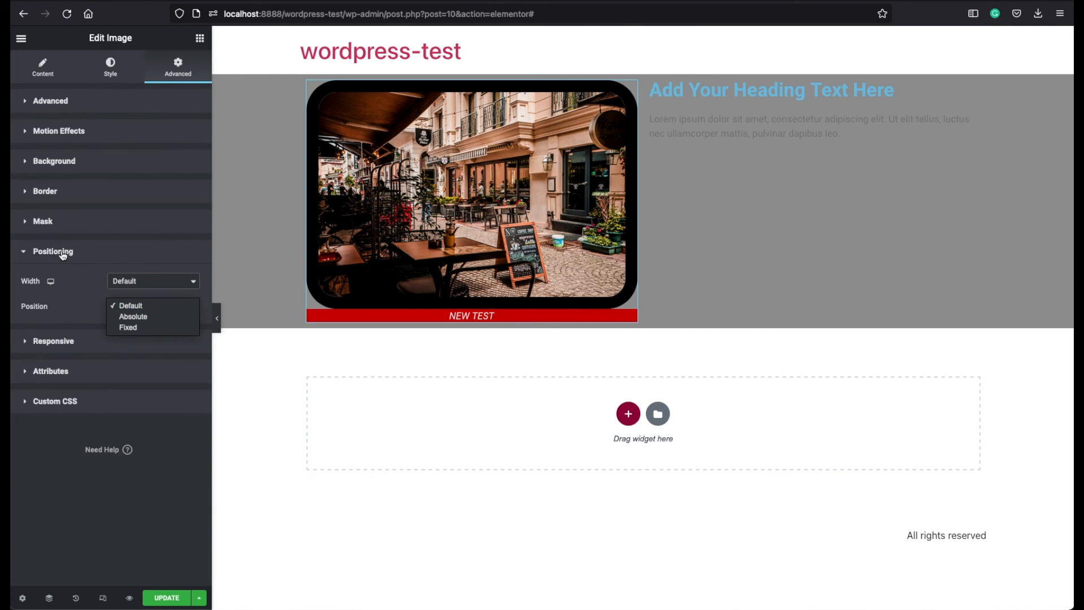
Step: Toggle Hide On Desktop on and off so the image stays visible, then show the Attributes settings
left_click(53, 281)
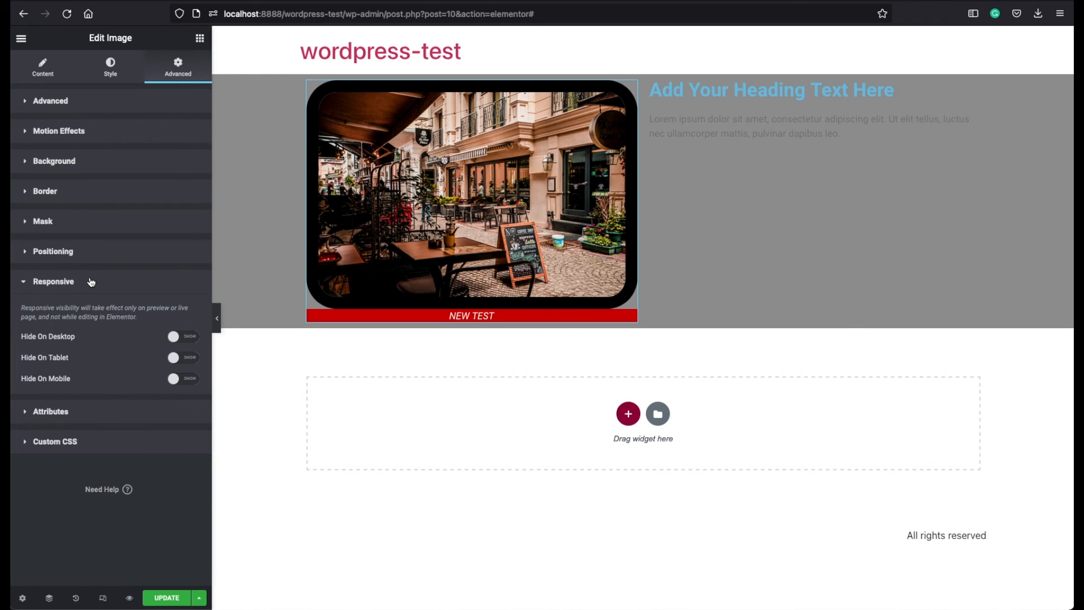
left_click(183, 336)
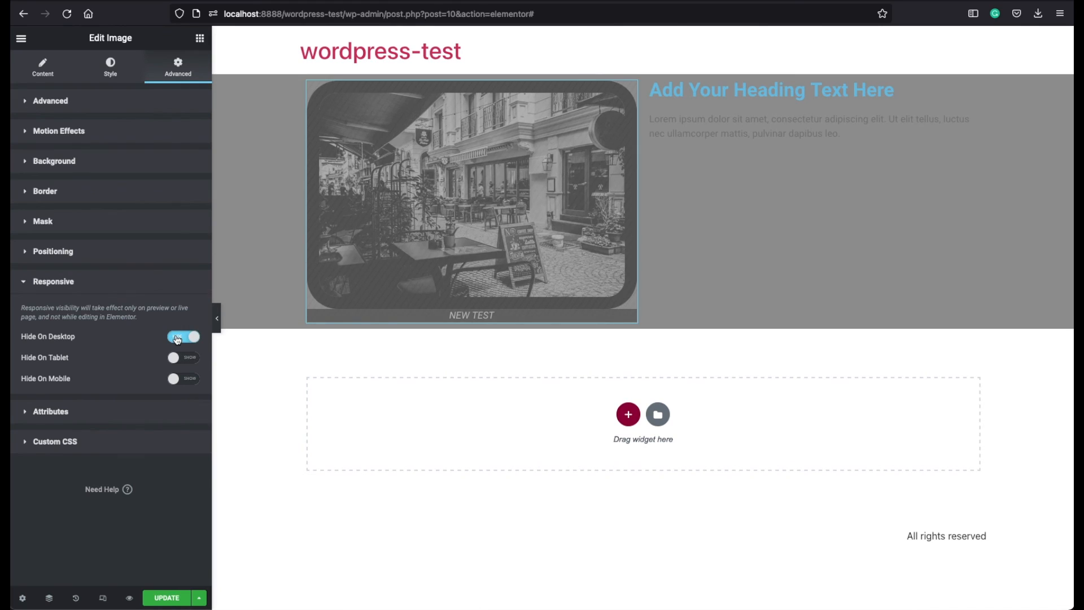
left_click(183, 336)
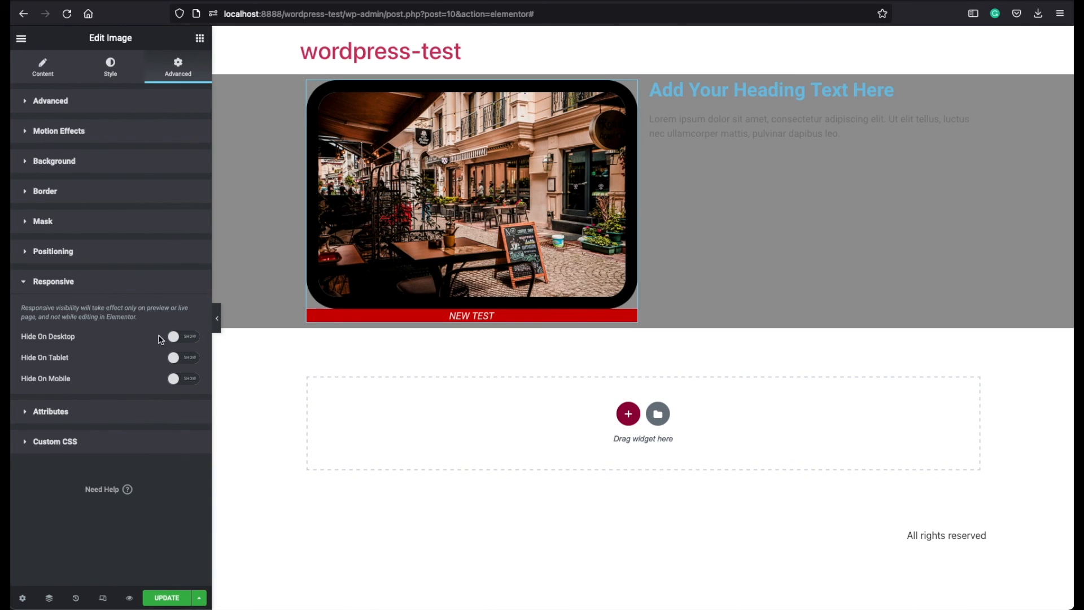
left_click(53, 281)
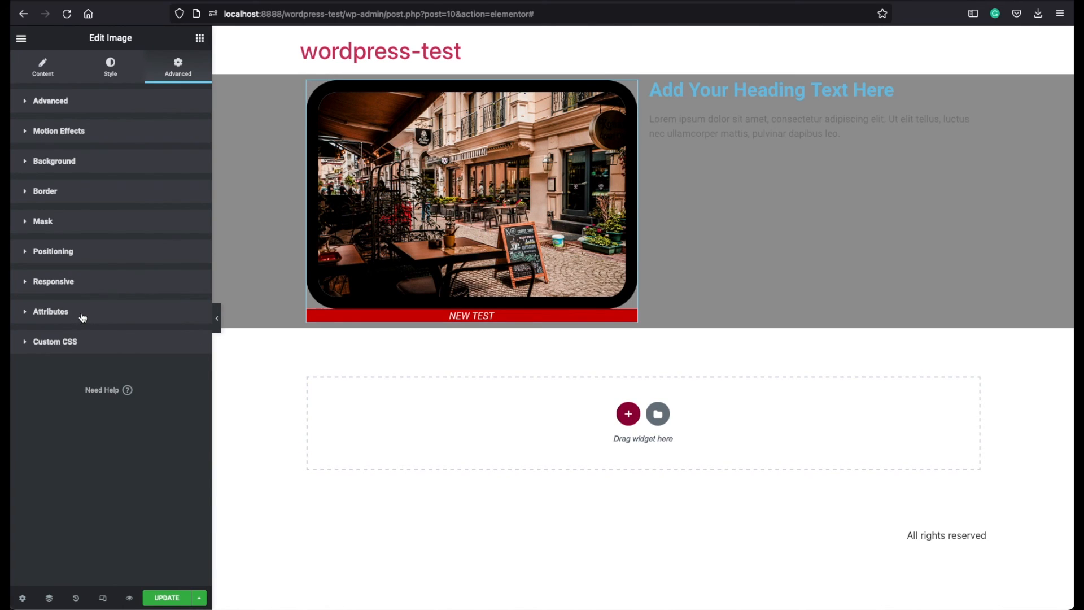
left_click(50, 311)
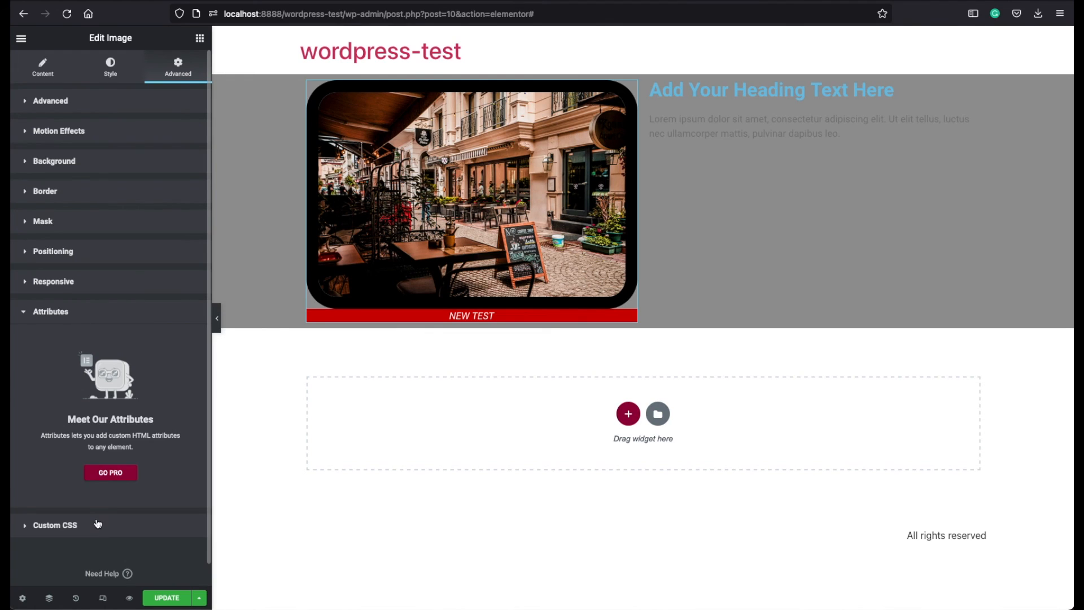